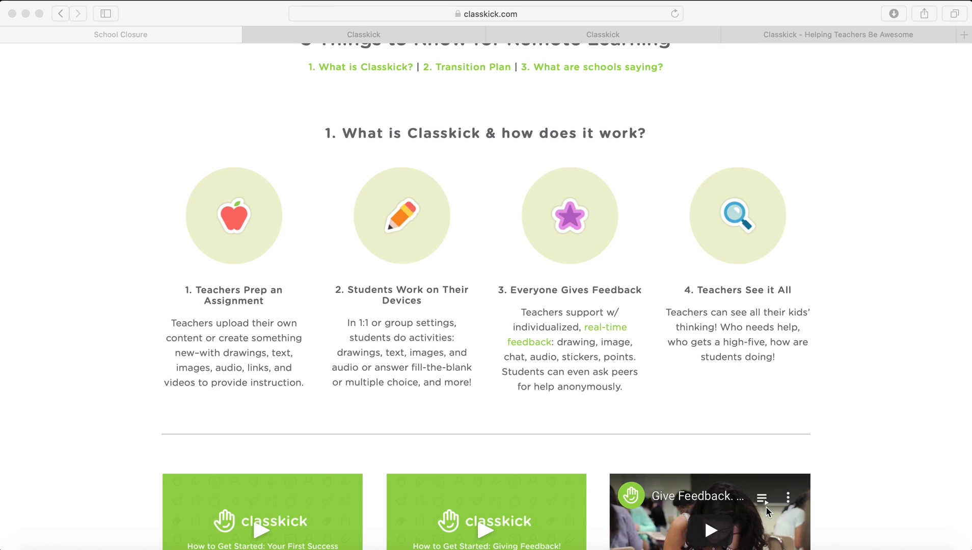
{"action": "mouse_move", "coordinate": [477, 242]}
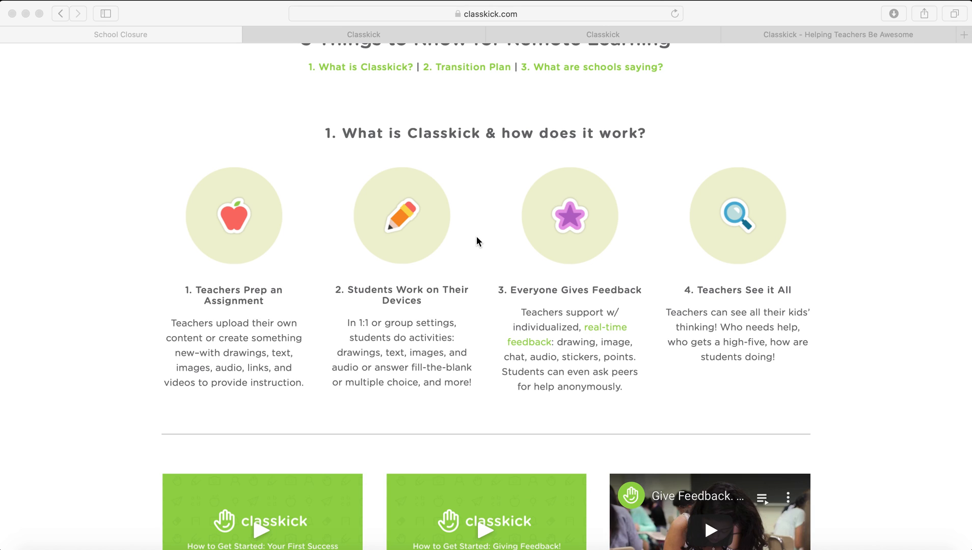
{"action": "mouse_move", "coordinate": [255, 175]}
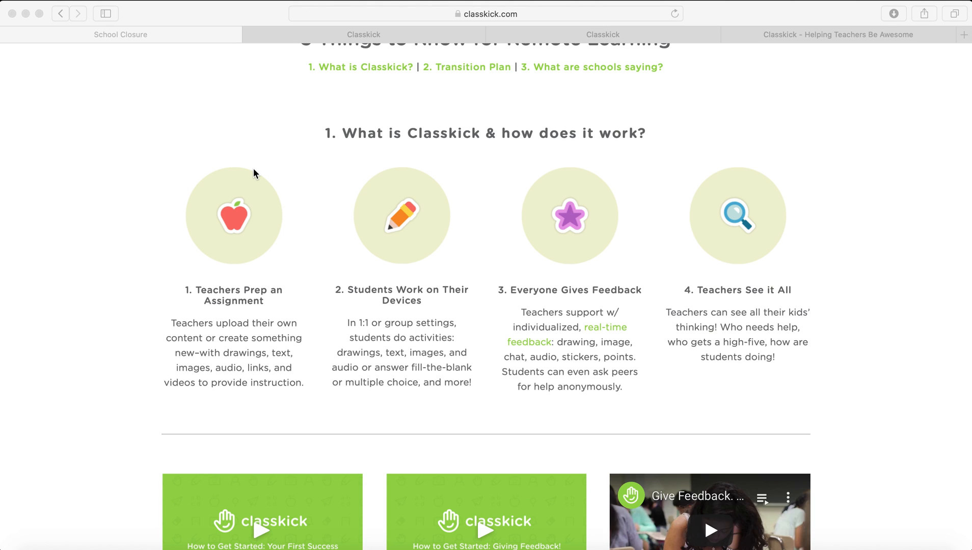
{"action": "mouse_move", "coordinate": [279, 286]}
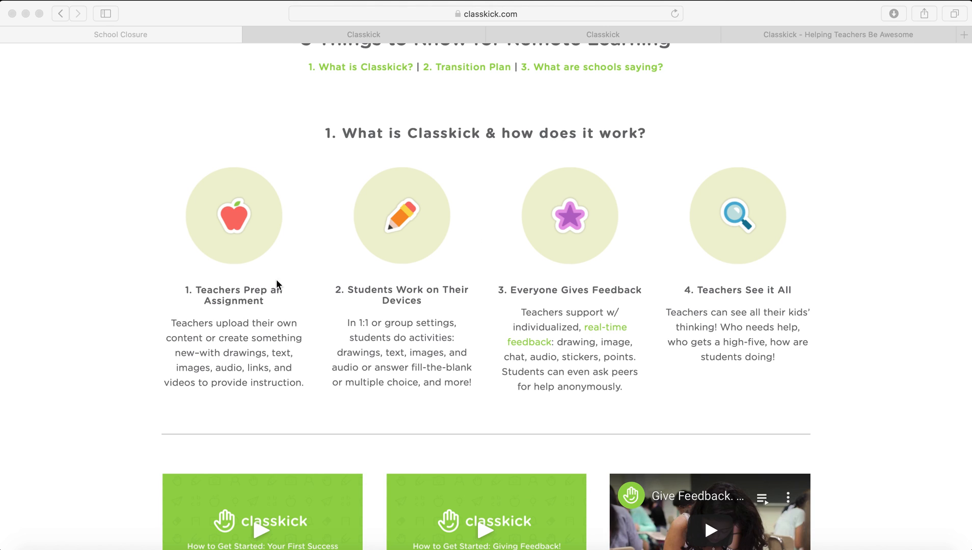
{"action": "mouse_move", "coordinate": [567, 310]}
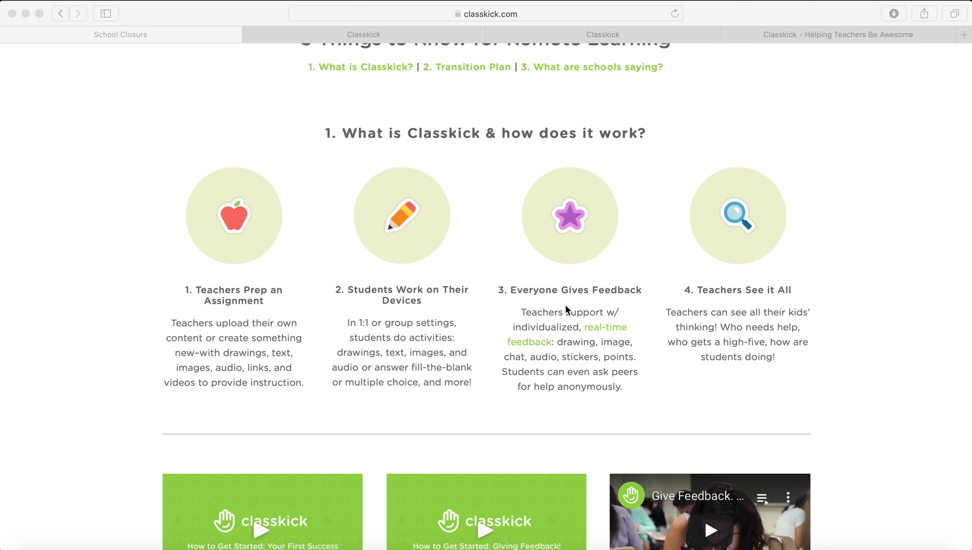
{"action": "mouse_move", "coordinate": [602, 285]}
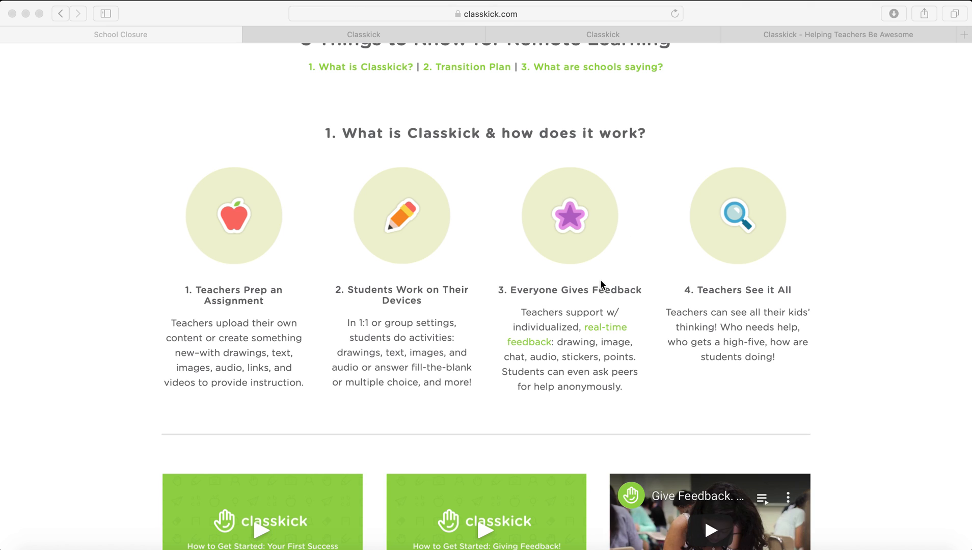
{"action": "mouse_move", "coordinate": [438, 62]}
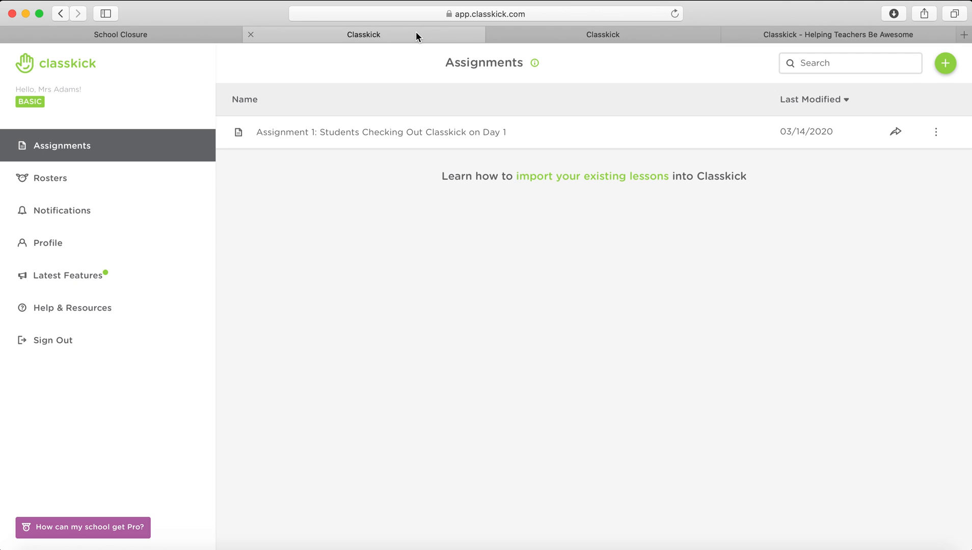
{"action": "mouse_move", "coordinate": [417, 34]}
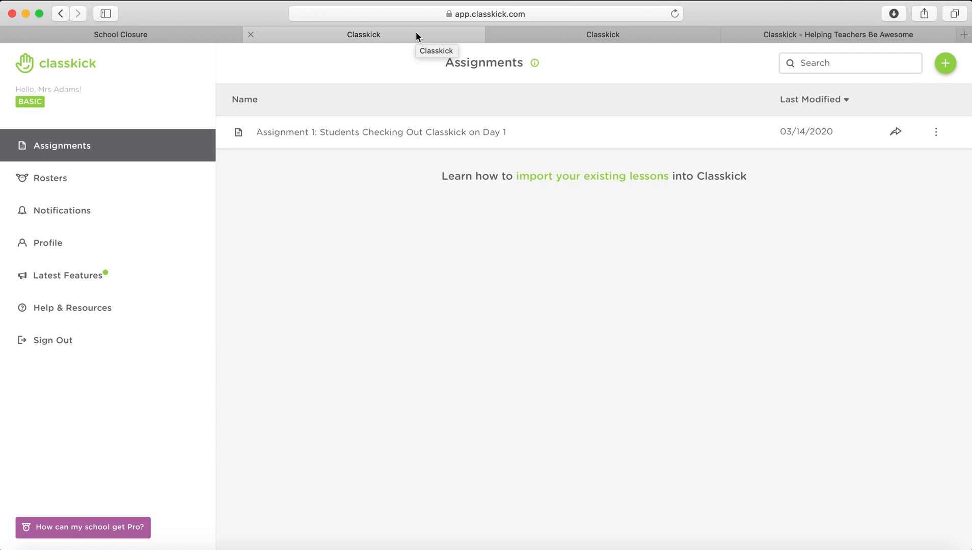
{"action": "mouse_move", "coordinate": [83, 181]}
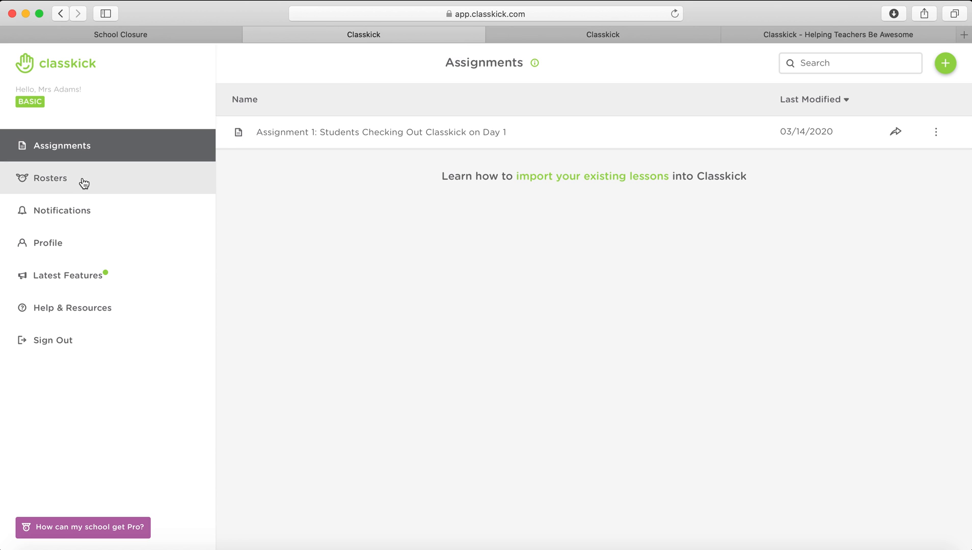
{"action": "mouse_move", "coordinate": [81, 178]}
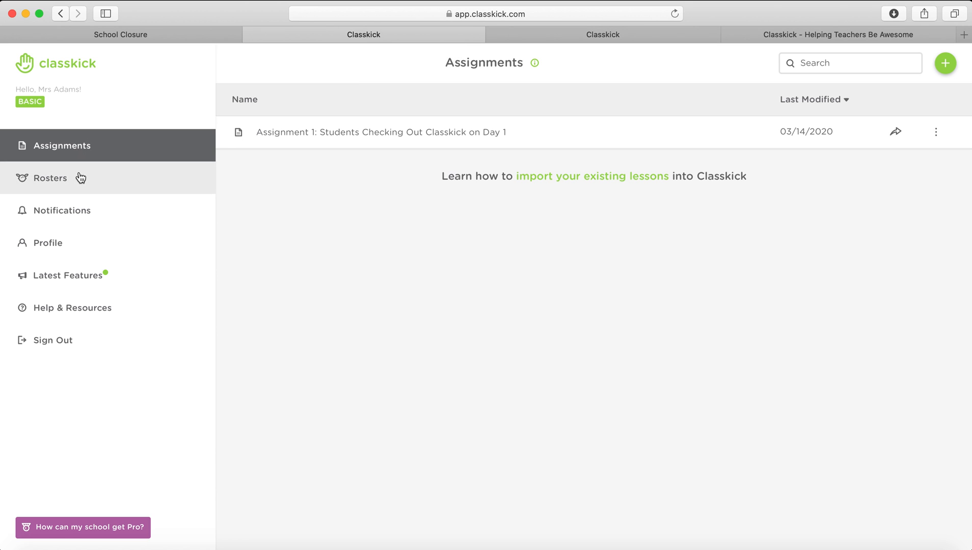
{"action": "mouse_move", "coordinate": [302, 133]}
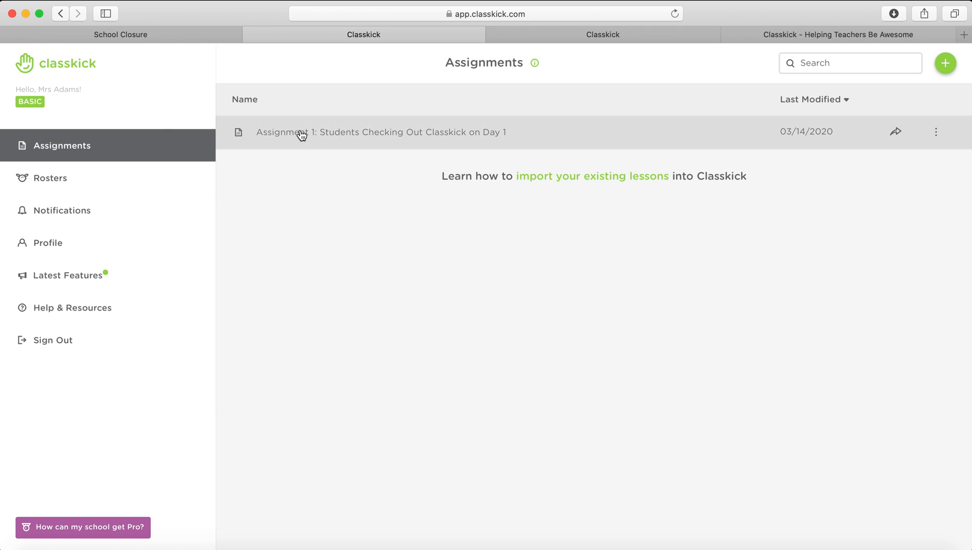
{"action": "mouse_move", "coordinate": [313, 135]}
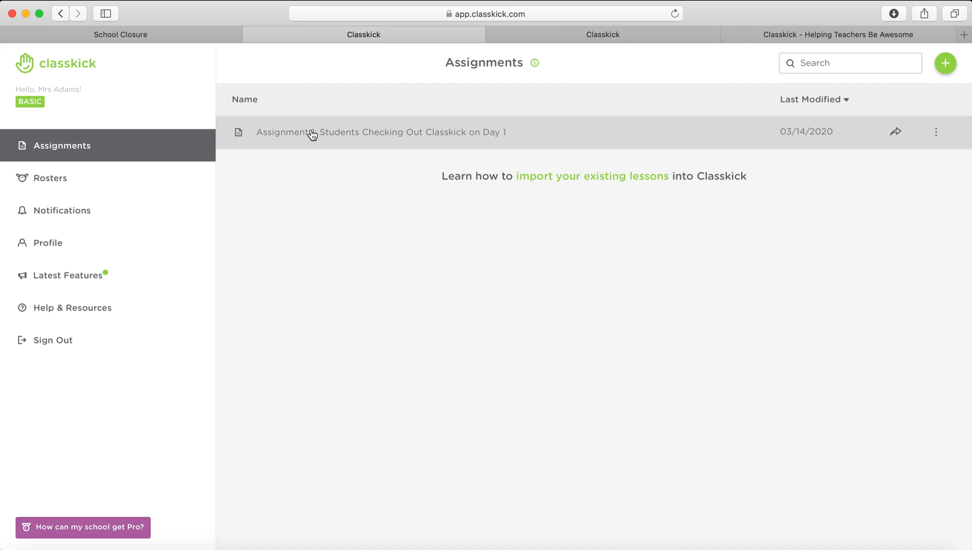
{"action": "mouse_move", "coordinate": [334, 136]}
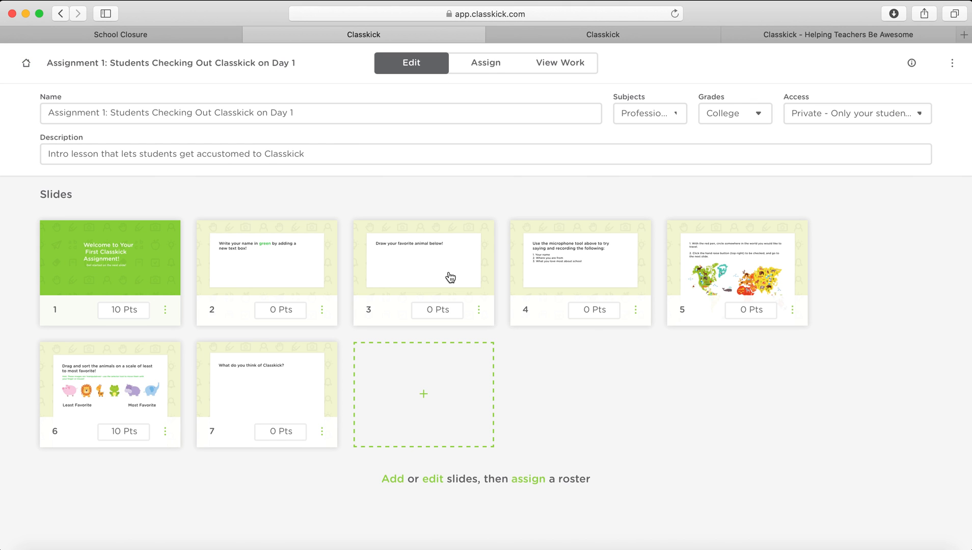
{"action": "mouse_move", "coordinate": [136, 263]}
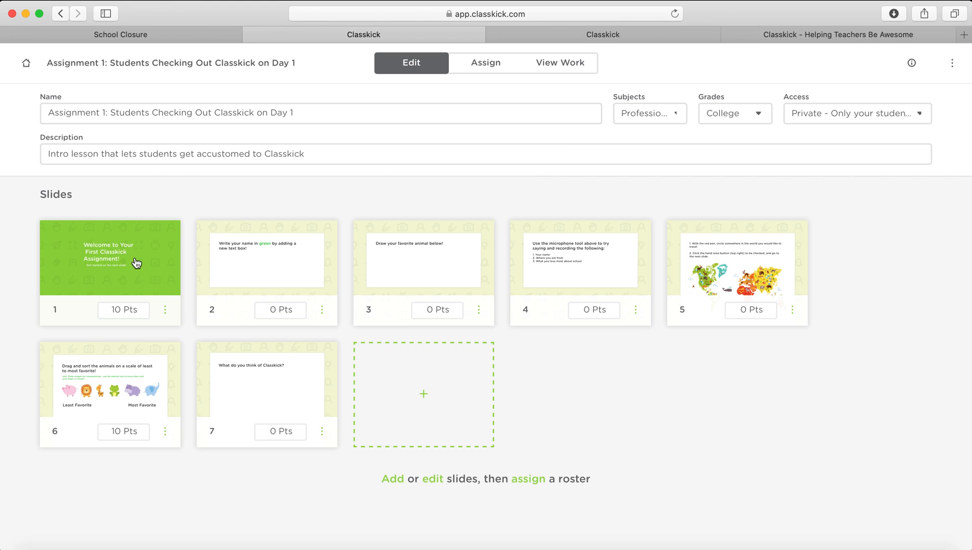
{"action": "mouse_move", "coordinate": [227, 119]}
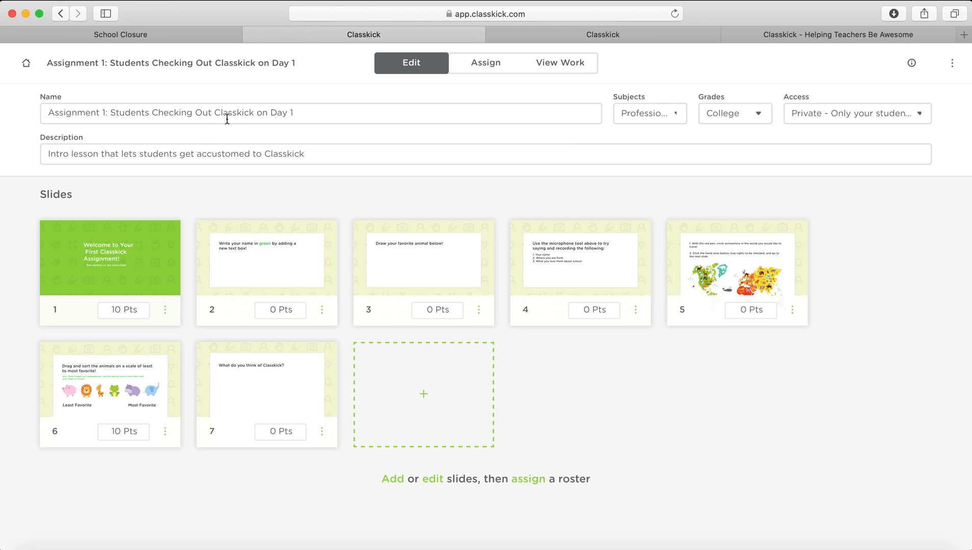
{"action": "mouse_move", "coordinate": [239, 410]}
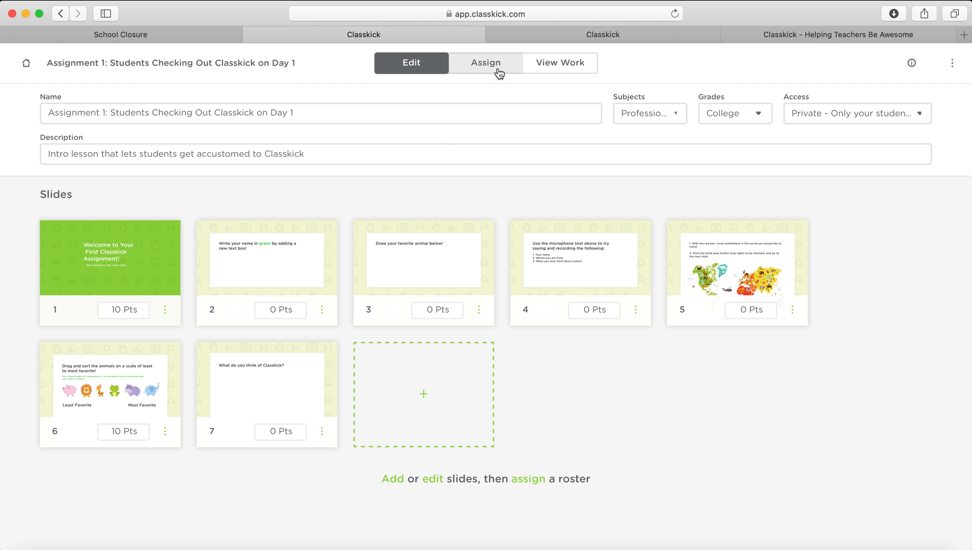
Show the Assign view listing the rosters given this assignment and their class codes.
{"action": "left_click", "coordinate": [485, 62]}
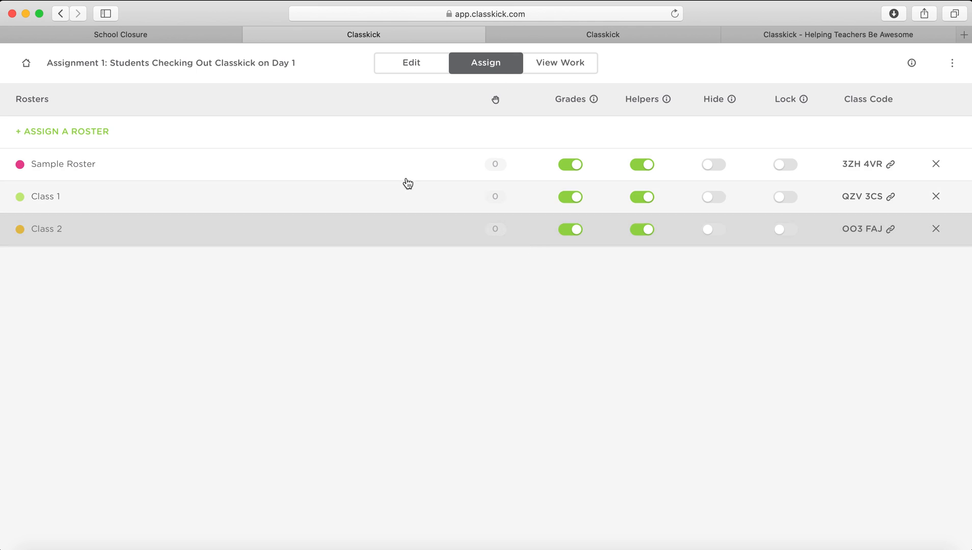
{"action": "mouse_move", "coordinate": [707, 155]}
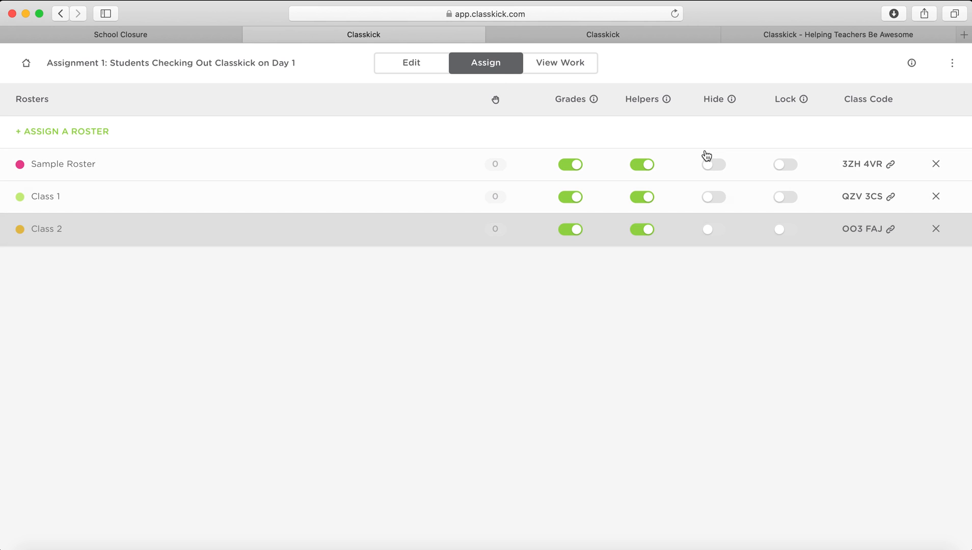
{"action": "mouse_move", "coordinate": [886, 98]}
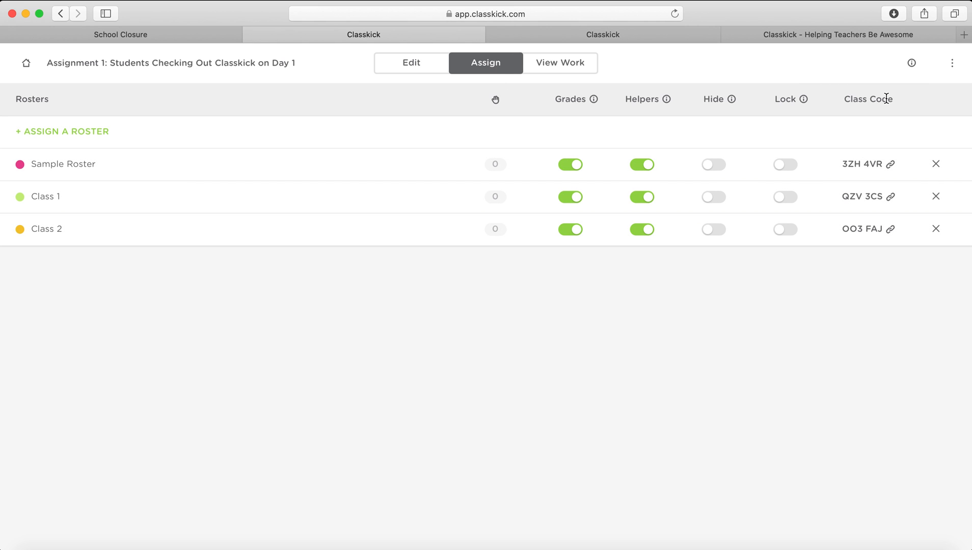
{"action": "mouse_move", "coordinate": [900, 183]}
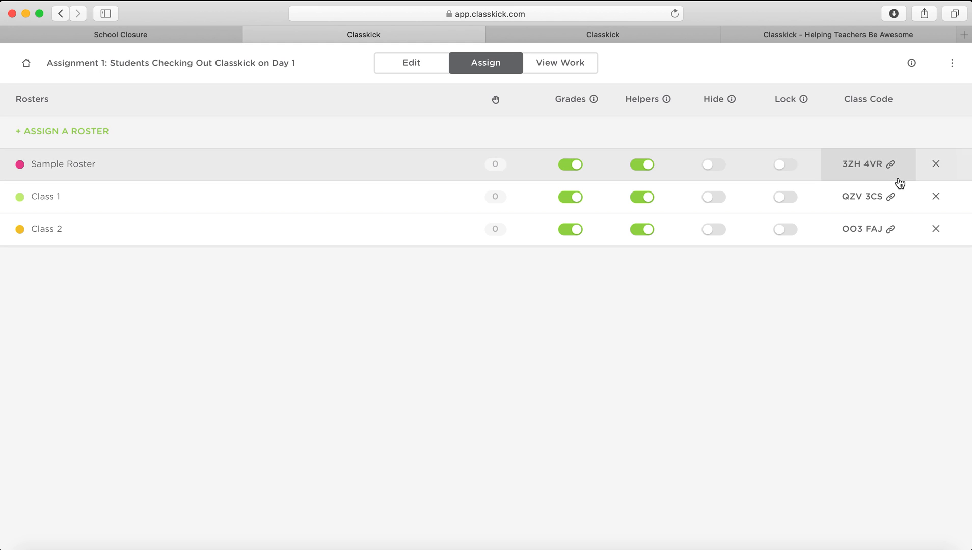
Create a new roster named 'Class 3' and assign it to this assignment.
{"action": "left_click", "coordinate": [63, 132]}
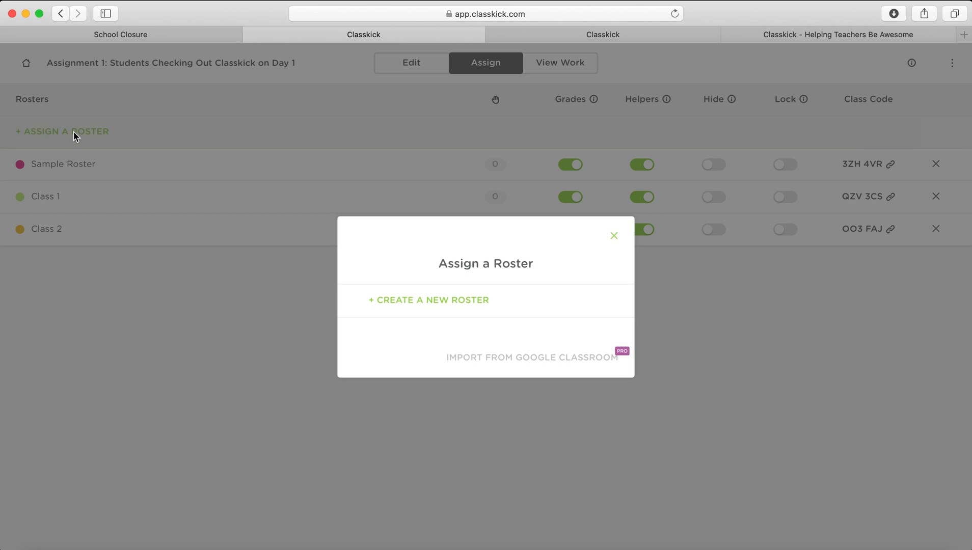
{"action": "left_click", "coordinate": [428, 299]}
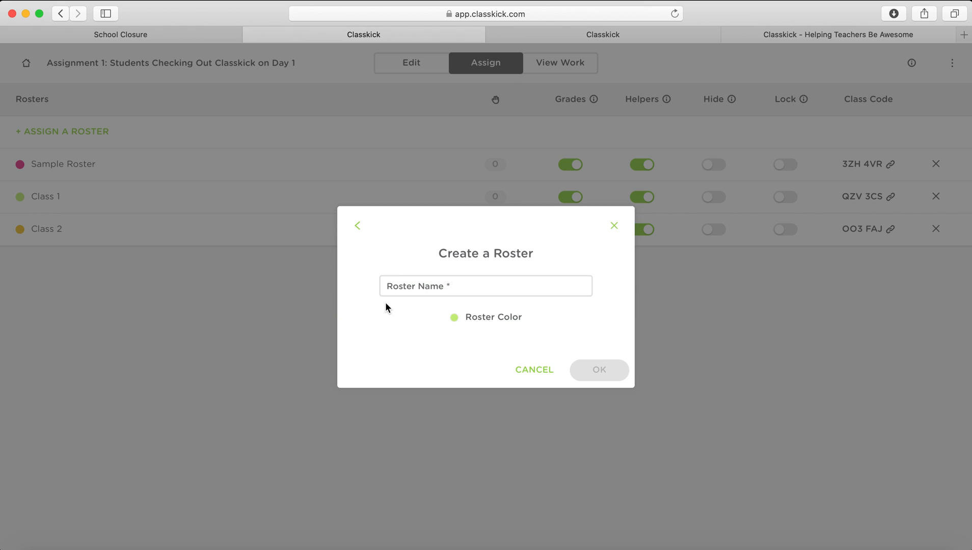
{"action": "left_click", "coordinate": [485, 285]}
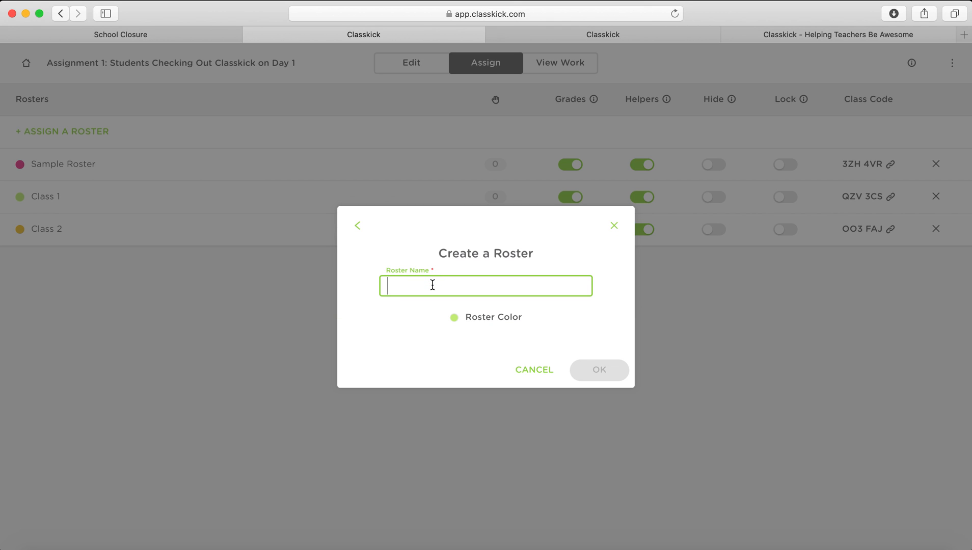
{"action": "type", "text": "CLass"}
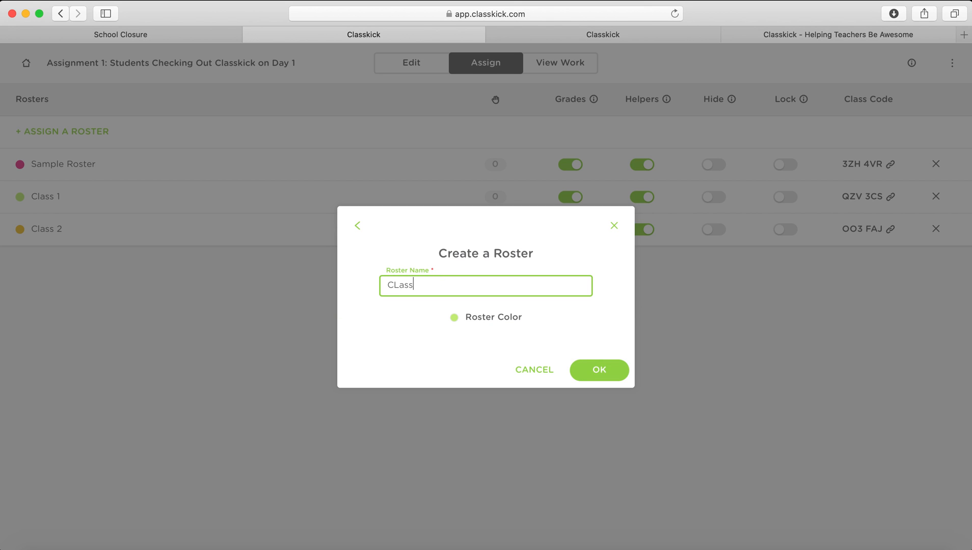
{"action": "type", "text": "Class 3"}
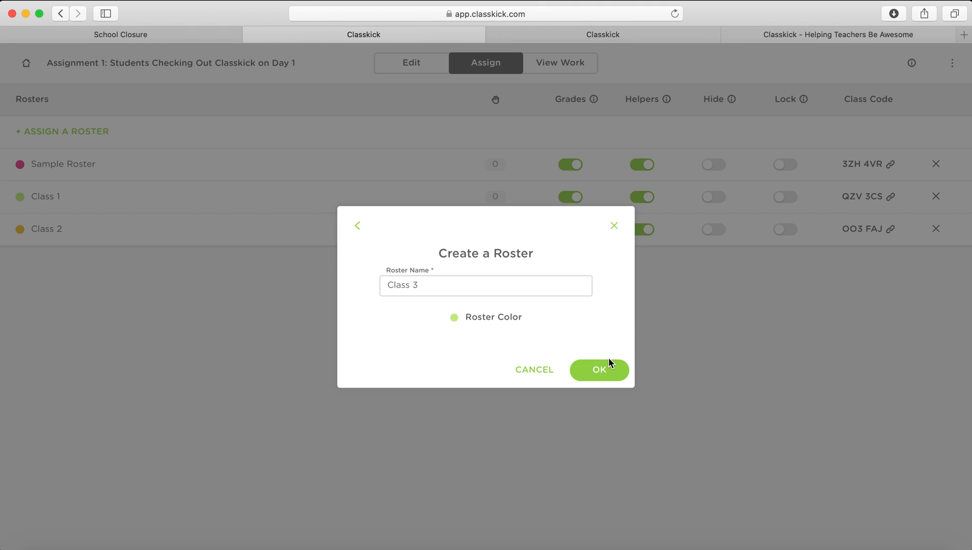
{"action": "mouse_move", "coordinate": [599, 371]}
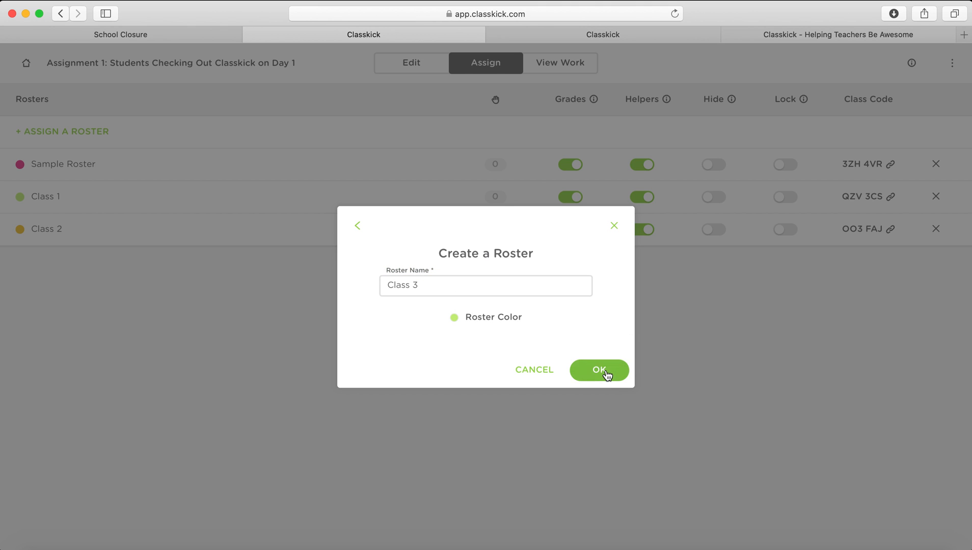
{"action": "left_click", "coordinate": [598, 370]}
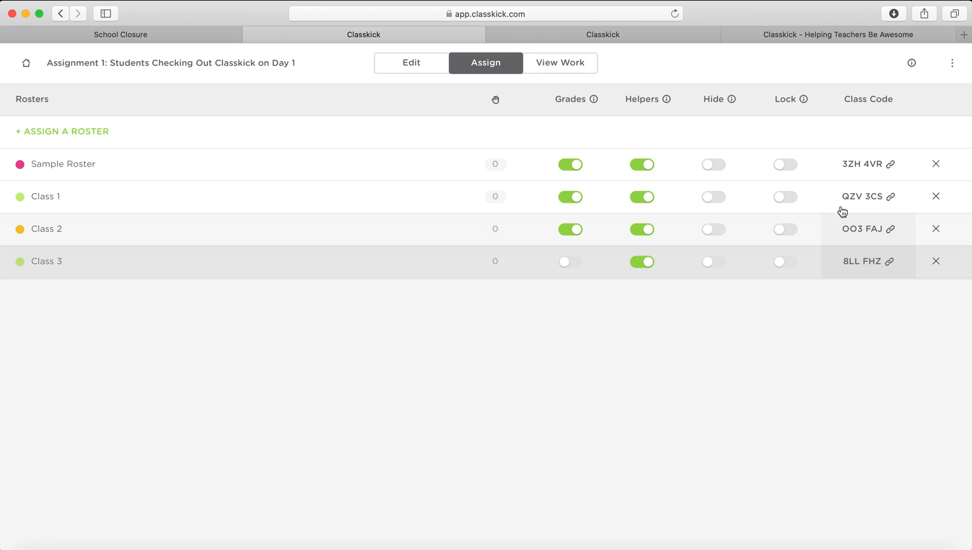
{"action": "mouse_move", "coordinate": [842, 268]}
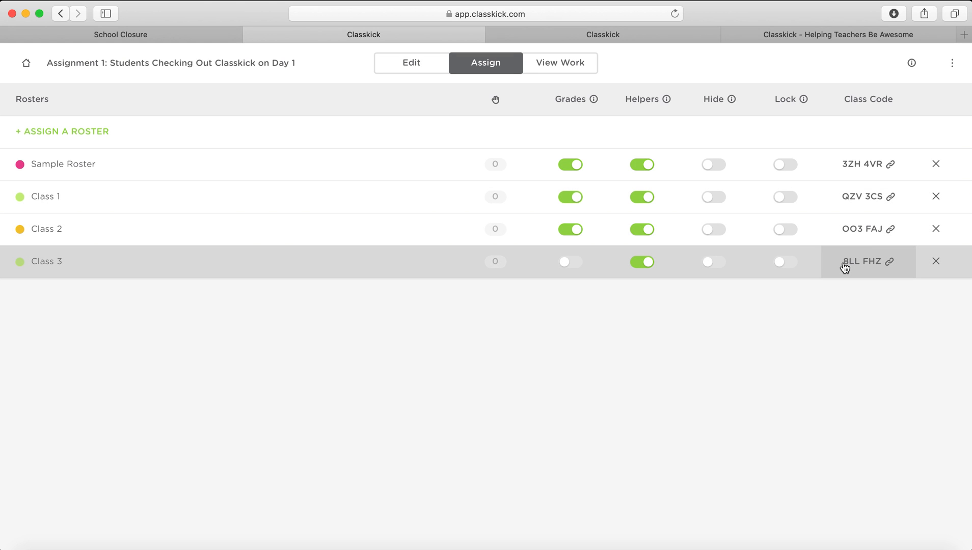
{"action": "mouse_move", "coordinate": [823, 199]}
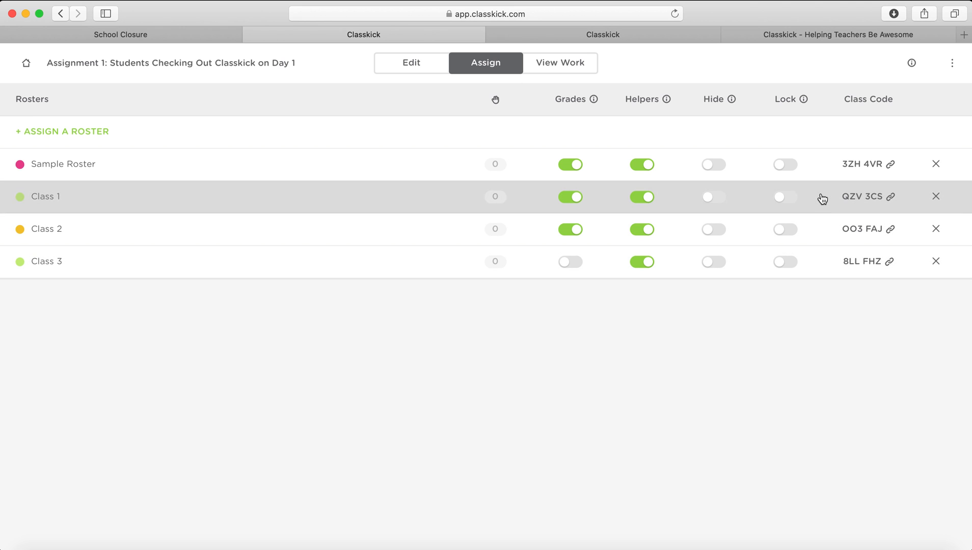
{"action": "mouse_move", "coordinate": [818, 259]}
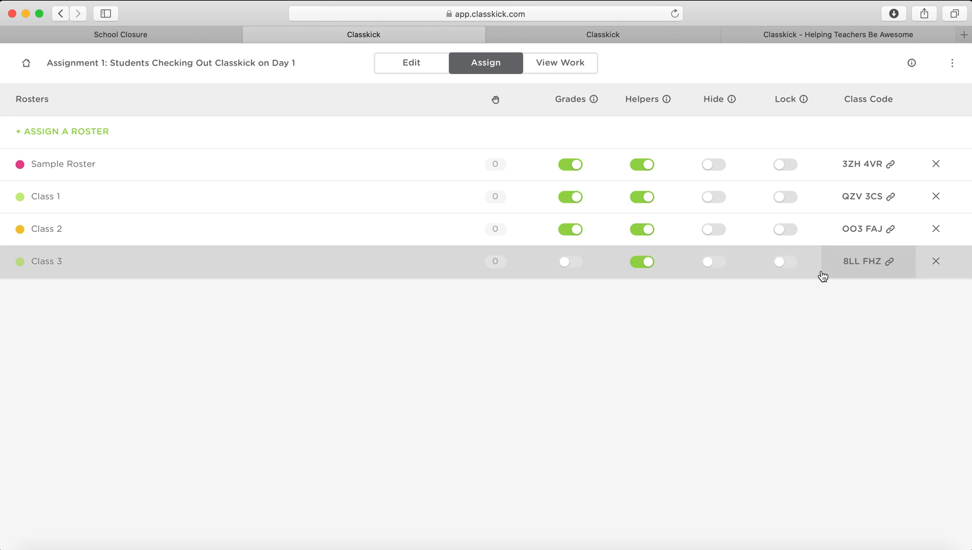
{"action": "mouse_move", "coordinate": [859, 204]}
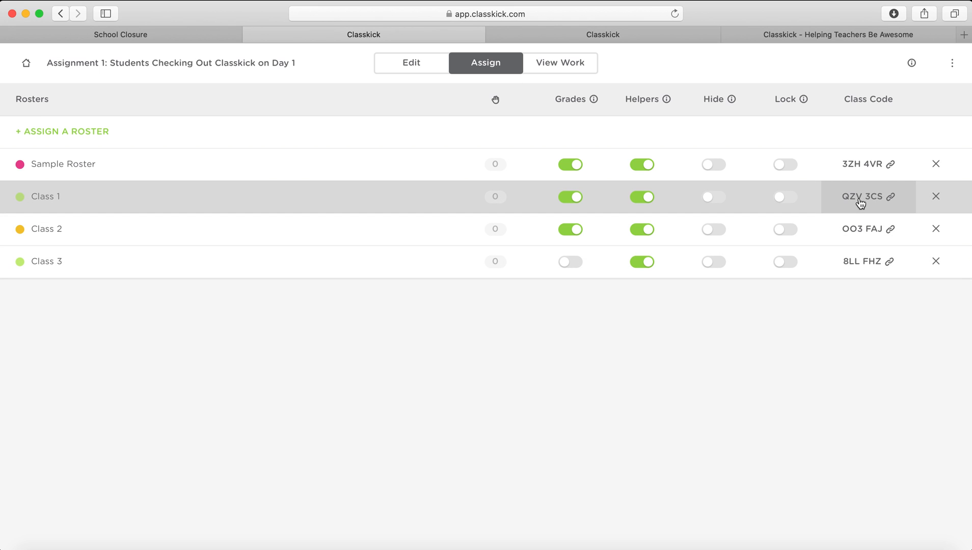
{"action": "mouse_move", "coordinate": [889, 253]}
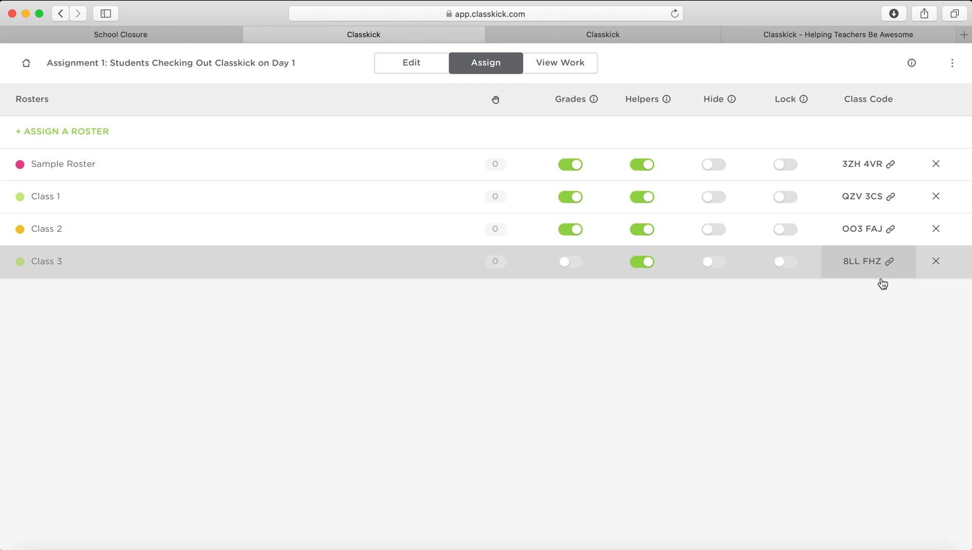
{"action": "mouse_move", "coordinate": [722, 85]}
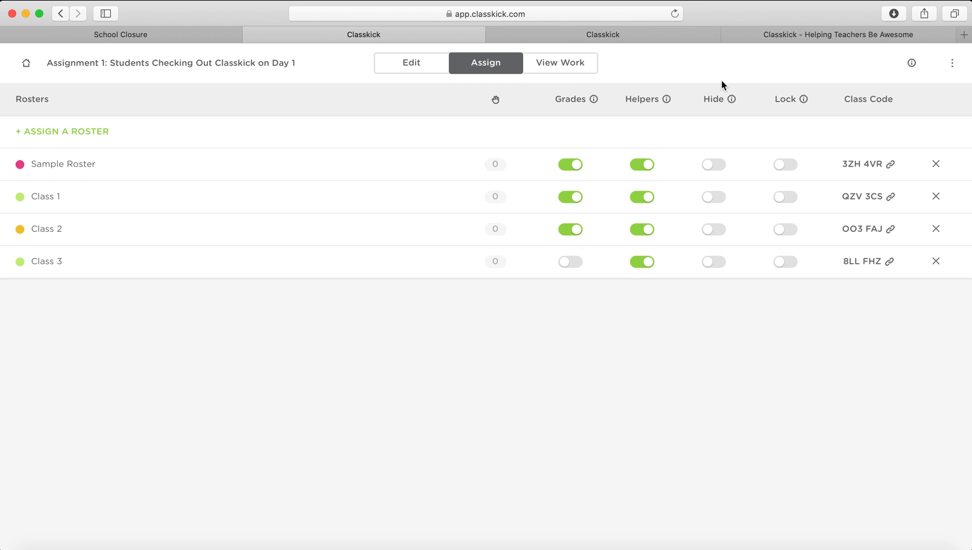
{"action": "mouse_move", "coordinate": [855, 261]}
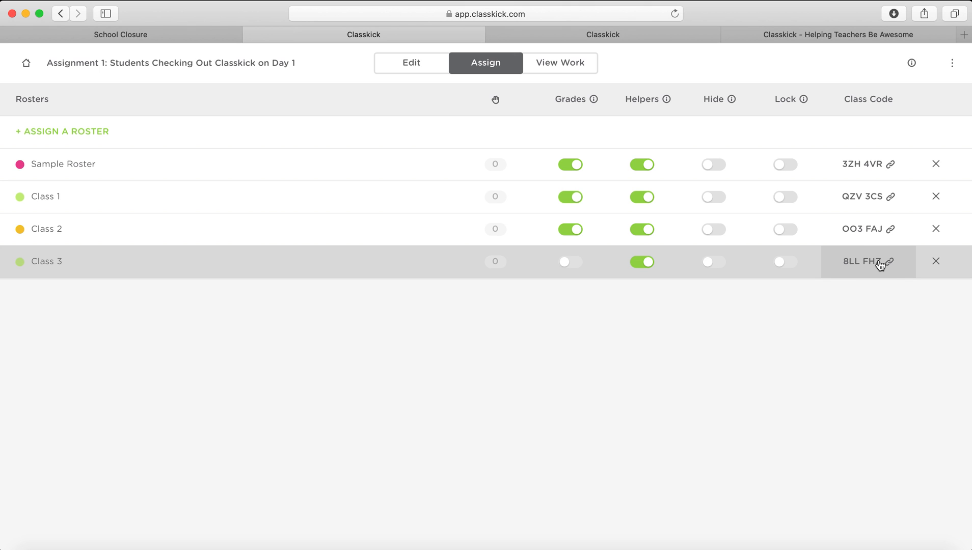
{"action": "mouse_move", "coordinate": [856, 273]}
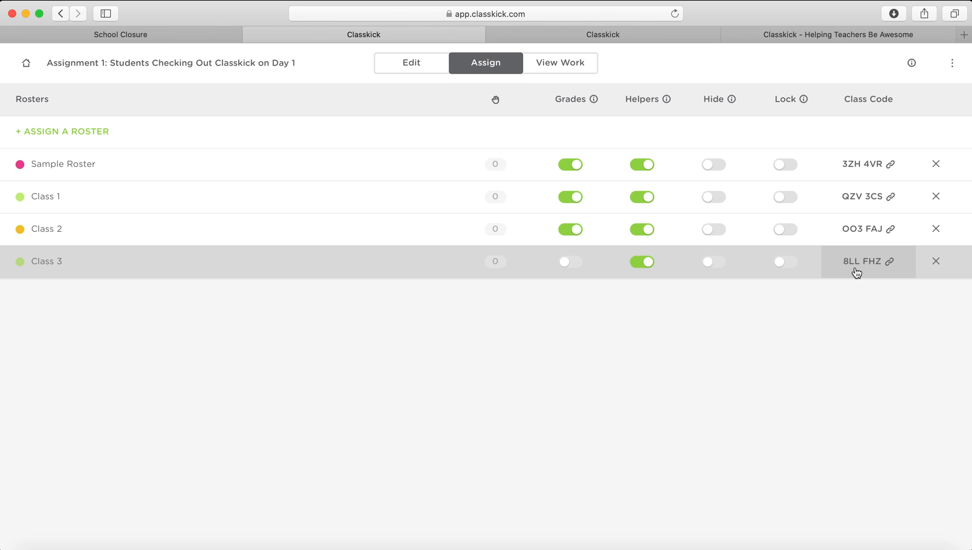
{"action": "mouse_move", "coordinate": [576, 111]}
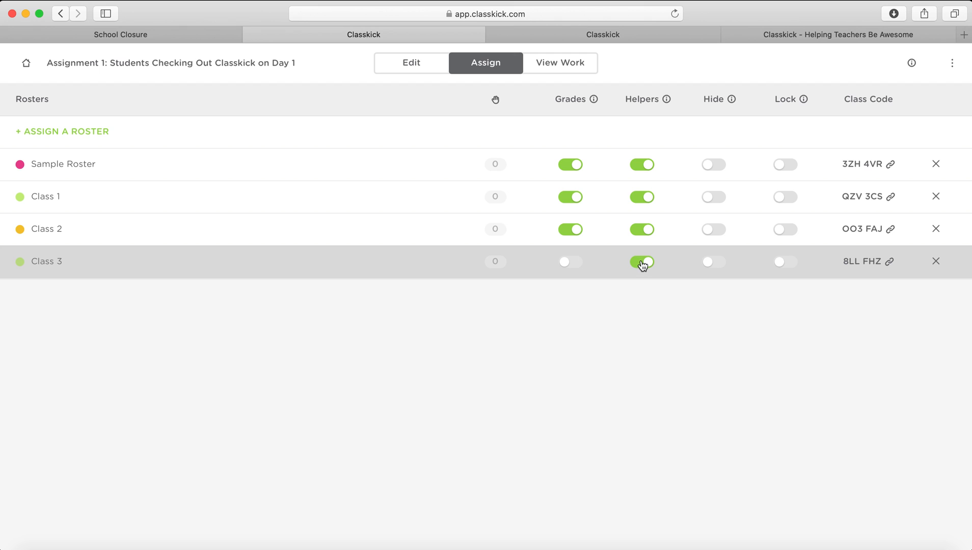
Hide the assignment from Class 3, leaving helpers on and lock off.
{"action": "left_click", "coordinate": [642, 261]}
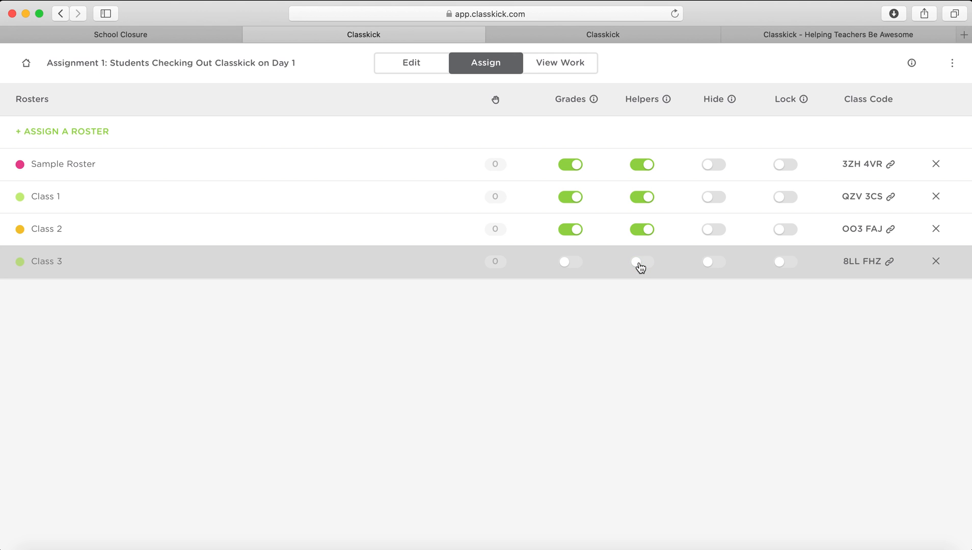
{"action": "left_click", "coordinate": [642, 261]}
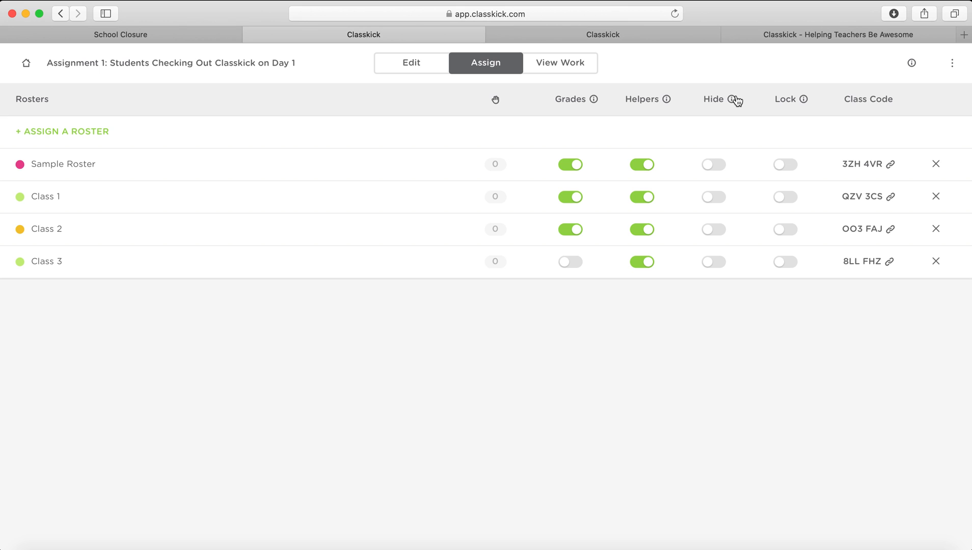
{"action": "mouse_move", "coordinate": [722, 268]}
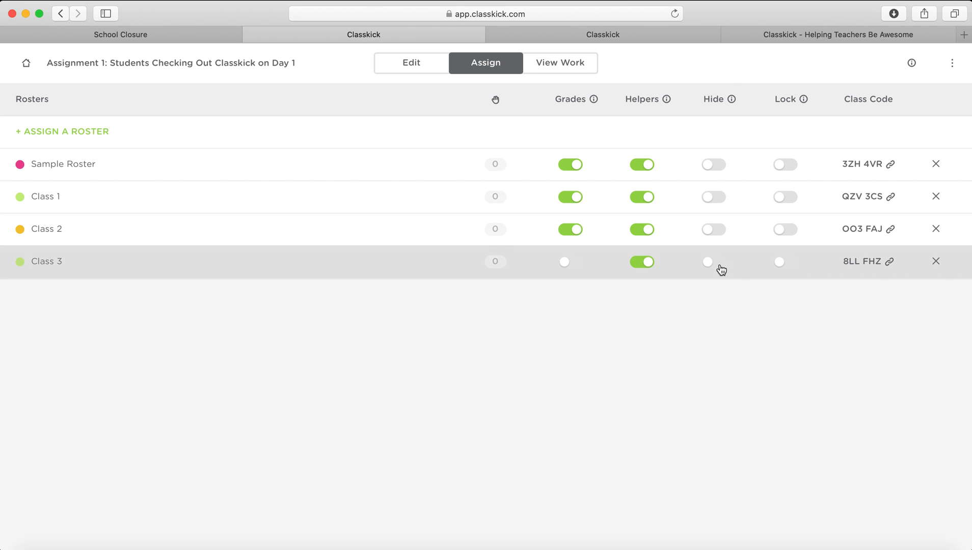
{"action": "left_click", "coordinate": [713, 261]}
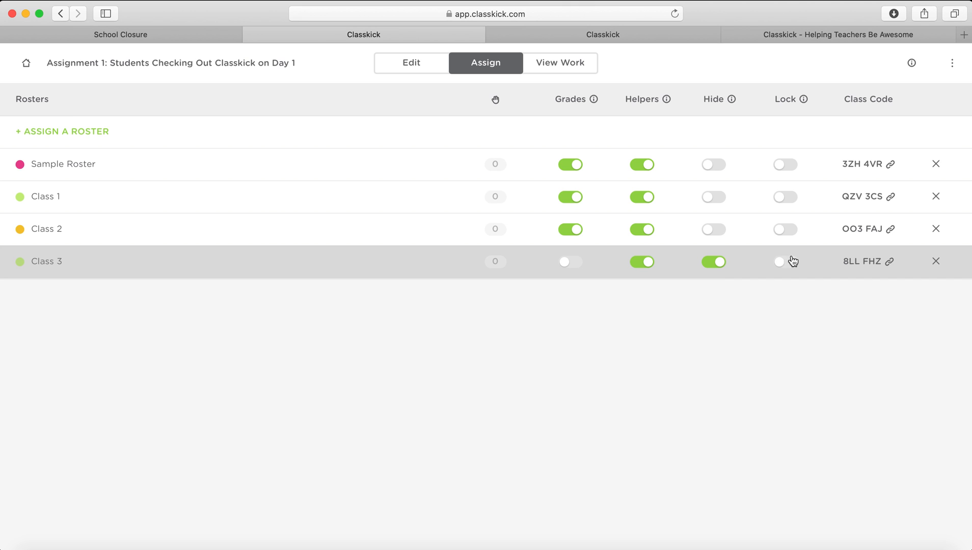
{"action": "left_click", "coordinate": [784, 261]}
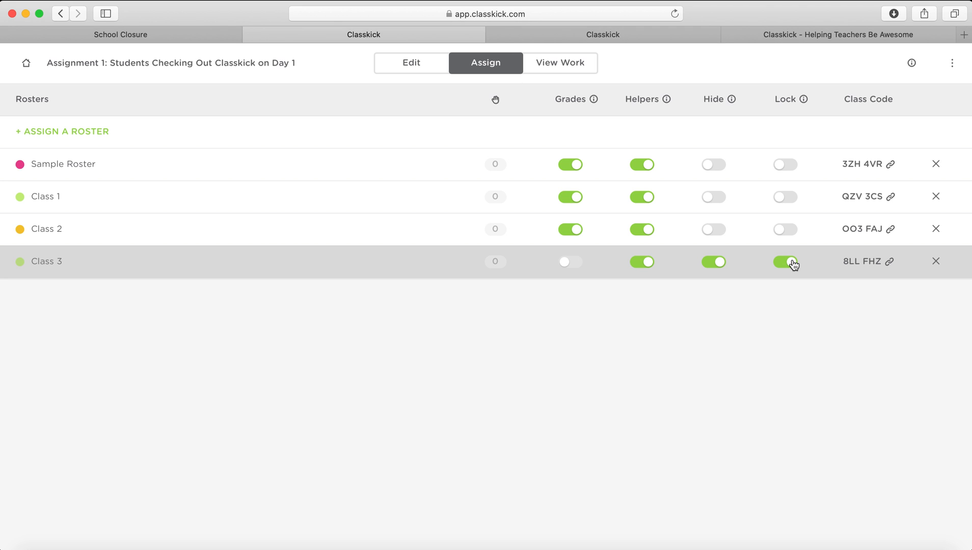
{"action": "left_click", "coordinate": [785, 261]}
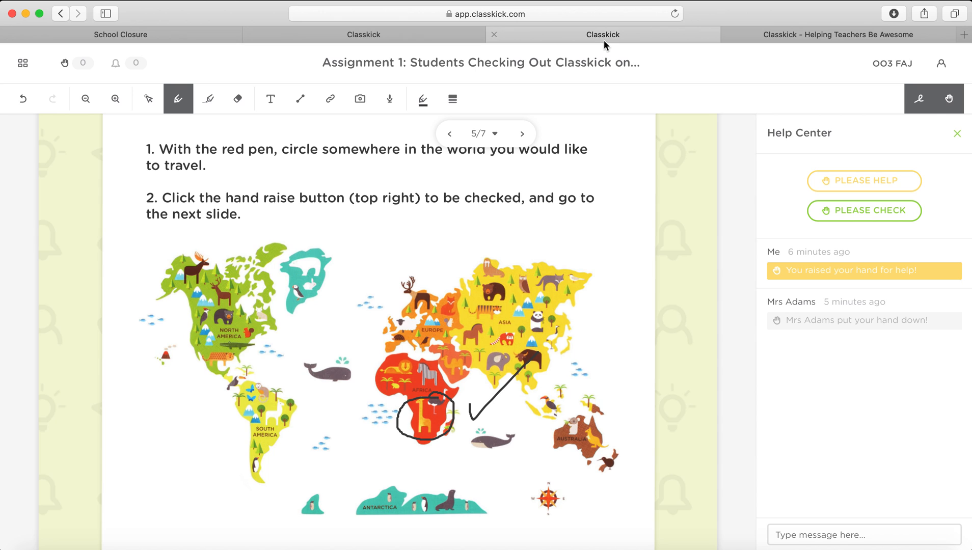
{"action": "left_click", "coordinate": [839, 34]}
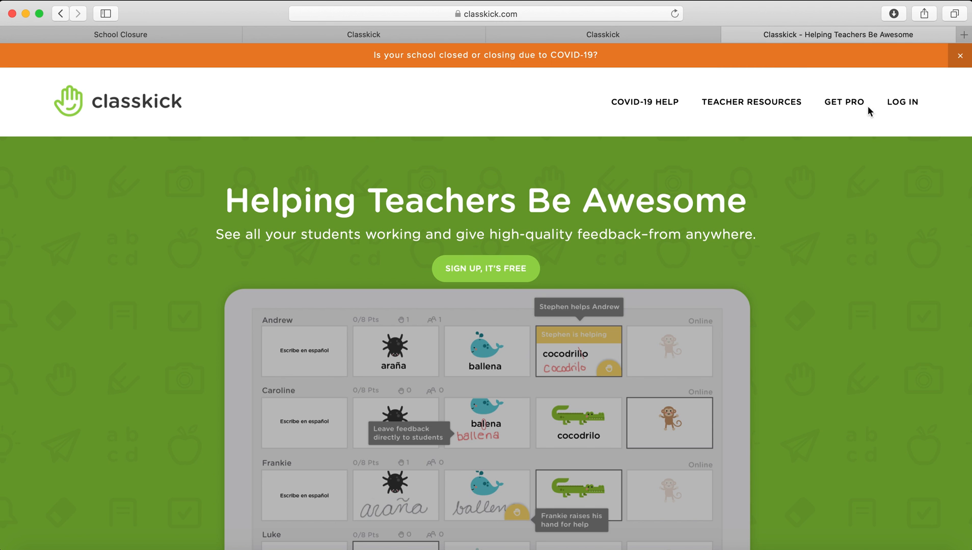
{"action": "left_click", "coordinate": [902, 101]}
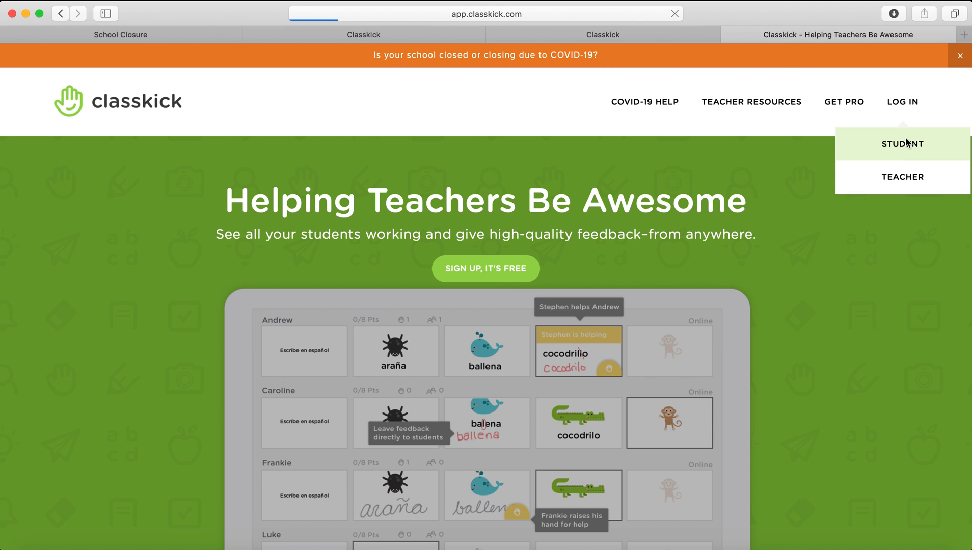
{"action": "left_click", "coordinate": [902, 144]}
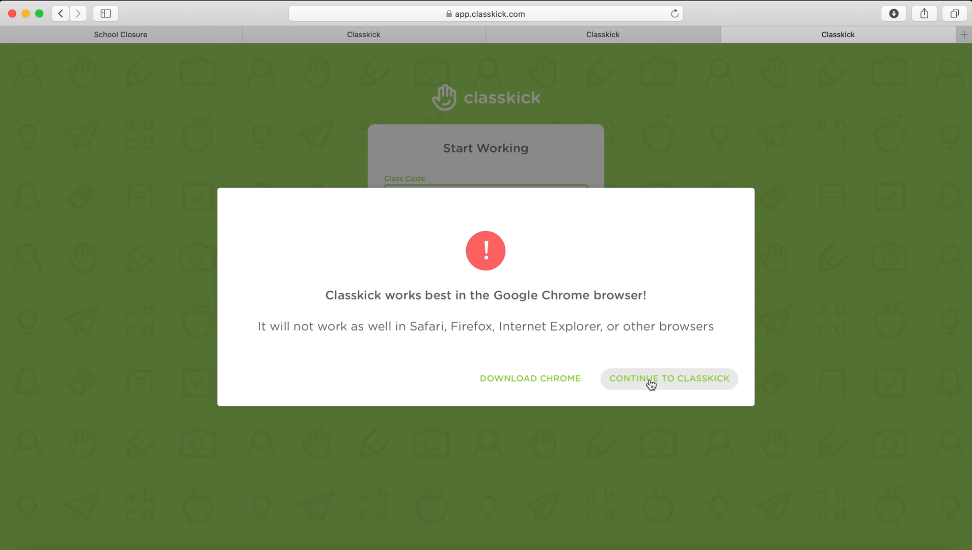
{"action": "left_click", "coordinate": [668, 379]}
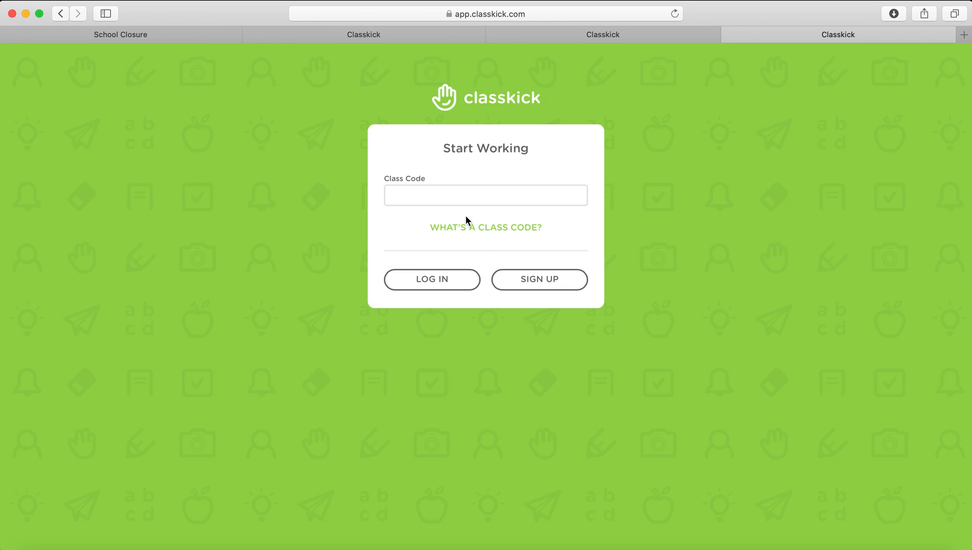
{"action": "mouse_move", "coordinate": [639, 22]}
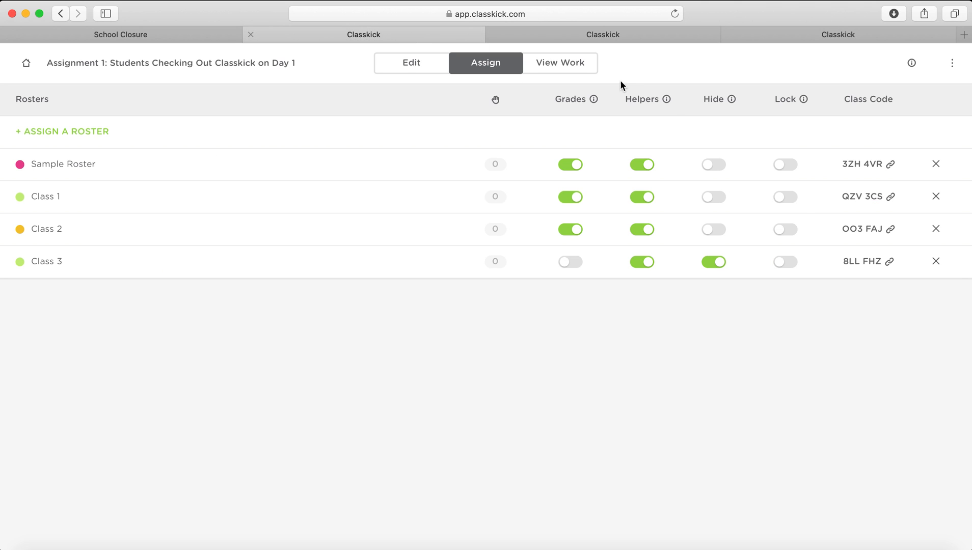
{"action": "mouse_move", "coordinate": [868, 266]}
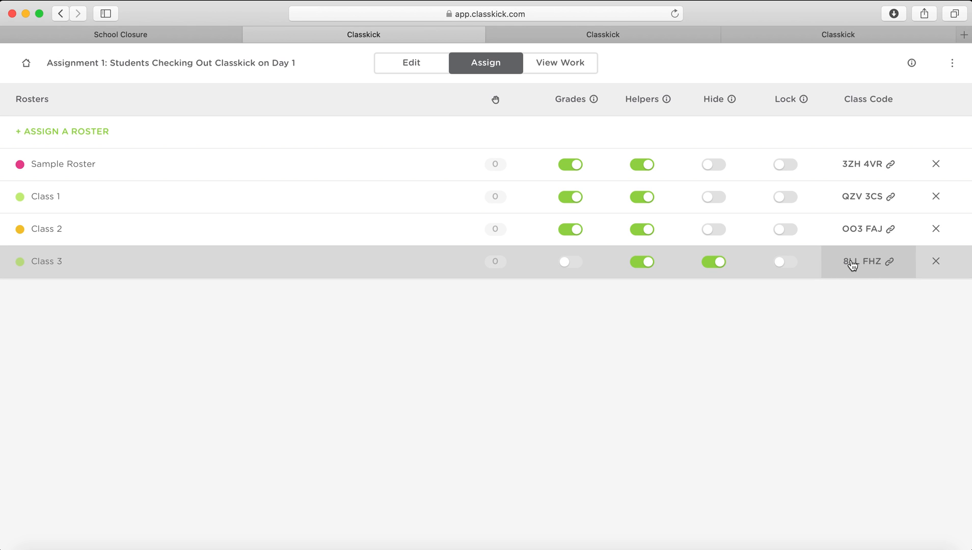
{"action": "mouse_move", "coordinate": [842, 50]}
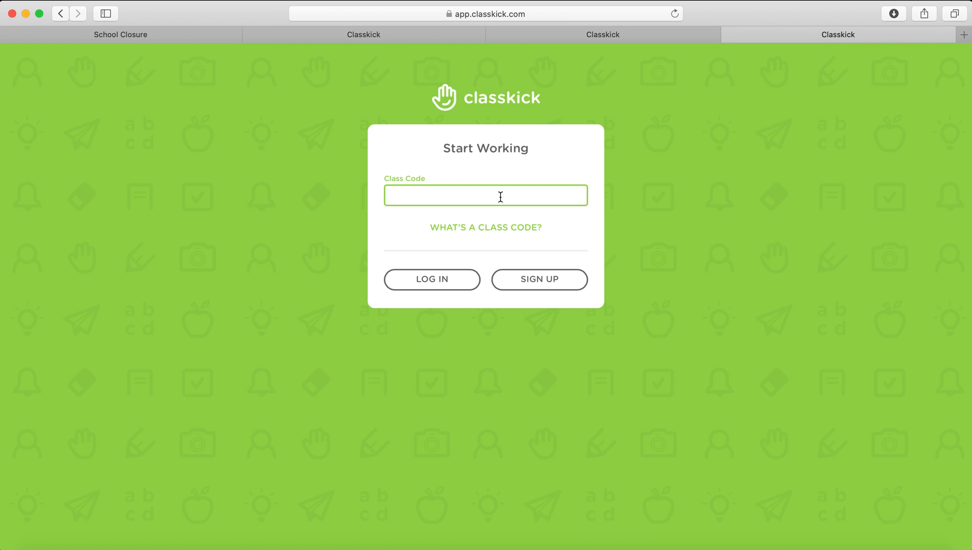
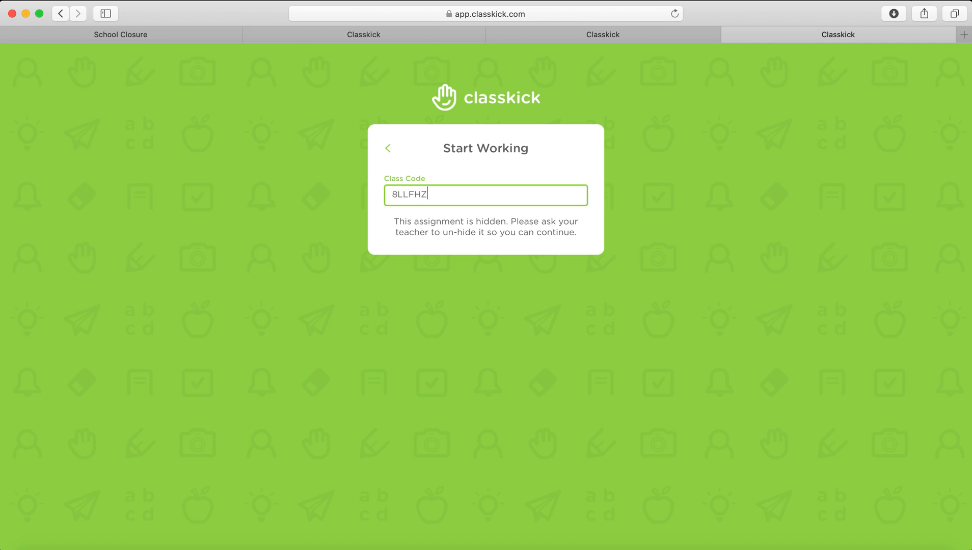
Turn Hide off for Class 3 on the roster settings and return to the student join page.
{"action": "left_click", "coordinate": [363, 34]}
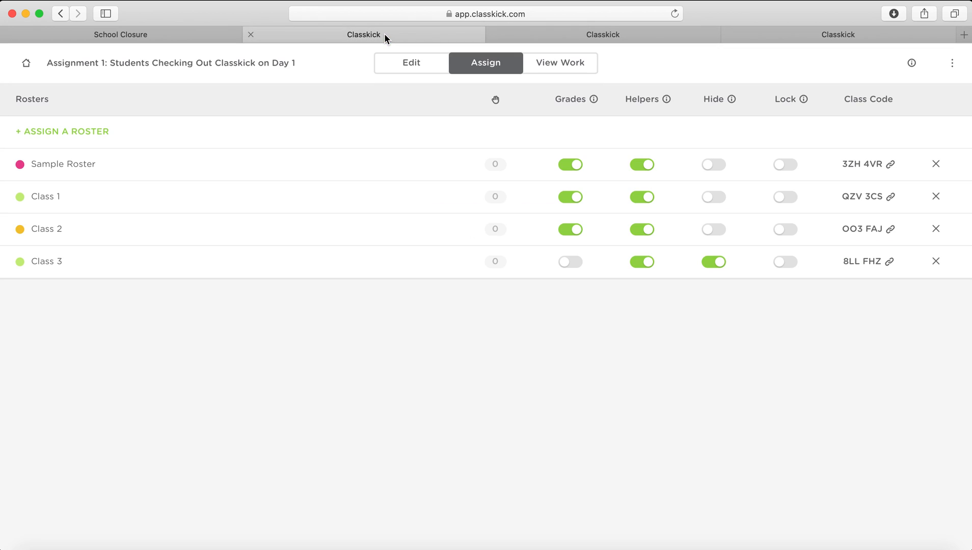
{"action": "left_click", "coordinate": [713, 261]}
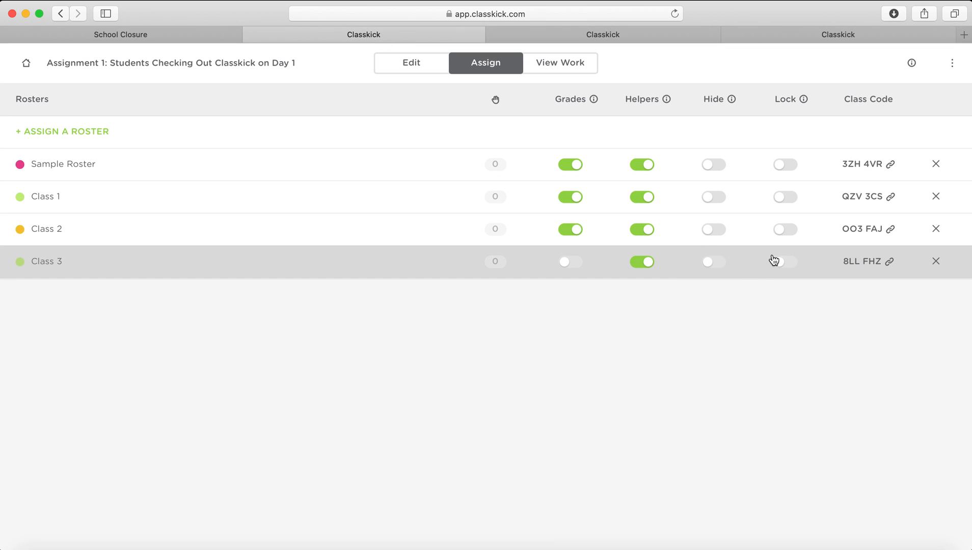
{"action": "left_click", "coordinate": [890, 260]}
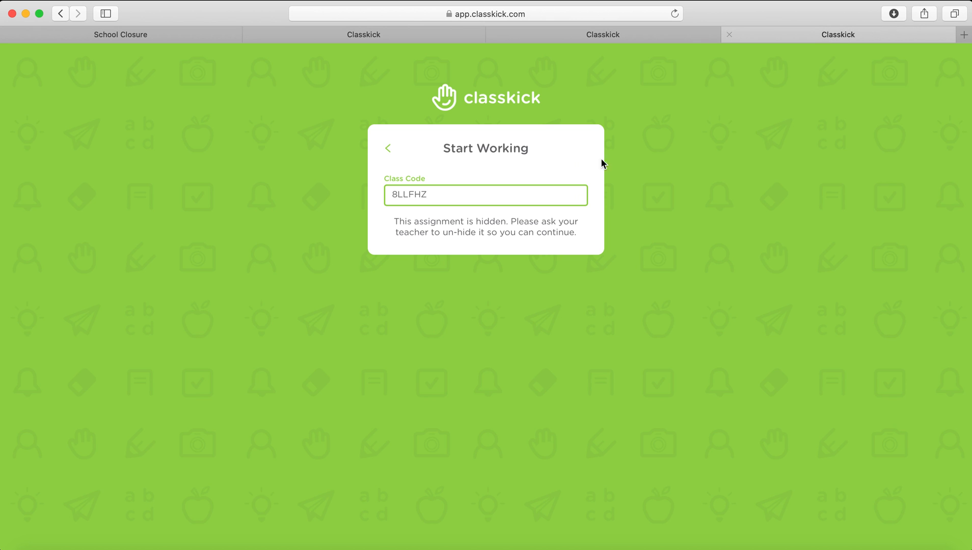
{"action": "key", "text": "Backspace"}
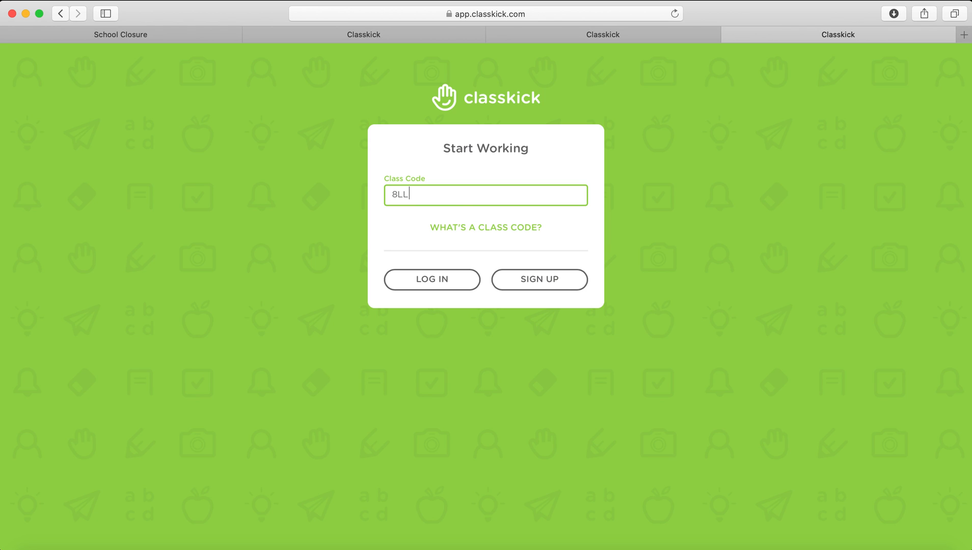
{"action": "type", "text": "F"}
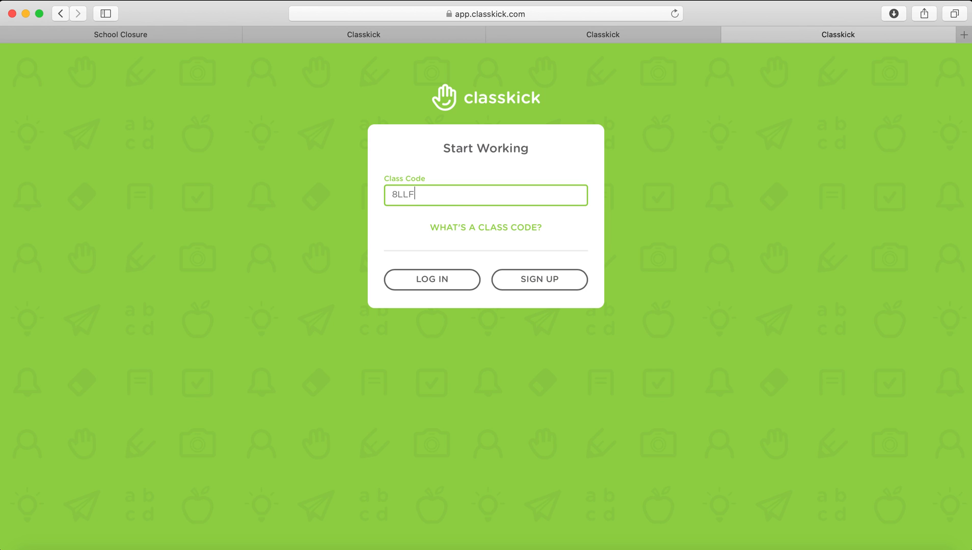
{"action": "type", "text": "HZ"}
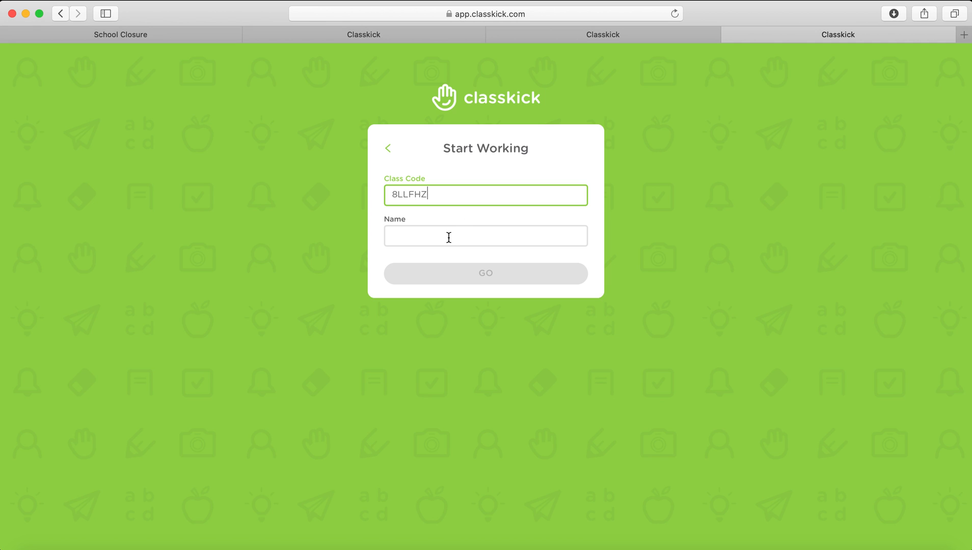
{"action": "type", "text": "Mrs Adama"}
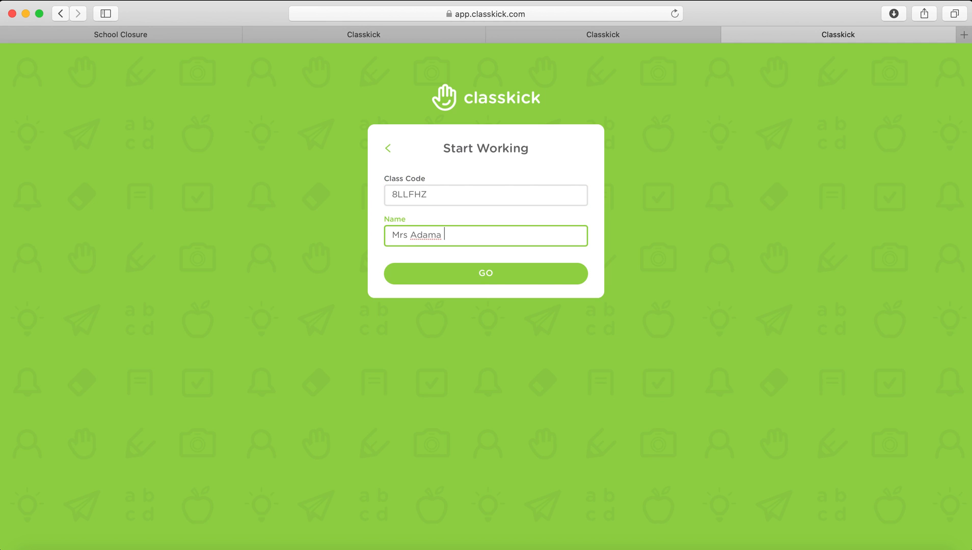
{"action": "left_click", "coordinate": [485, 273]}
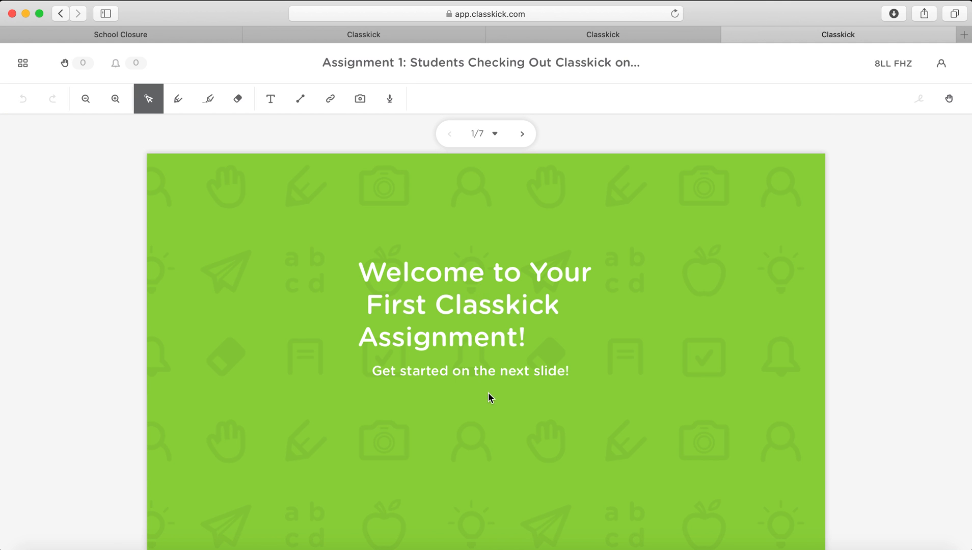
Write SANDY in a green text box on slide 2, then advance to slide 3.
{"action": "scroll", "scroll_direction": "down", "scroll_amount": 3}
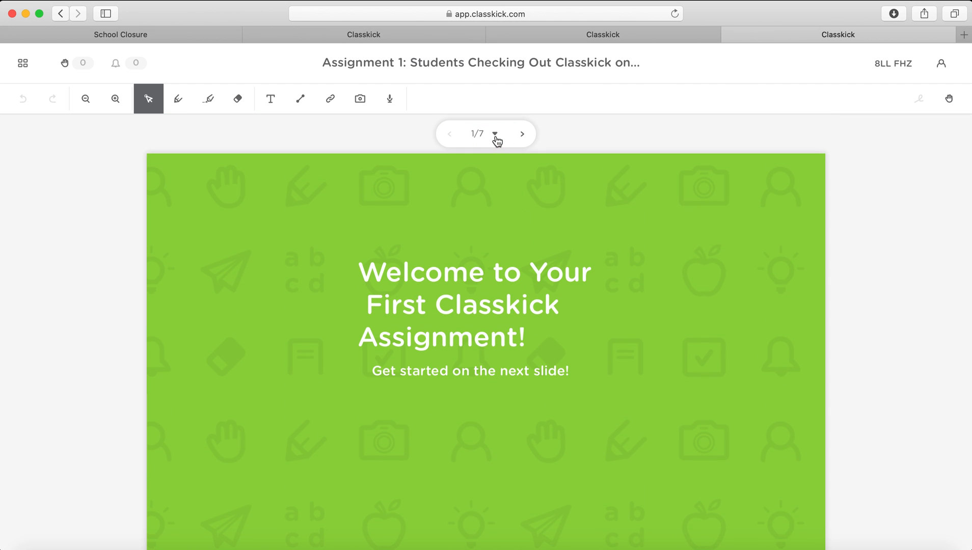
{"action": "left_click", "coordinate": [521, 133]}
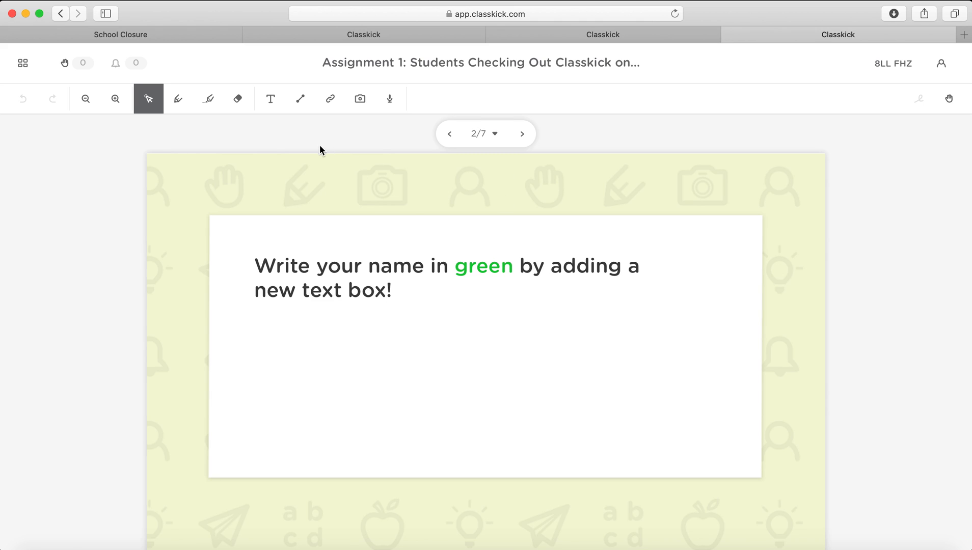
{"action": "left_click", "coordinate": [270, 98]}
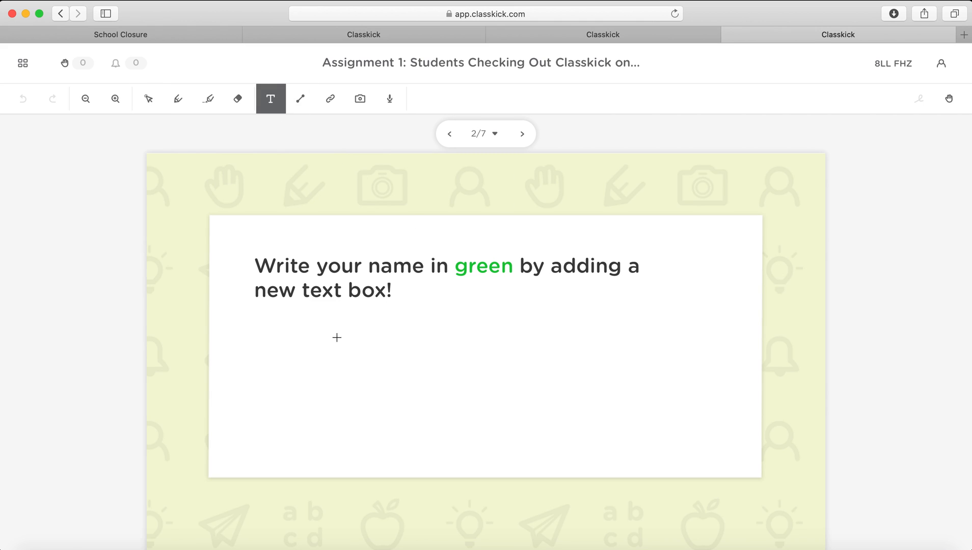
{"action": "left_click", "coordinate": [336, 337]}
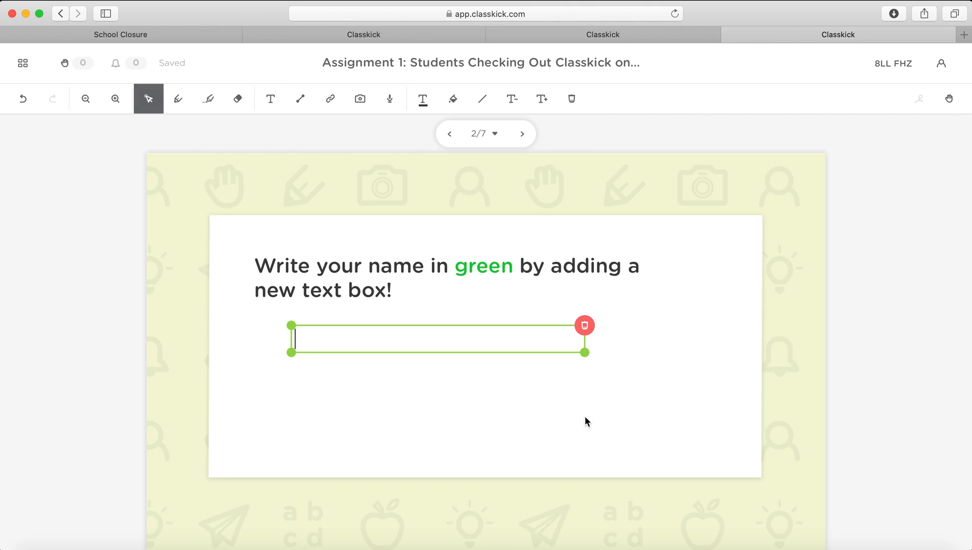
{"action": "type", "text": "SANDY"}
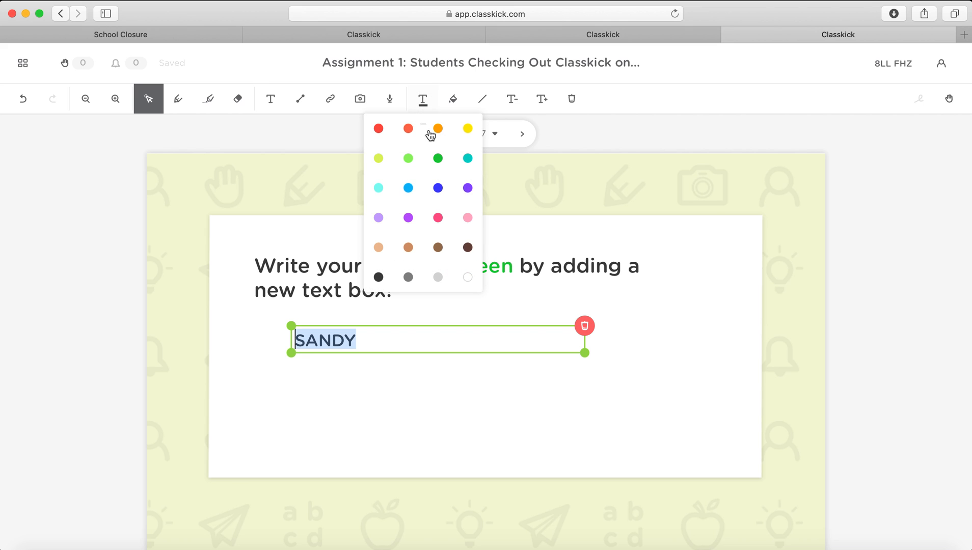
{"action": "left_click", "coordinate": [437, 158]}
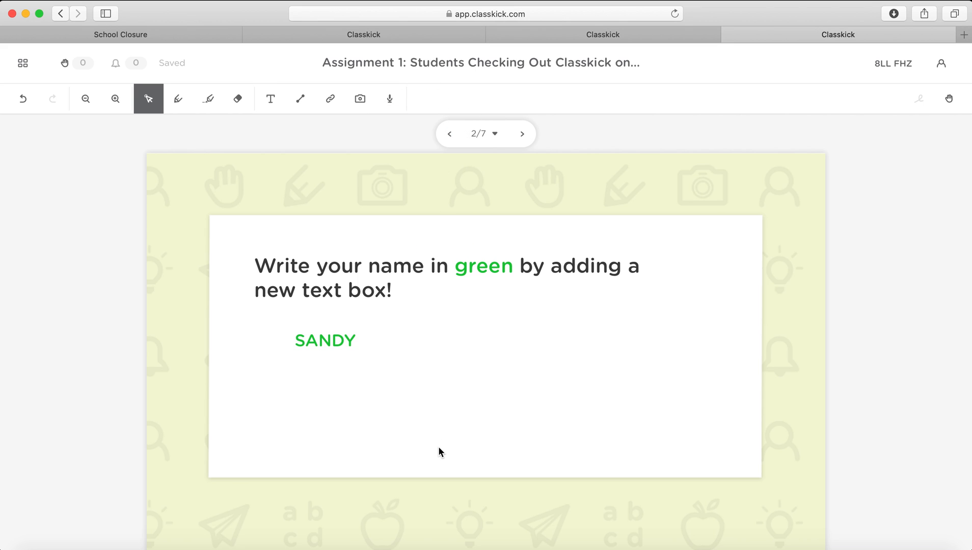
{"action": "left_click", "coordinate": [522, 134]}
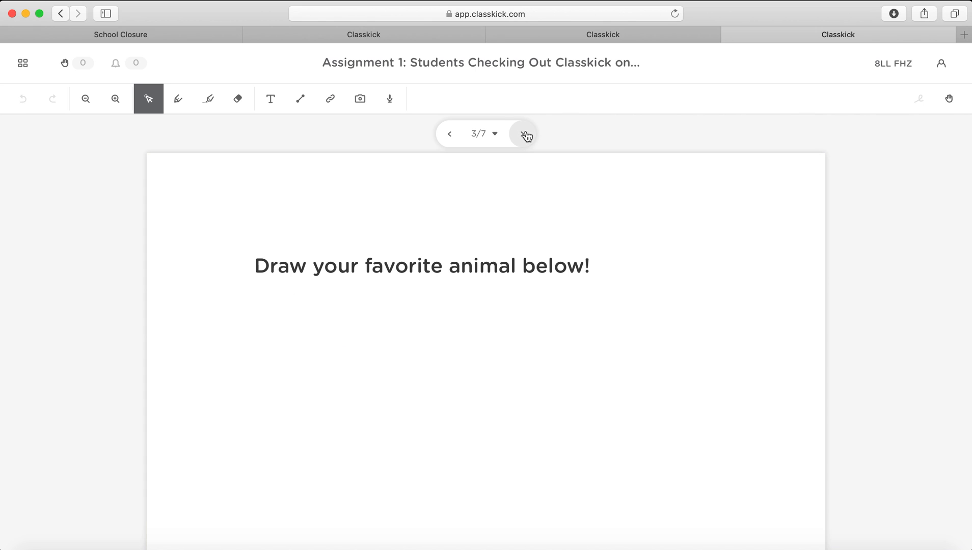
Advance past slides 3 and 4 to the world map task on slide 5.
{"action": "left_click", "coordinate": [523, 134]}
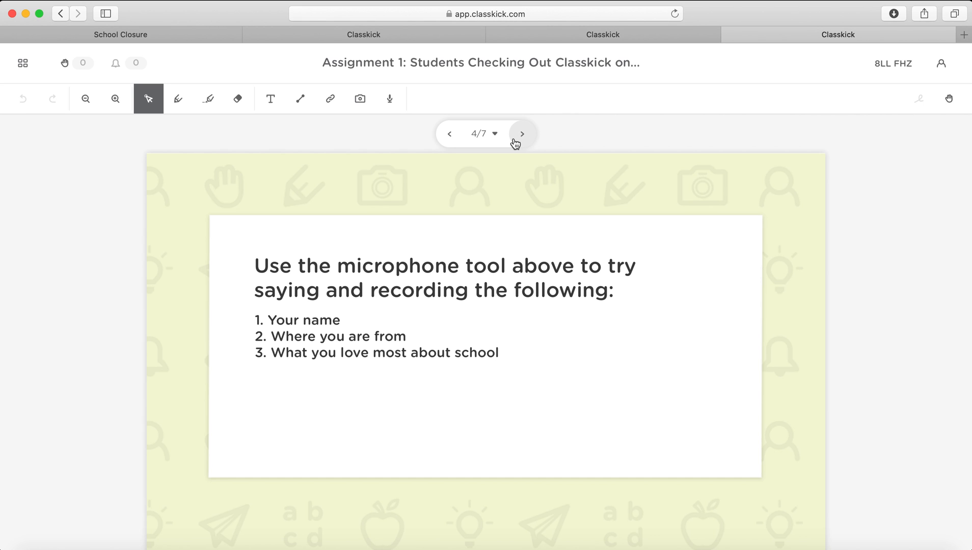
{"action": "mouse_move", "coordinate": [390, 99]}
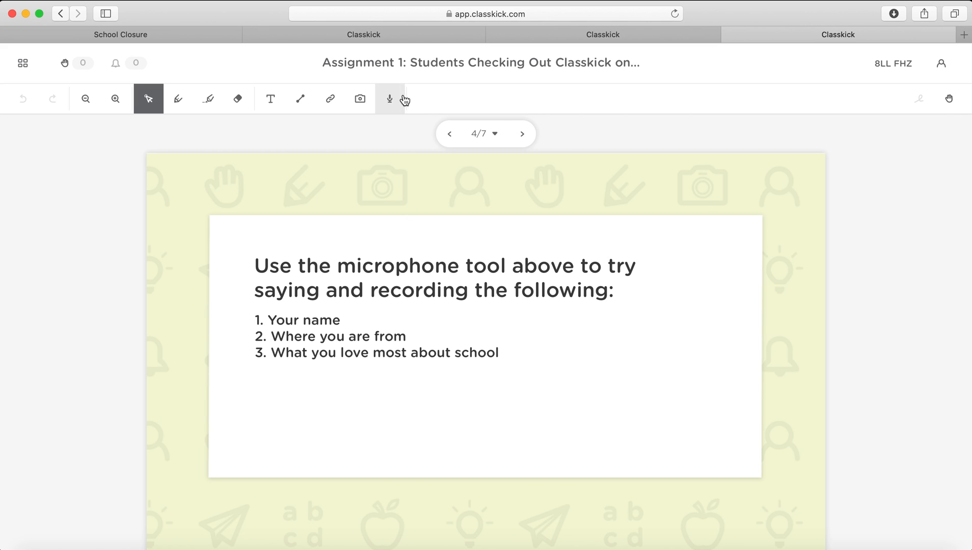
{"action": "left_click", "coordinate": [522, 134]}
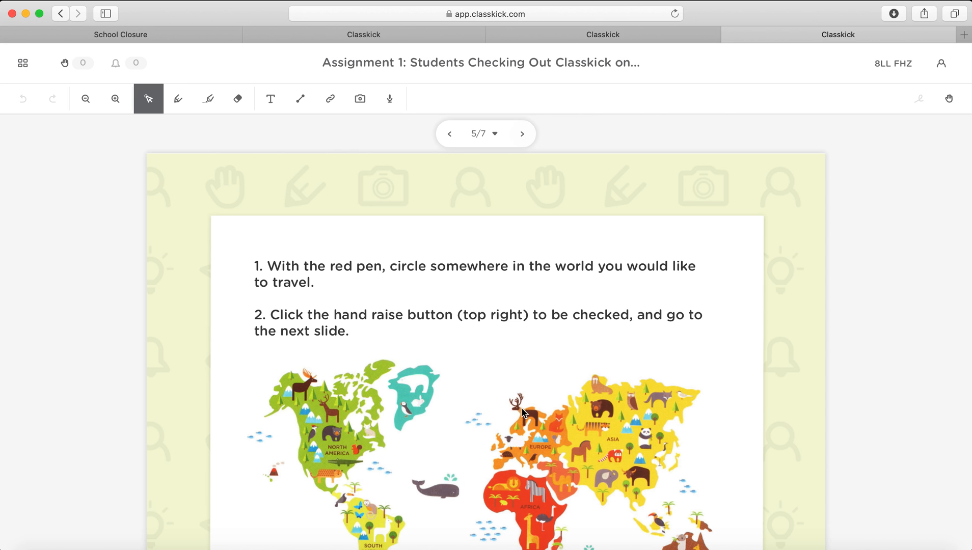
{"action": "scroll", "scroll_direction": "down", "scroll_amount": 3}
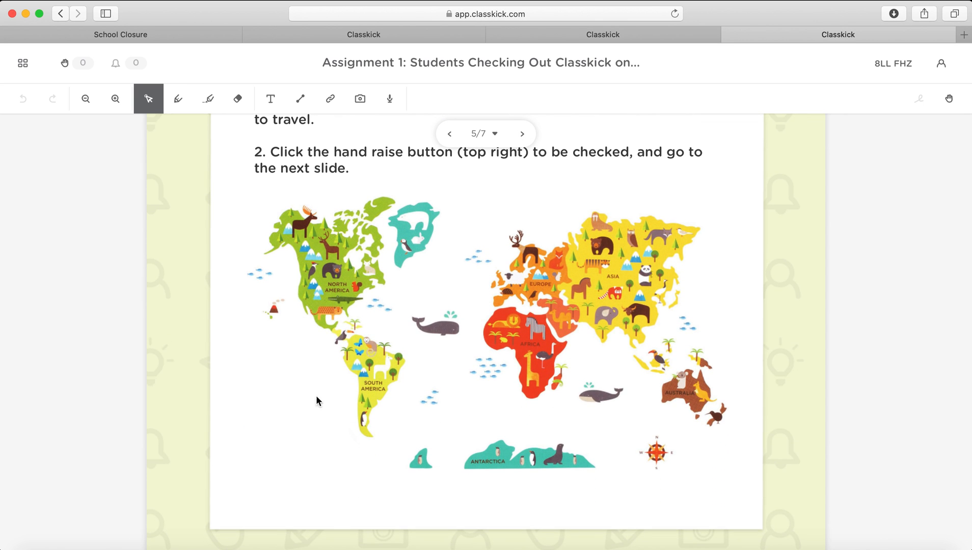
{"action": "mouse_move", "coordinate": [721, 405]}
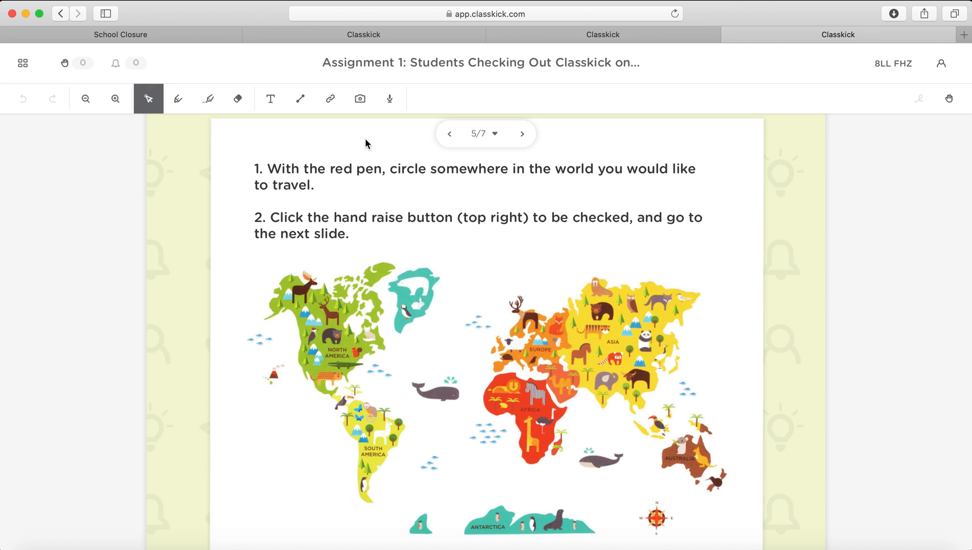
Select the freehand pen in red to circle Australia on the map.
{"action": "left_click", "coordinate": [208, 99]}
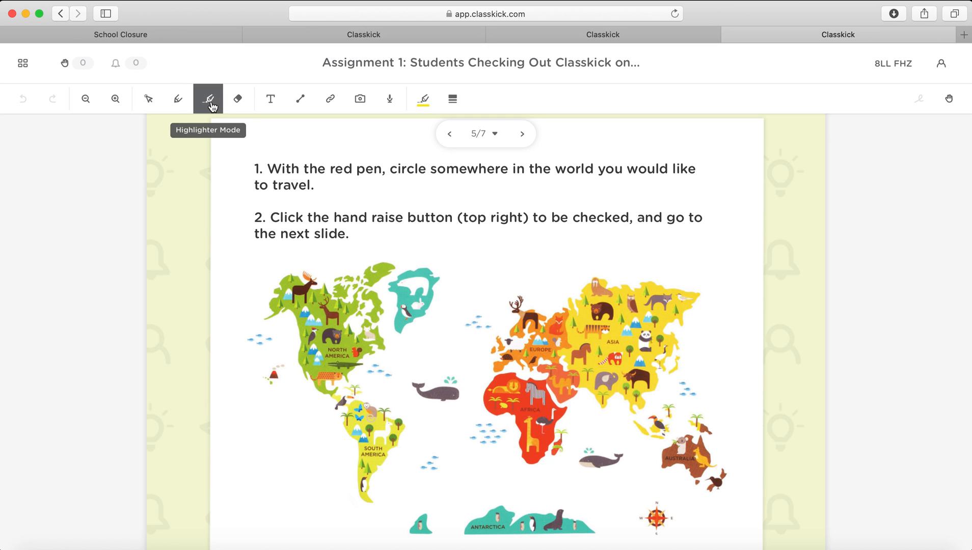
{"action": "left_click", "coordinate": [179, 99]}
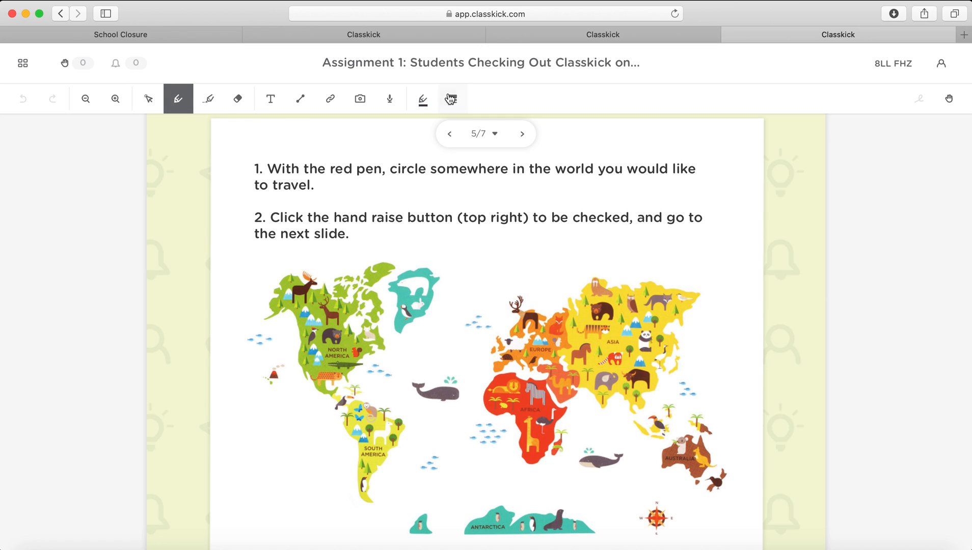
{"action": "left_click", "coordinate": [452, 98]}
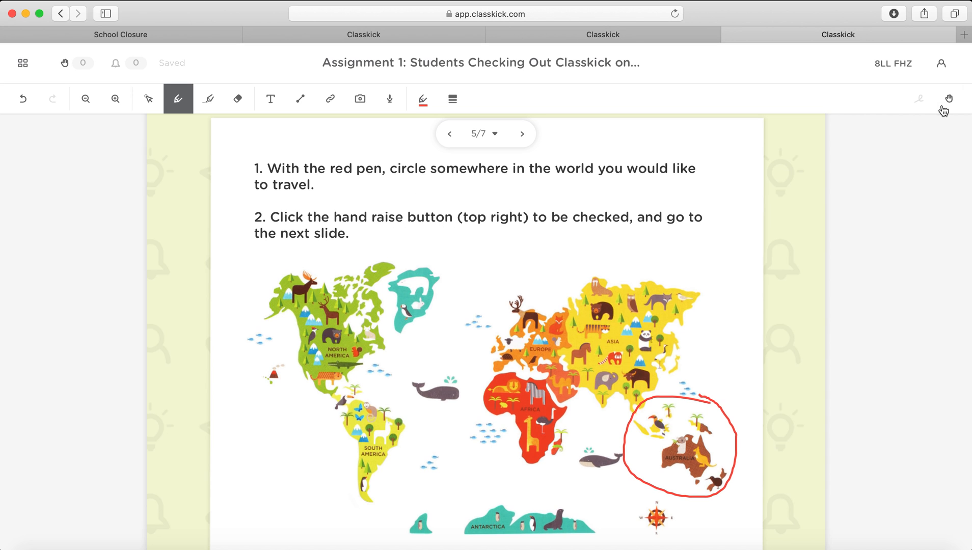
Raise a hand for help on slide 5, lower it, then request a work check.
{"action": "left_click", "coordinate": [950, 99]}
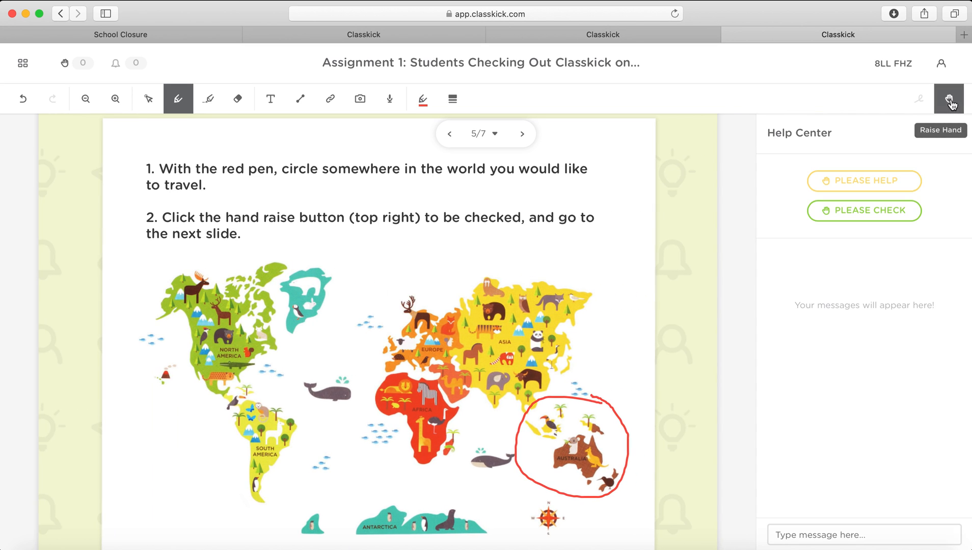
{"action": "left_click", "coordinate": [950, 98]}
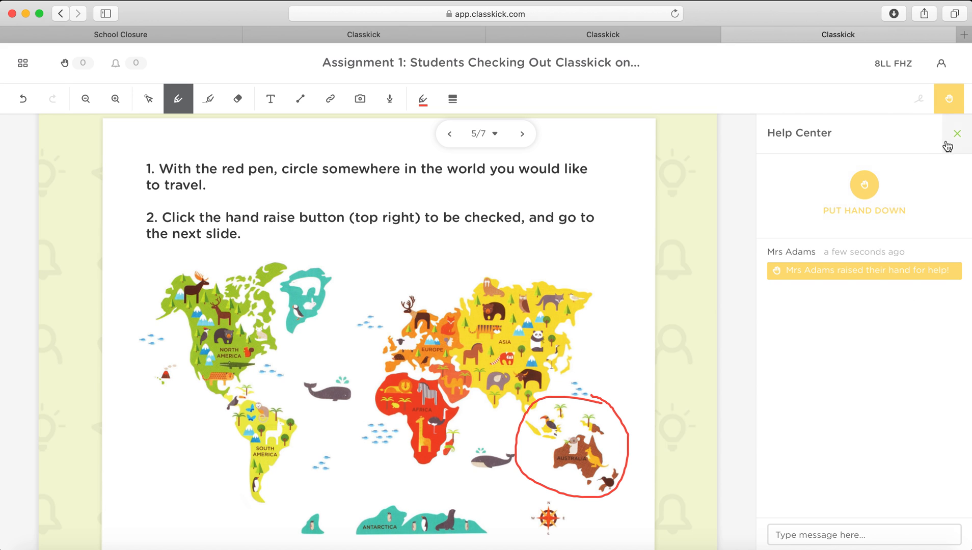
{"action": "left_click", "coordinate": [956, 133]}
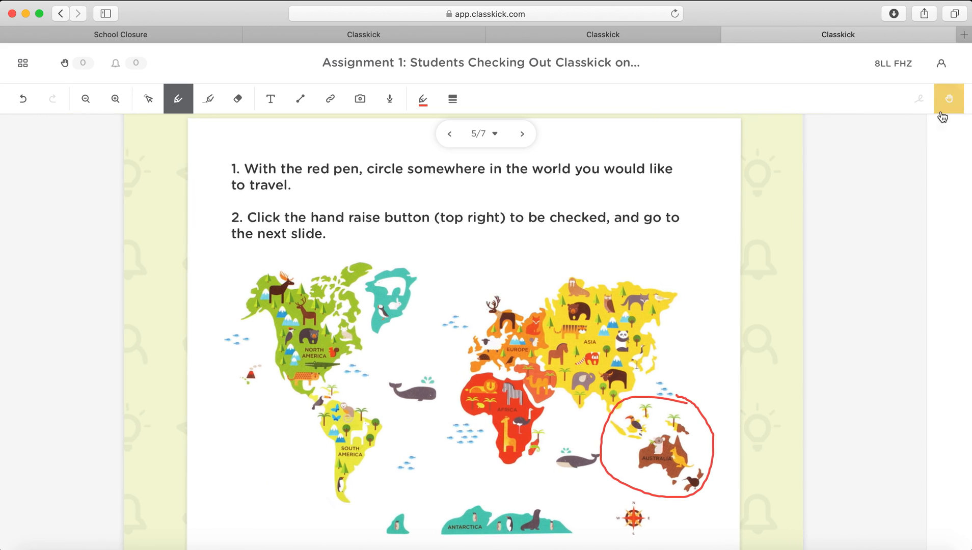
{"action": "left_click", "coordinate": [947, 99]}
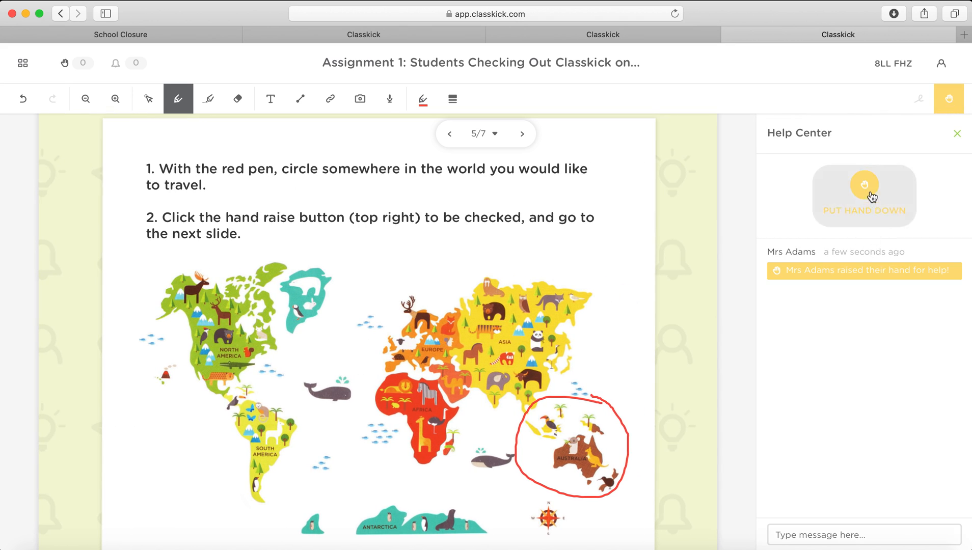
{"action": "left_click", "coordinate": [864, 185]}
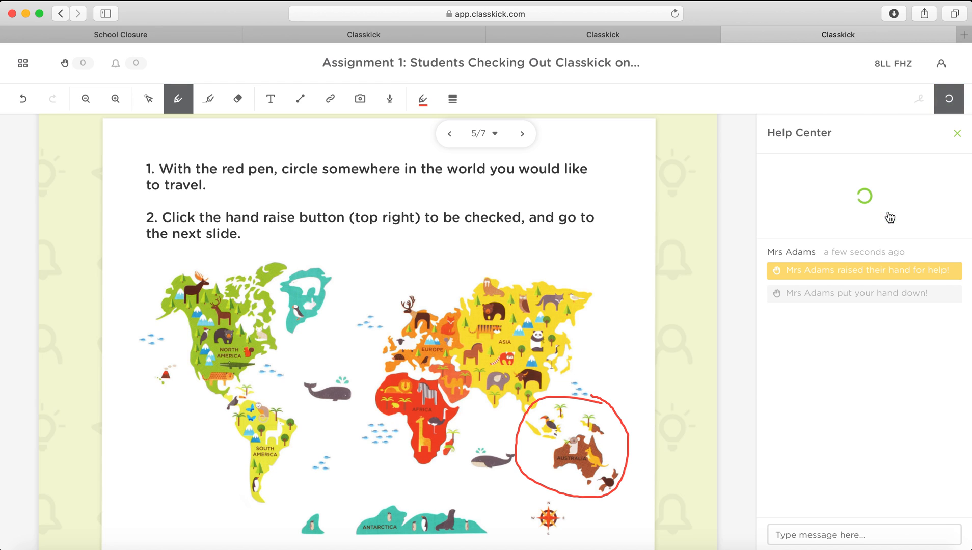
{"action": "left_click", "coordinate": [949, 98]}
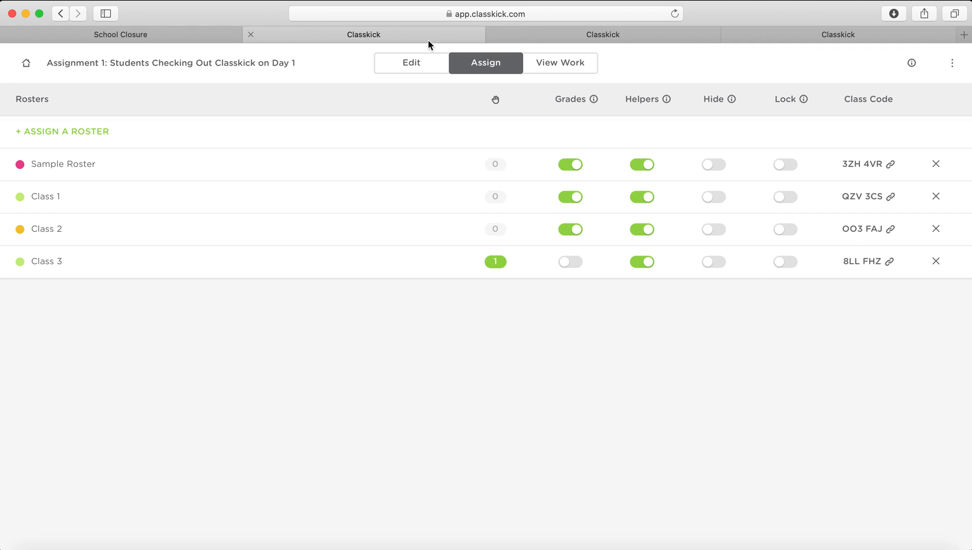
View the Class 3 student work showing the raised hand on slide 5.
{"action": "left_click", "coordinate": [559, 62]}
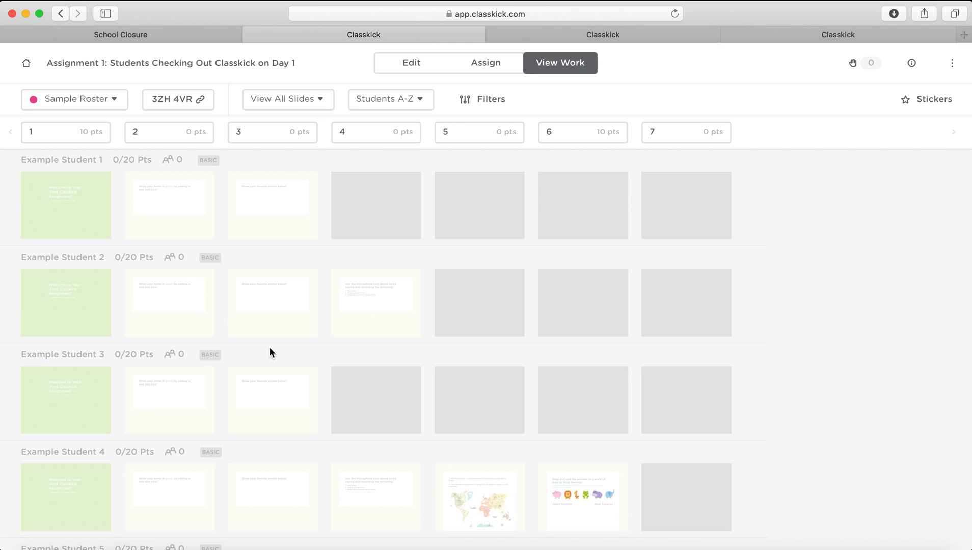
{"action": "mouse_move", "coordinate": [410, 63]}
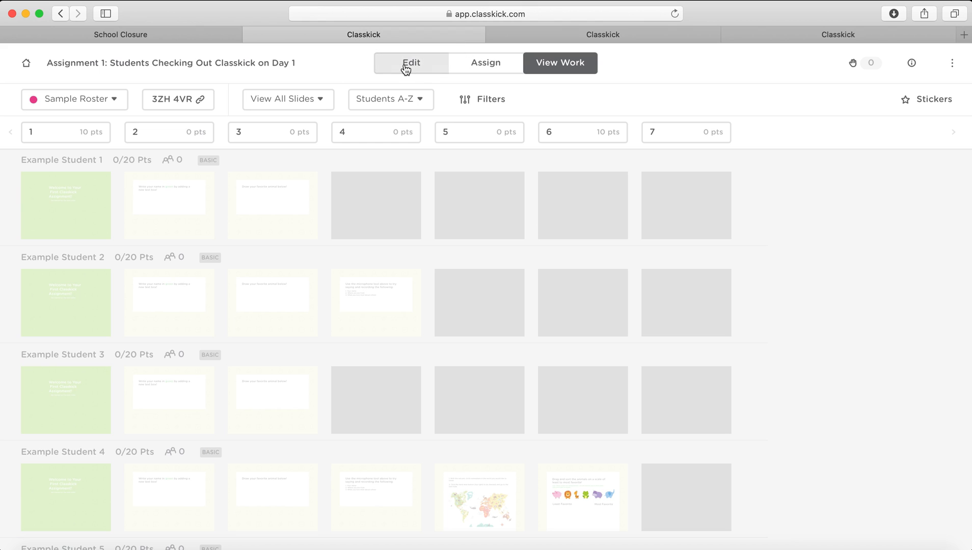
{"action": "mouse_move", "coordinate": [435, 66]}
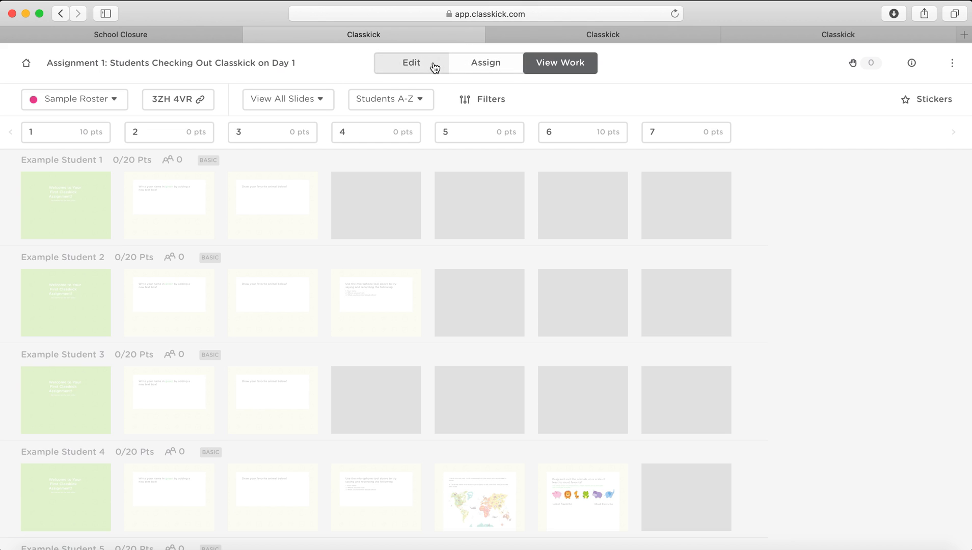
{"action": "left_click", "coordinate": [485, 62]}
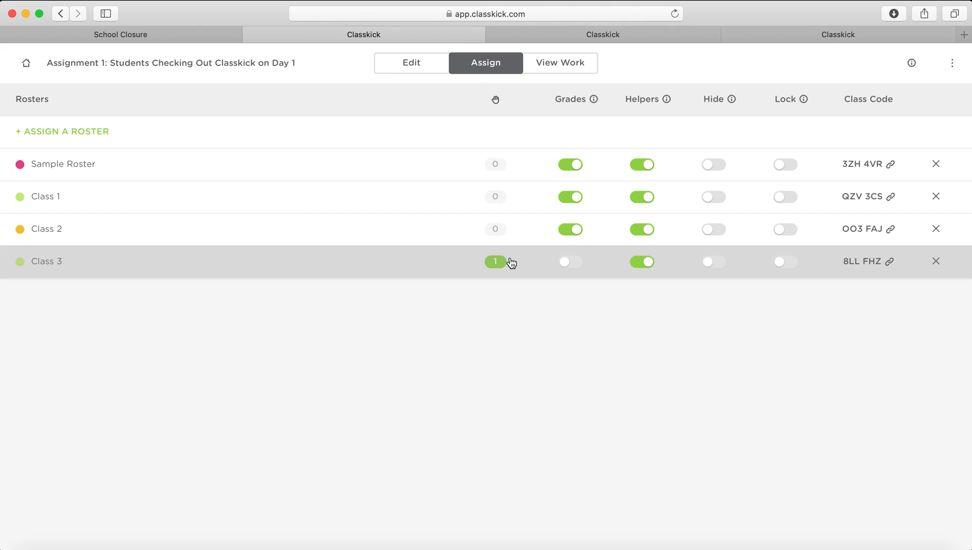
{"action": "left_click", "coordinate": [560, 63]}
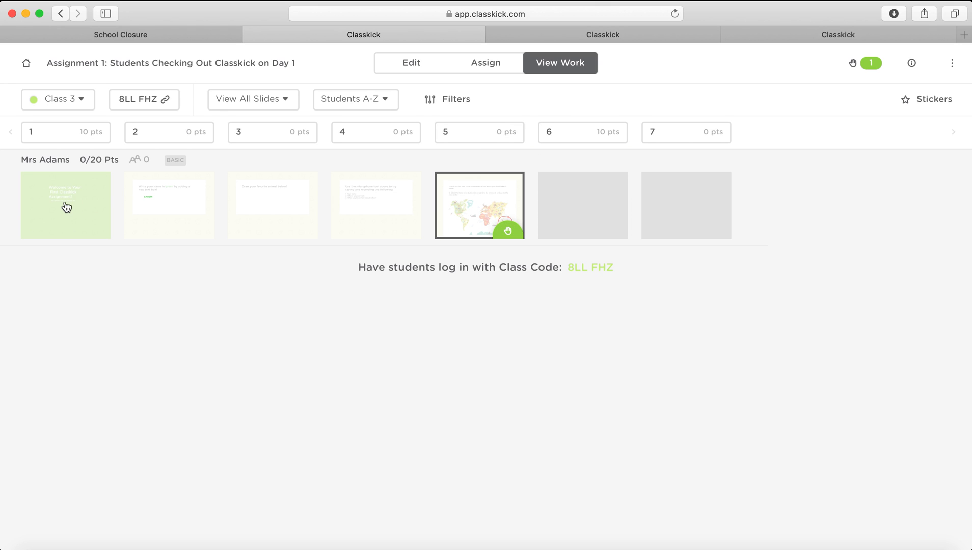
View Mrs Adams's slide 5 map work in the helping view, where her hand is raised.
{"action": "left_click", "coordinate": [65, 204]}
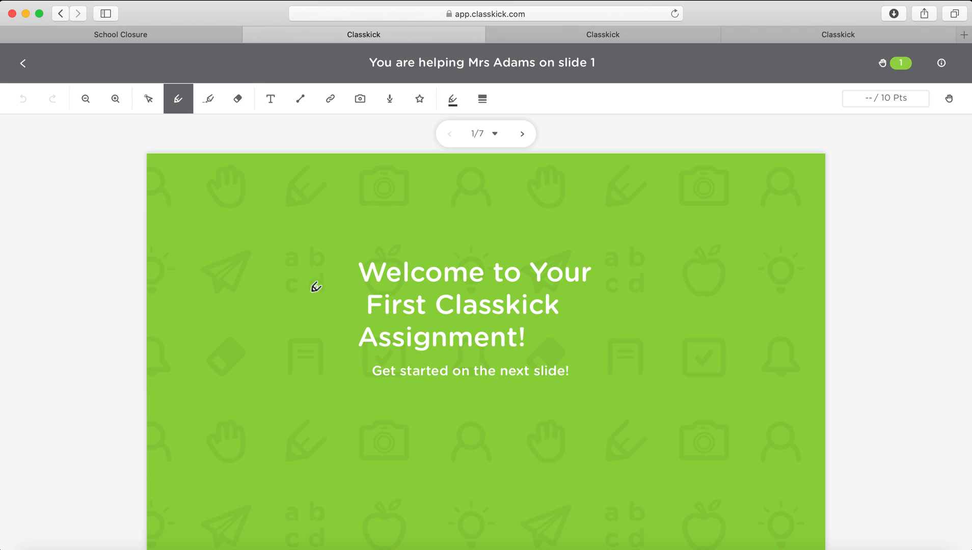
{"action": "left_click", "coordinate": [522, 134]}
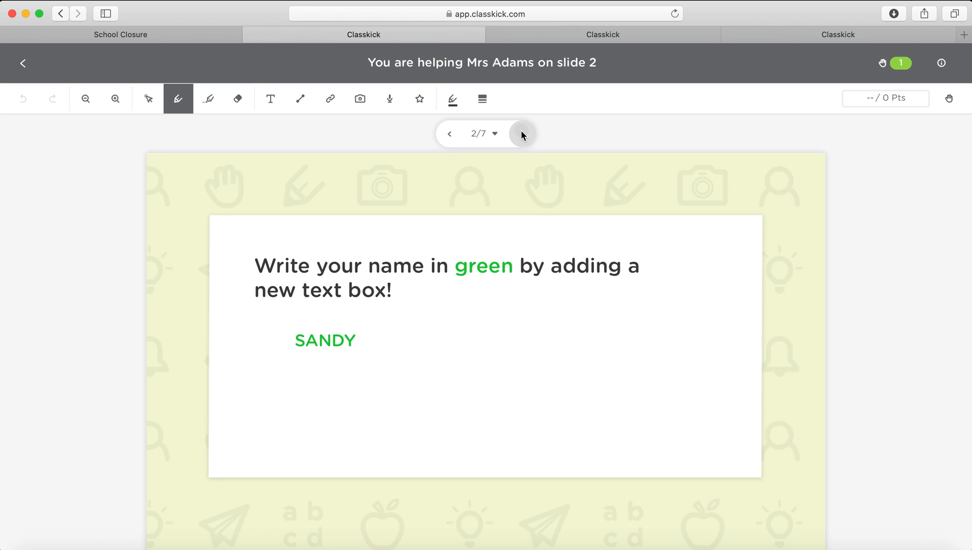
{"action": "left_click", "coordinate": [522, 134]}
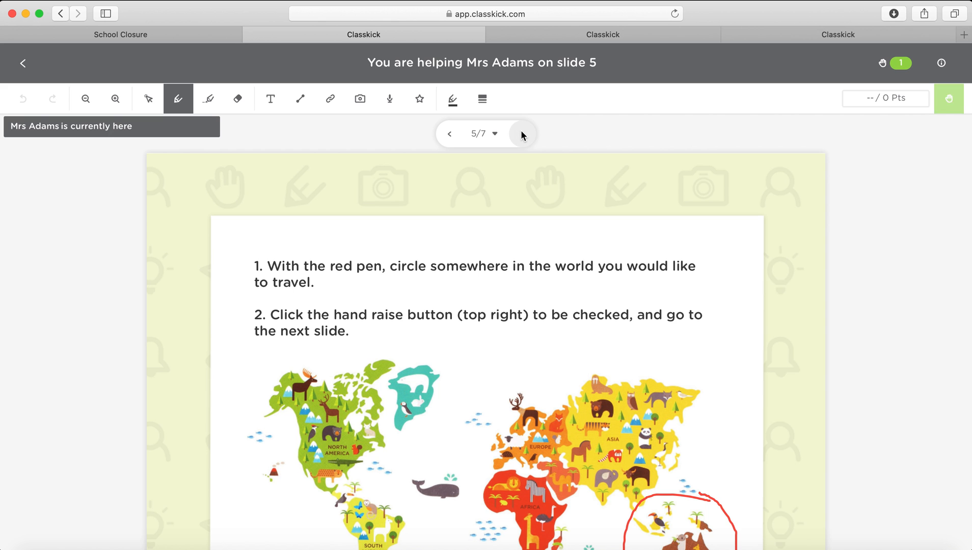
{"action": "mouse_move", "coordinate": [131, 84]}
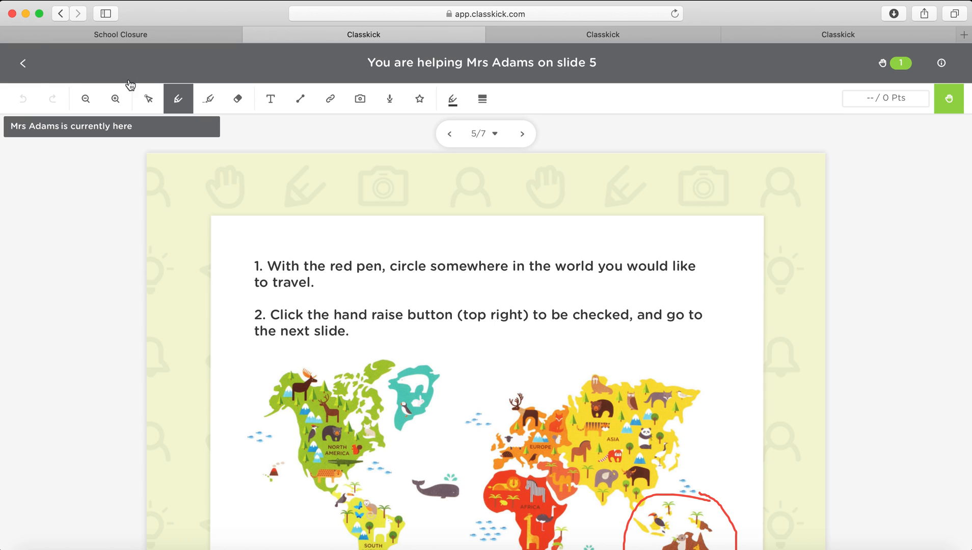
{"action": "left_click", "coordinate": [24, 62]}
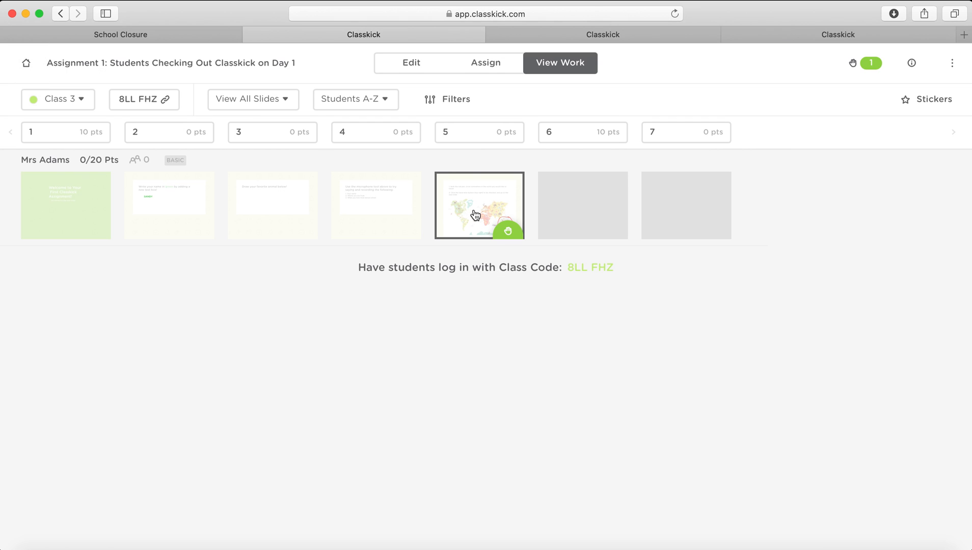
{"action": "left_click", "coordinate": [479, 205]}
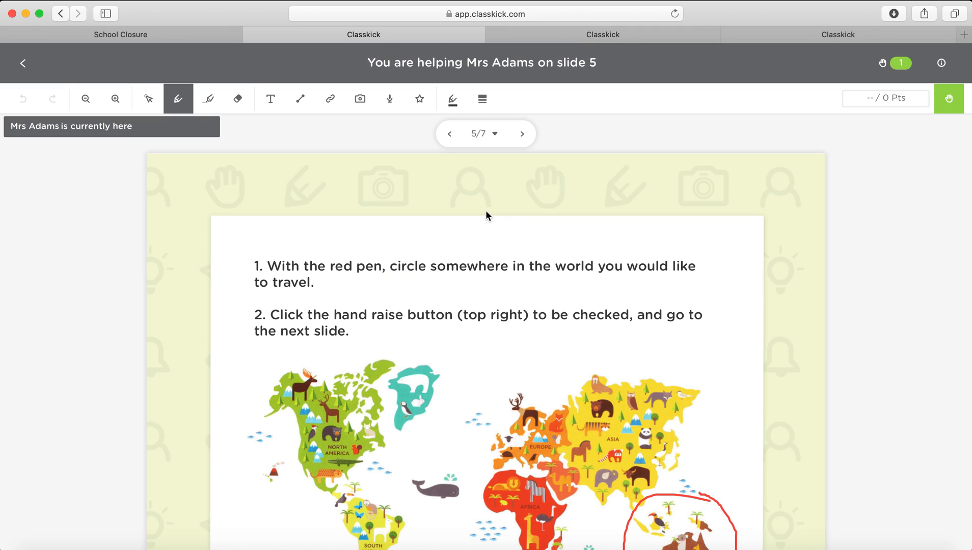
{"action": "scroll", "scroll_direction": "down", "scroll_amount": 3}
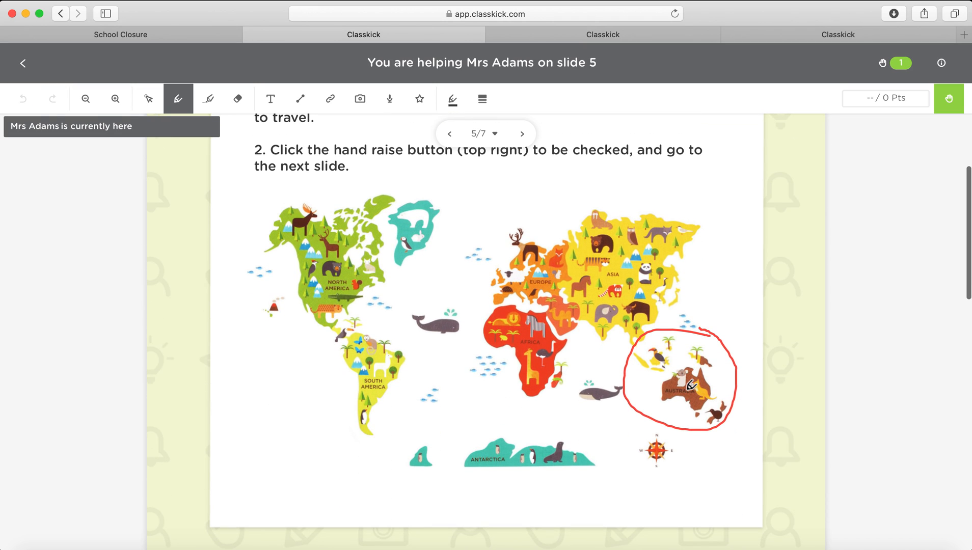
Choose the green pen and draw a checkmark beside the red-circled Australia.
{"action": "left_click", "coordinate": [453, 99]}
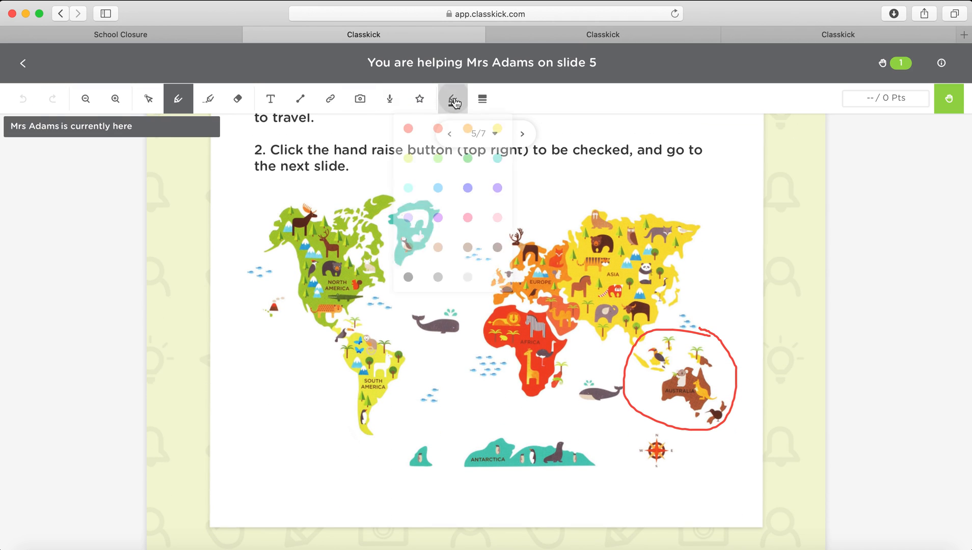
{"action": "left_click", "coordinate": [453, 98]}
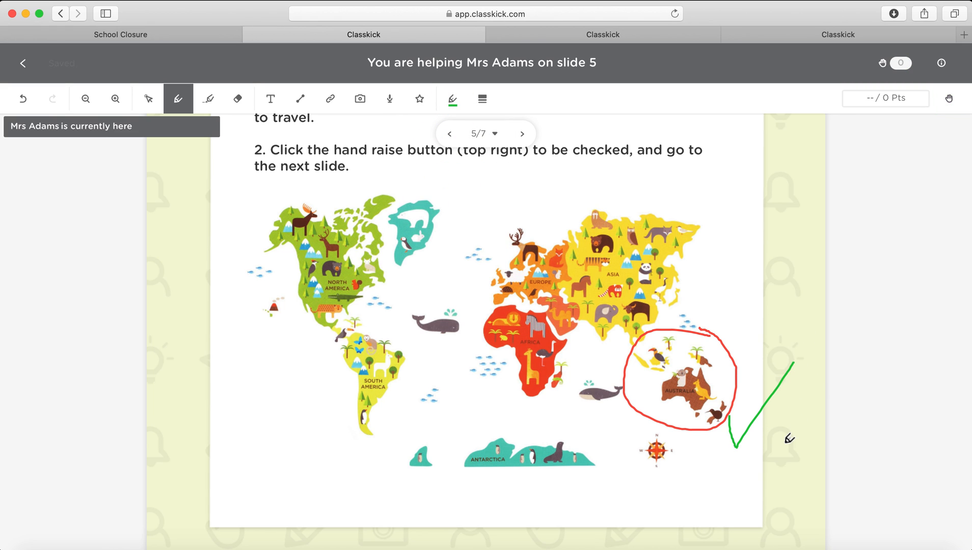
{"action": "mouse_move", "coordinate": [550, 170]}
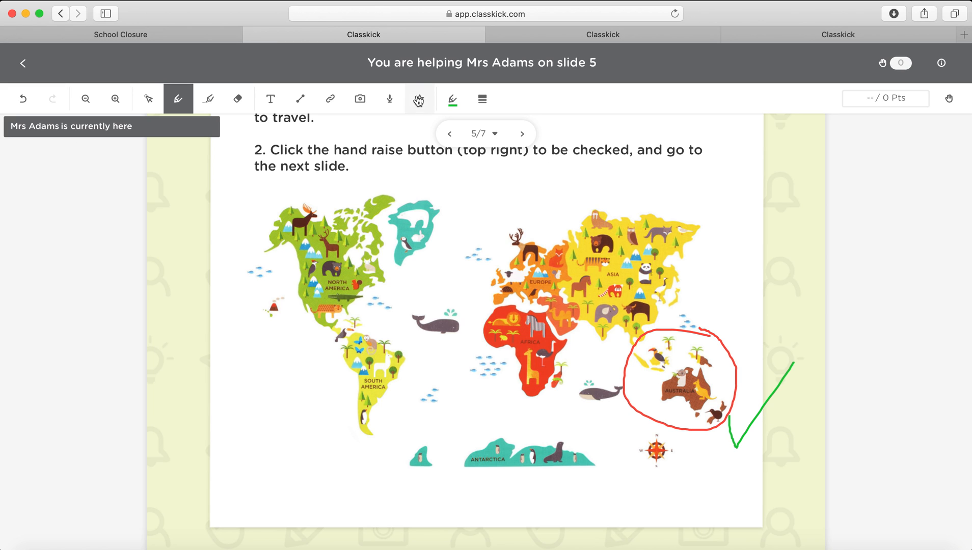
Place the 'Use evidence to support your claim' owl sticker beside the checkmark on slide 5.
{"action": "left_click", "coordinate": [419, 99]}
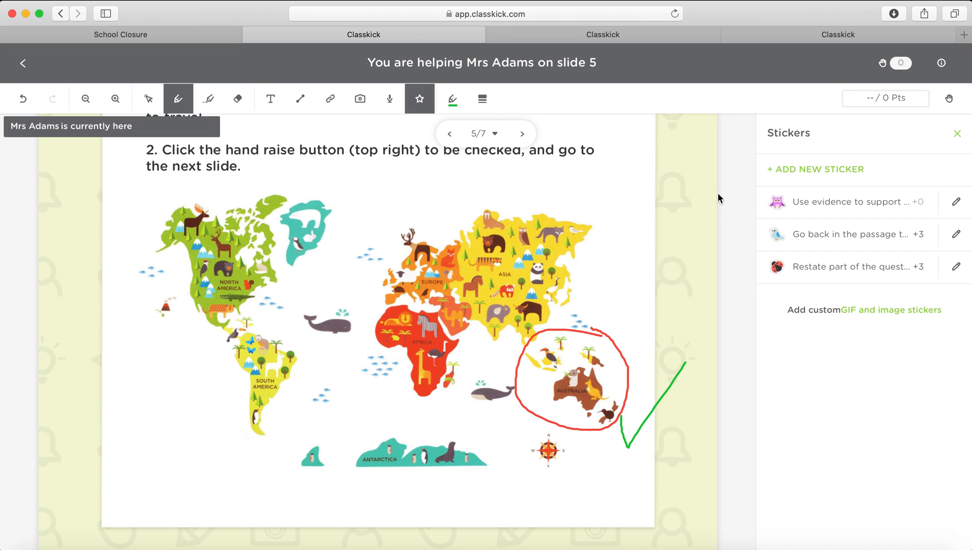
{"action": "mouse_move", "coordinate": [844, 184]}
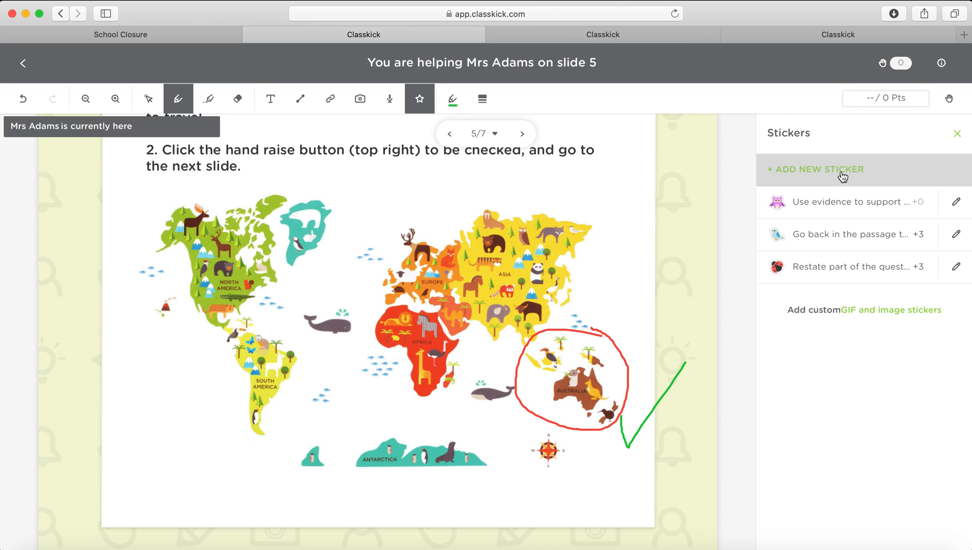
{"action": "mouse_move", "coordinate": [839, 189]}
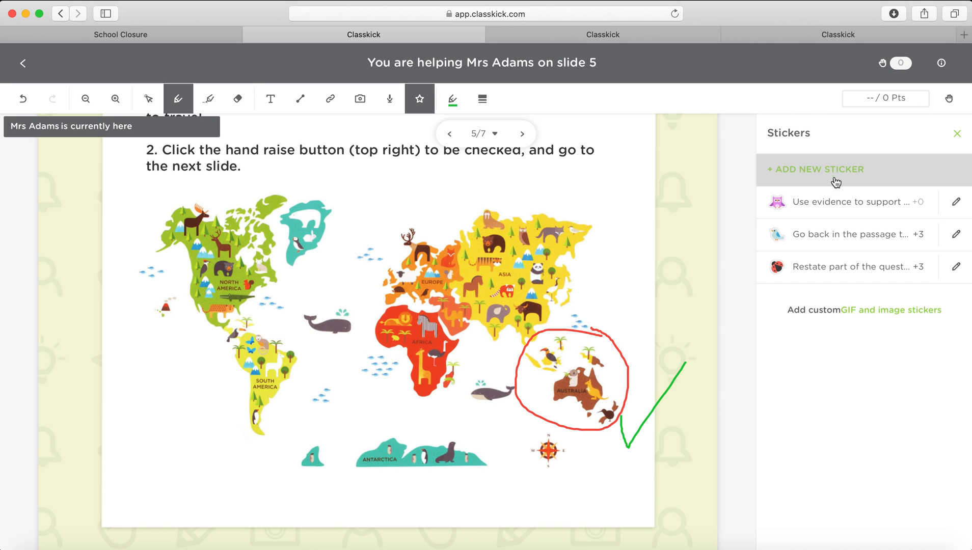
{"action": "left_click", "coordinate": [819, 169]}
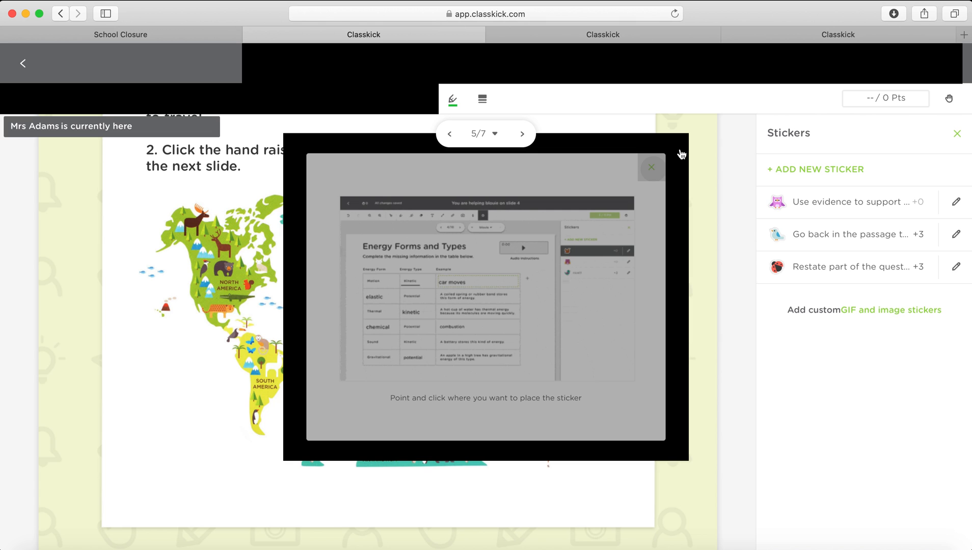
{"action": "left_click", "coordinate": [651, 167]}
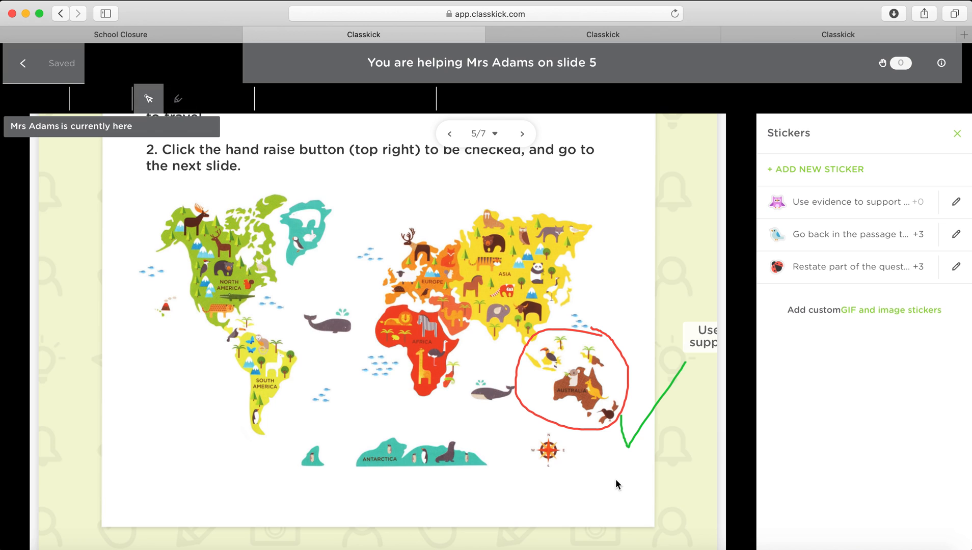
{"action": "mouse_move", "coordinate": [598, 242]}
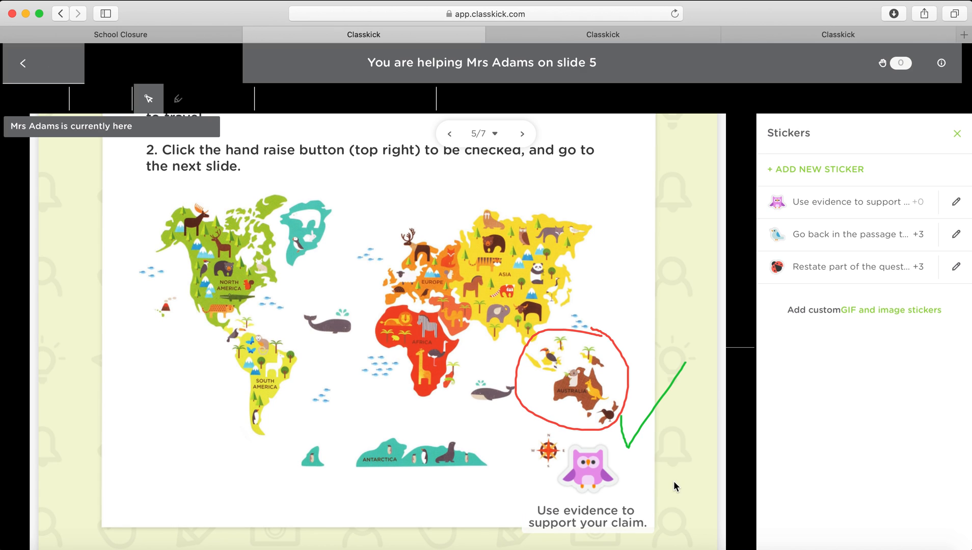
{"action": "mouse_move", "coordinate": [605, 135]}
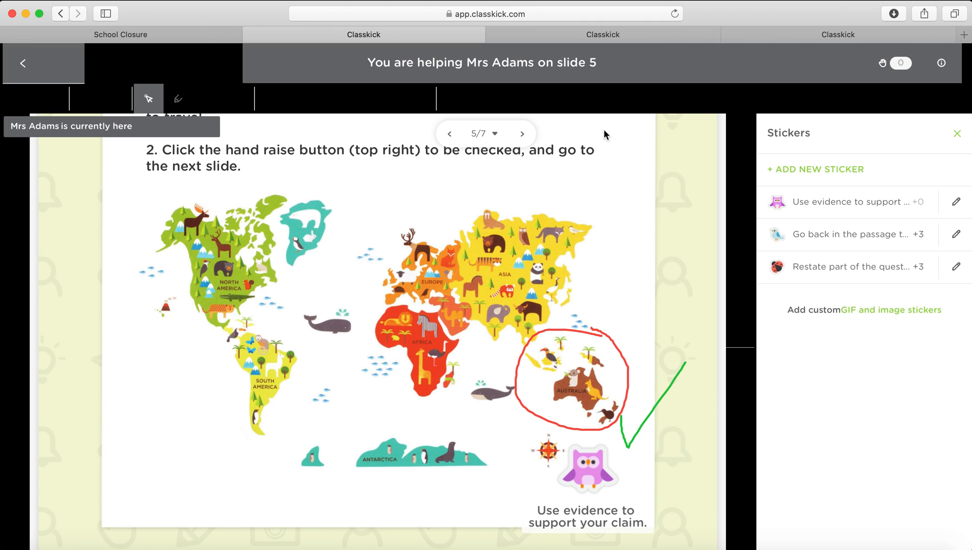
Close the sticker list and settle on the student's slide 6 animal sorting activity.
{"action": "left_click", "coordinate": [957, 134]}
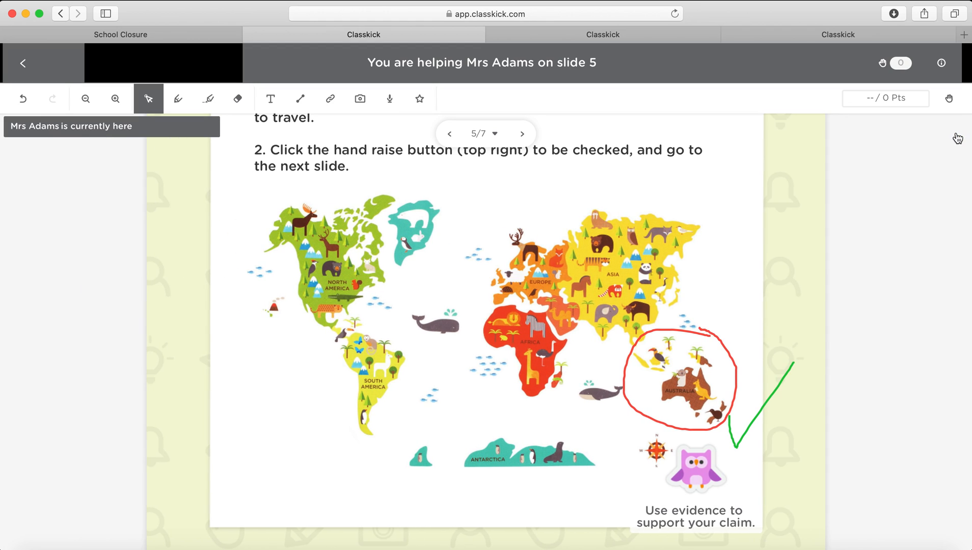
{"action": "mouse_move", "coordinate": [957, 137]}
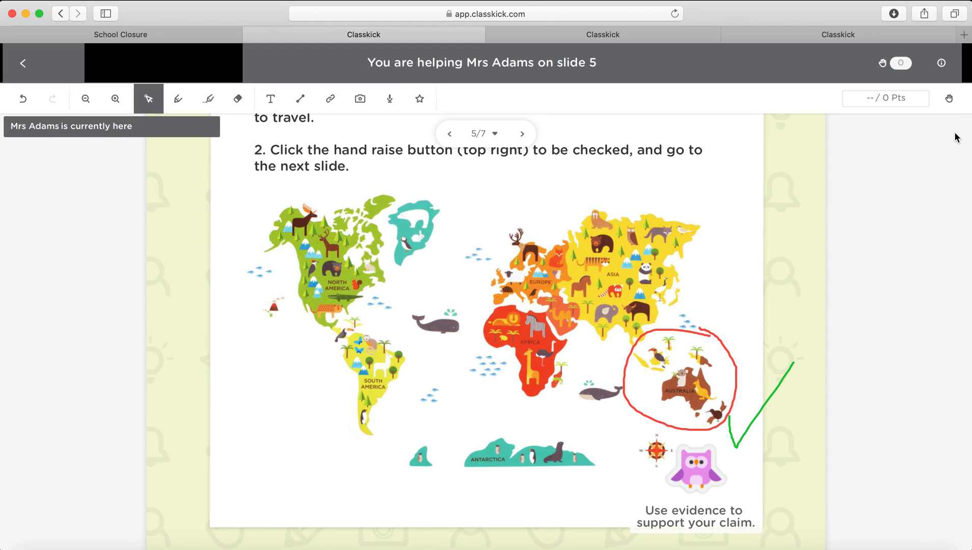
{"action": "mouse_move", "coordinate": [887, 148]}
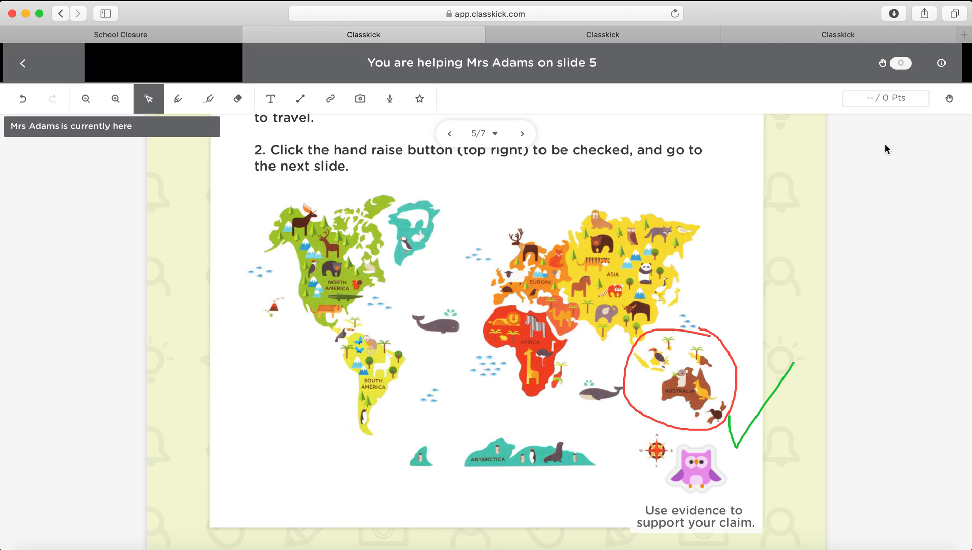
{"action": "left_click", "coordinate": [522, 134]}
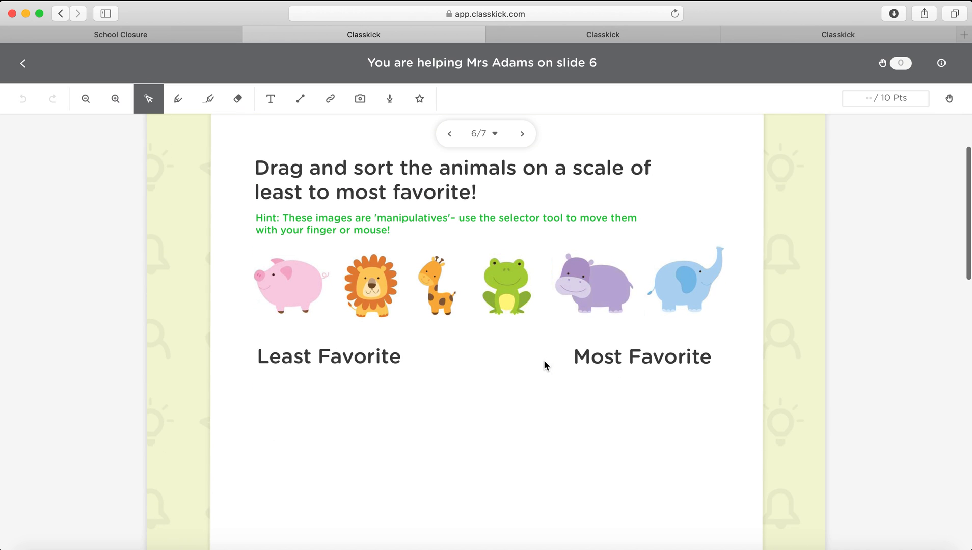
{"action": "scroll", "scroll_direction": "up", "scroll_amount": 3}
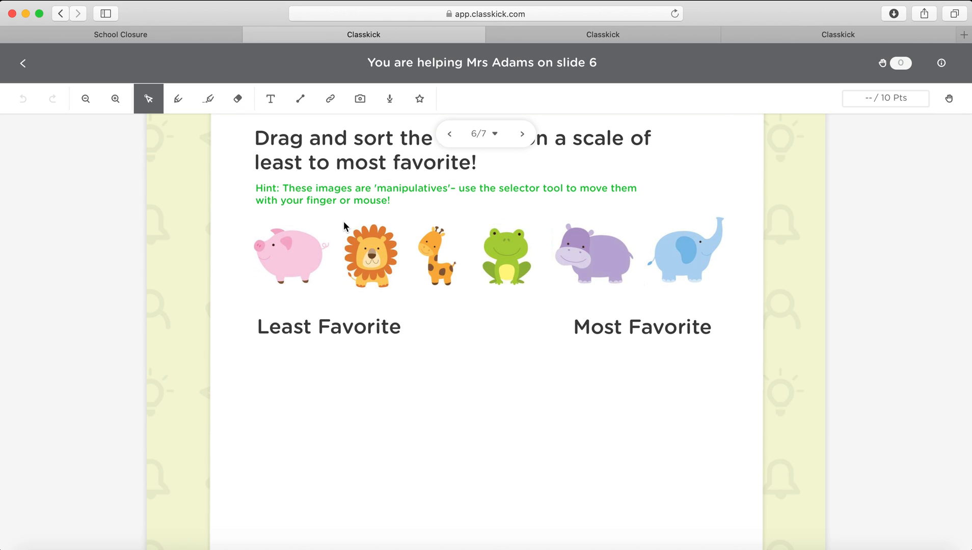
{"action": "mouse_move", "coordinate": [361, 353]}
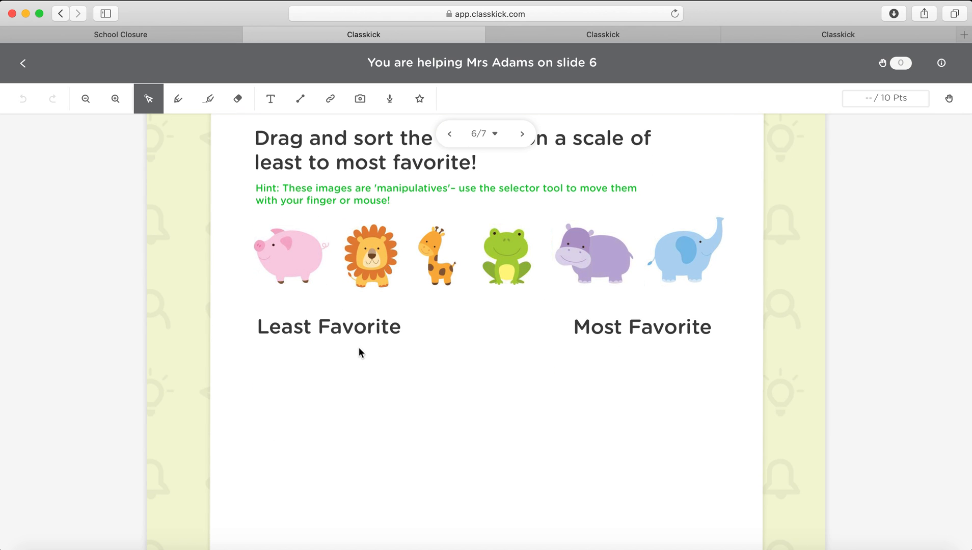
{"action": "mouse_move", "coordinate": [425, 280]}
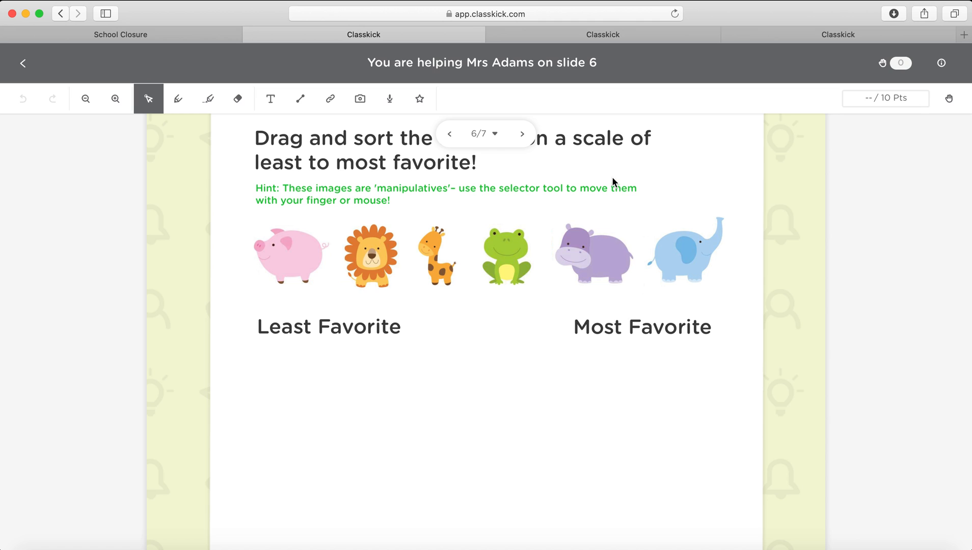
{"action": "left_click", "coordinate": [521, 133]}
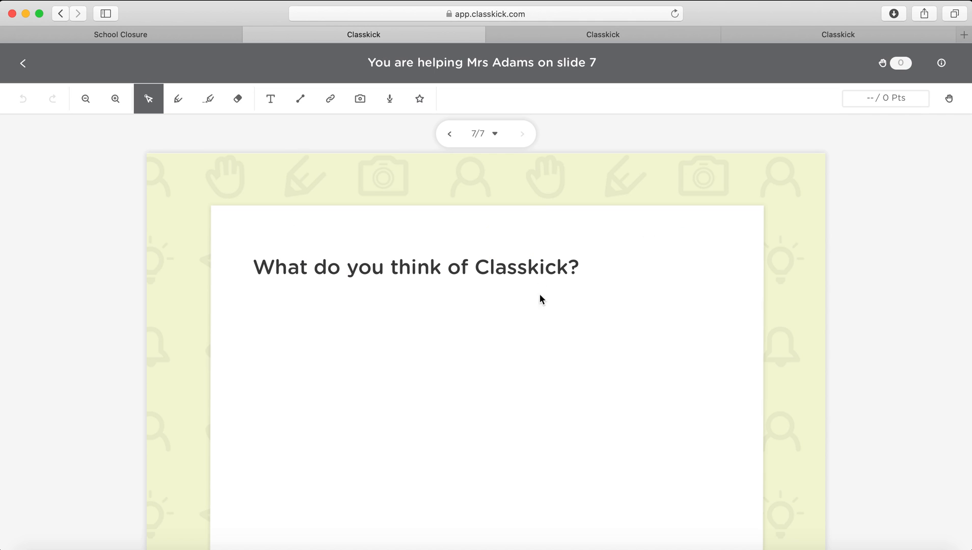
{"action": "mouse_move", "coordinate": [499, 399]}
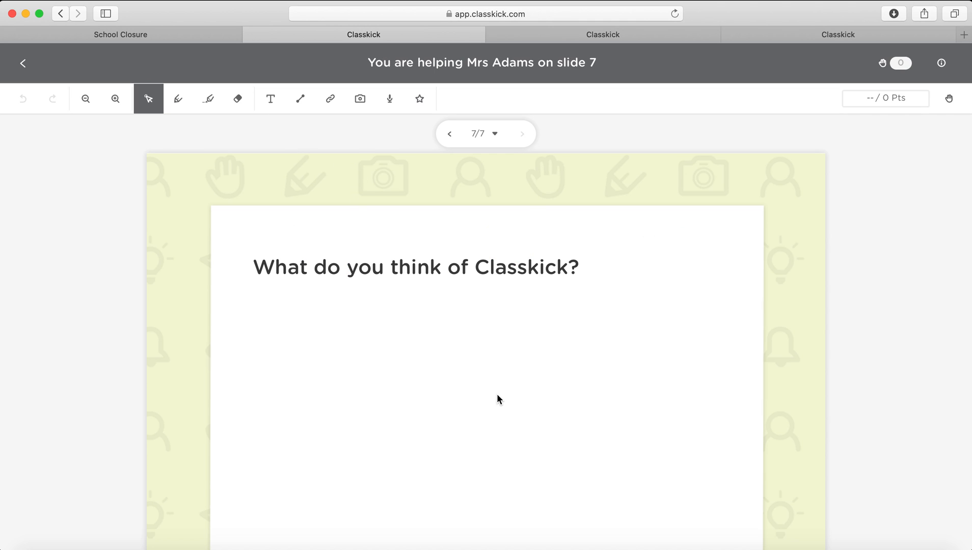
{"action": "mouse_move", "coordinate": [530, 349]}
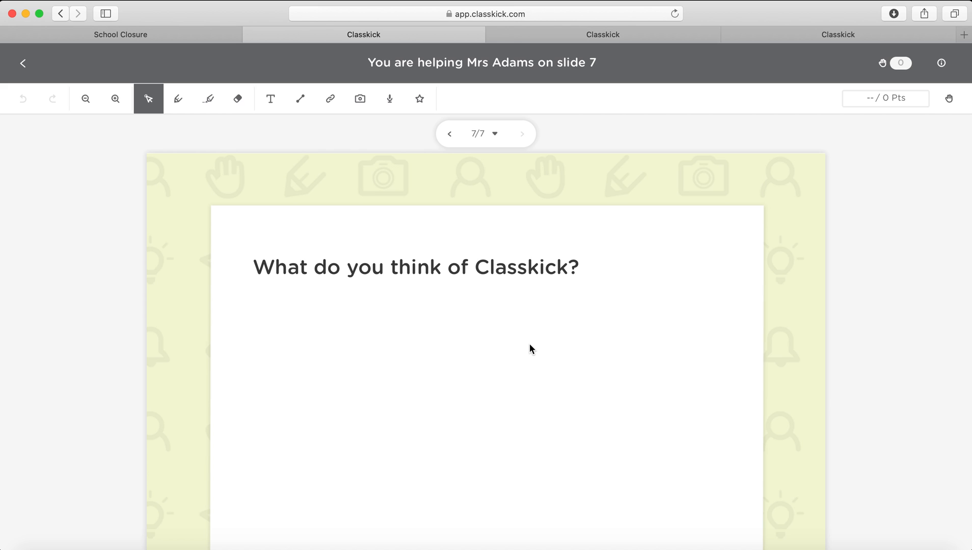
{"action": "mouse_move", "coordinate": [448, 133]}
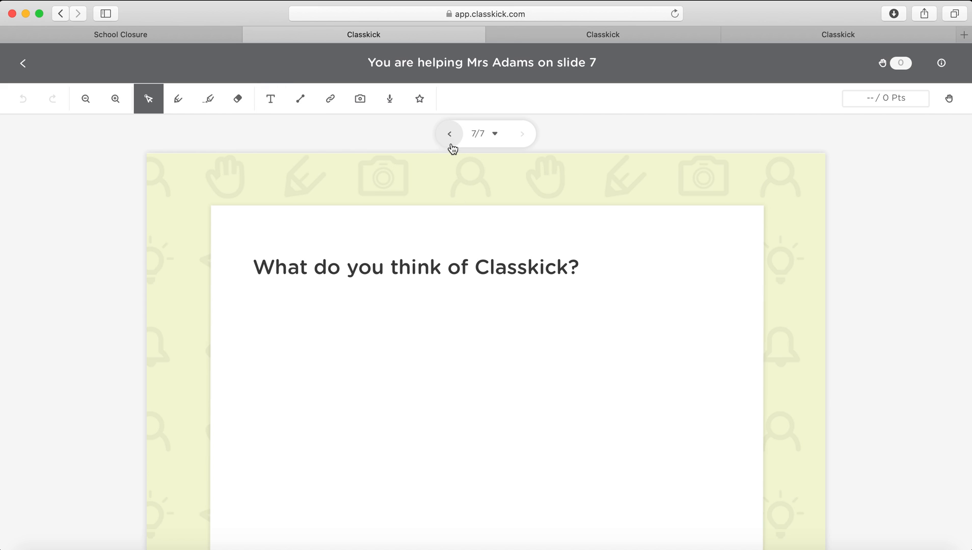
{"action": "left_click", "coordinate": [449, 133]}
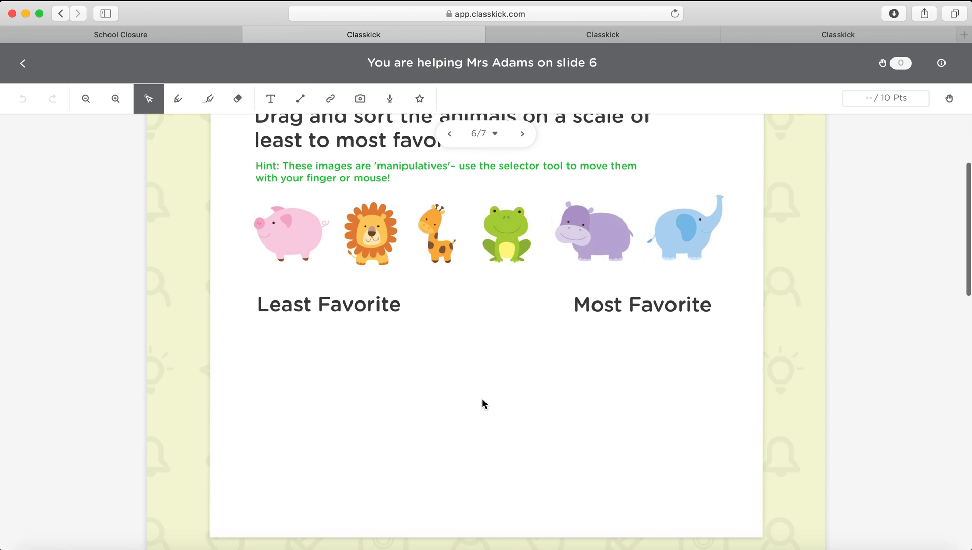
{"action": "mouse_move", "coordinate": [534, 246]}
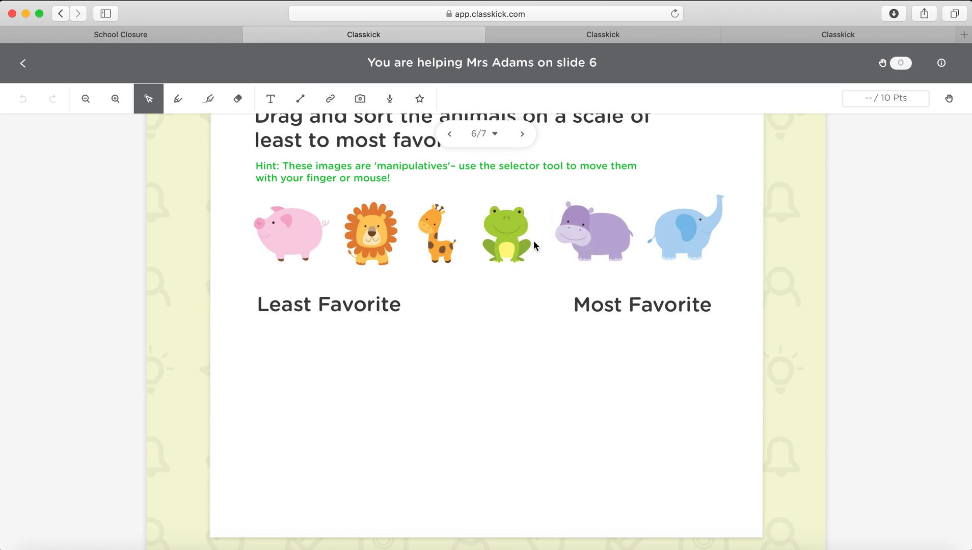
{"action": "mouse_move", "coordinate": [697, 221]}
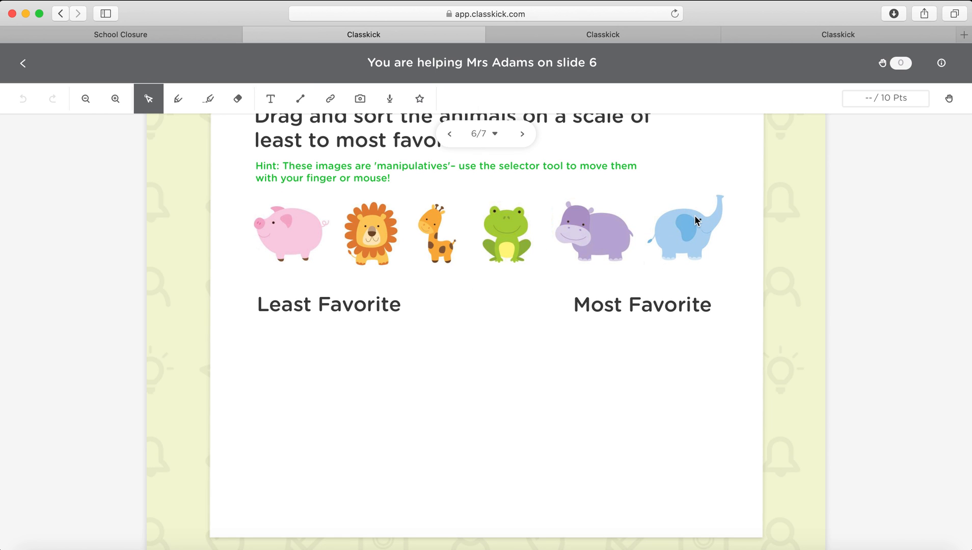
{"action": "mouse_move", "coordinate": [665, 241]}
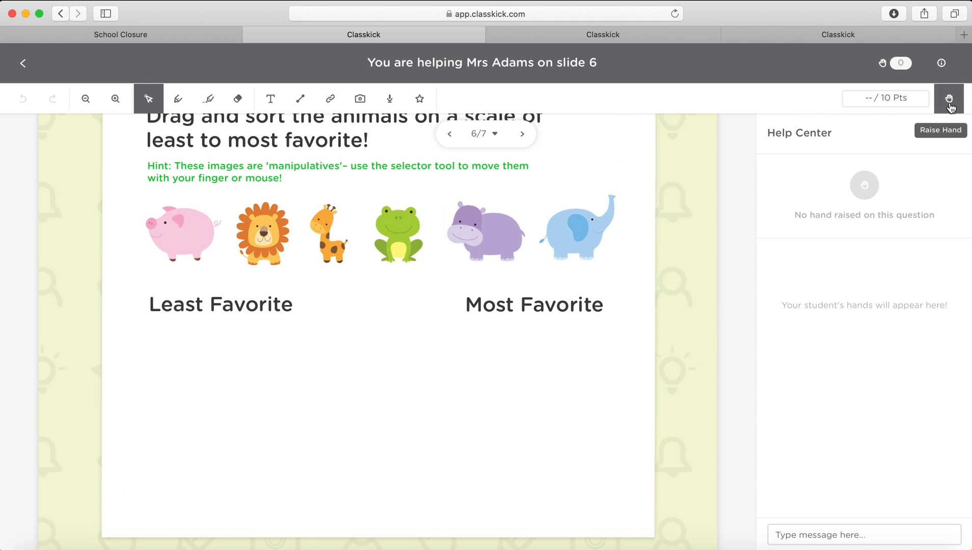
Confirm no hand is raised on slide 6 and put the help center away.
{"action": "left_click", "coordinate": [950, 100]}
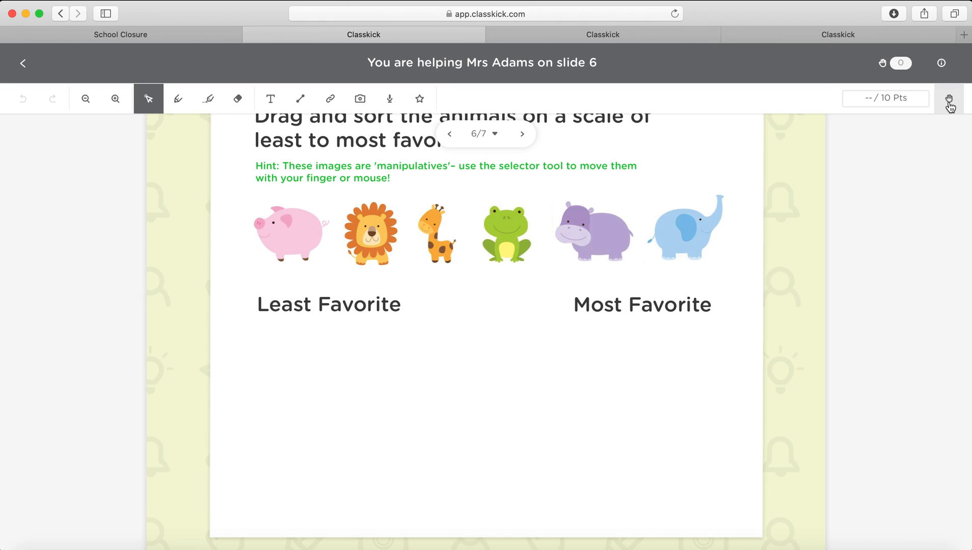
{"action": "left_click", "coordinate": [948, 98]}
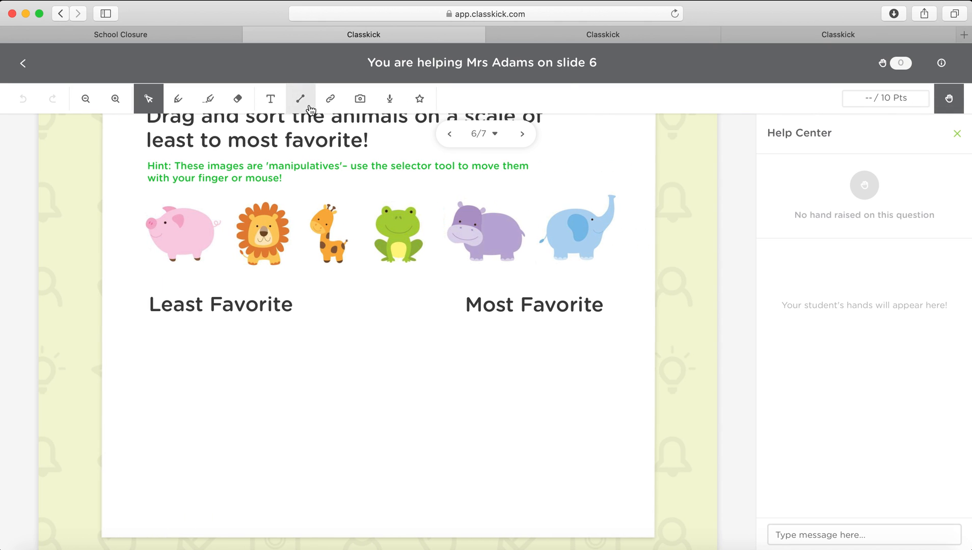
{"action": "left_click", "coordinate": [957, 133]}
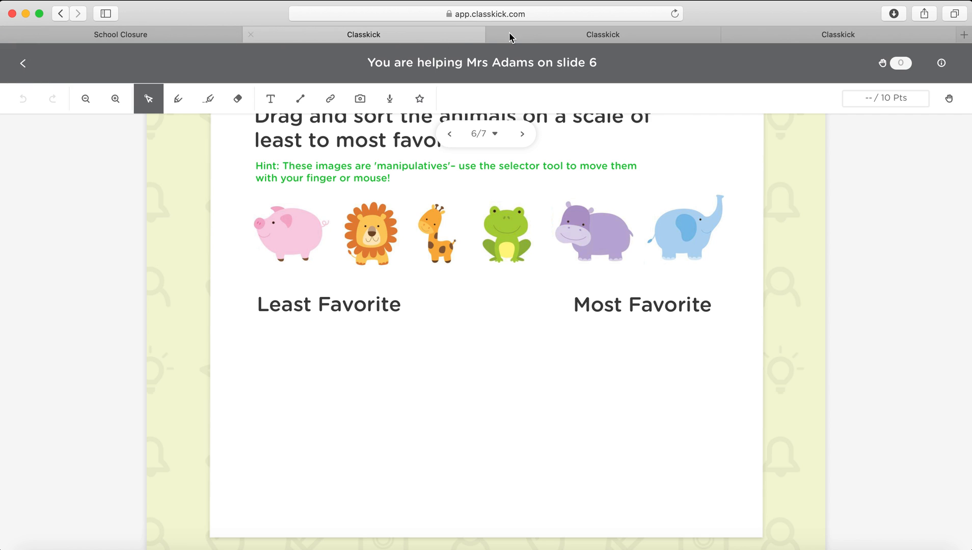
As the student on slide 6, raise a hand for help and start a help message.
{"action": "left_click", "coordinate": [602, 34]}
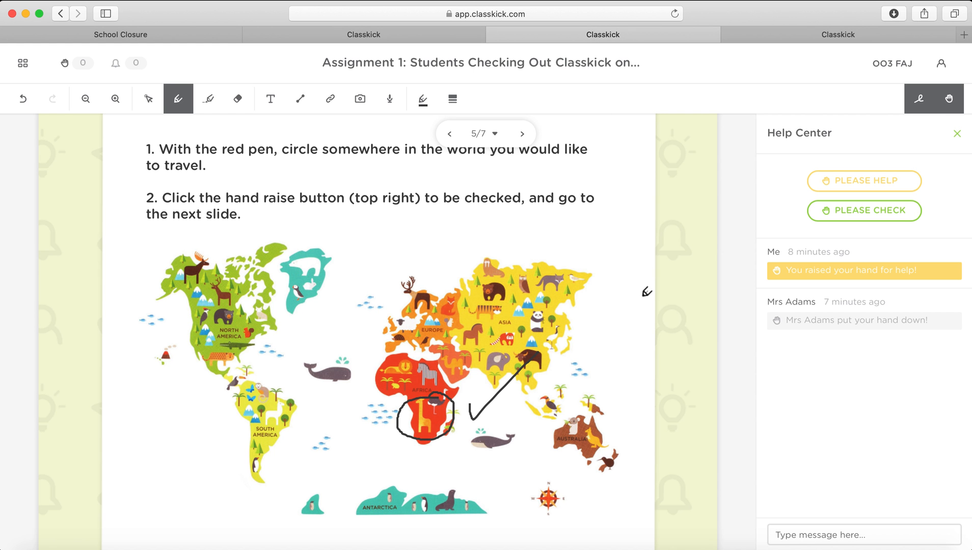
{"action": "left_click", "coordinate": [522, 133]}
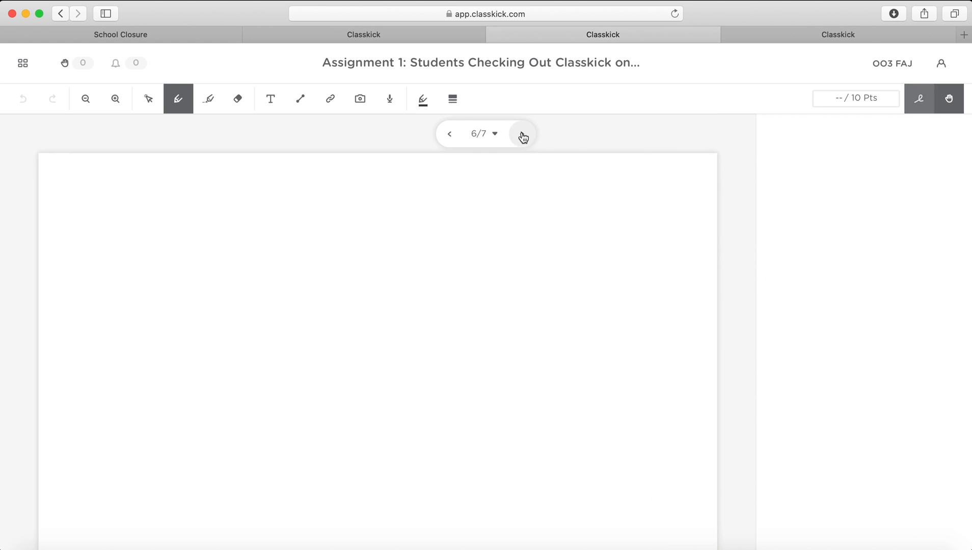
{"action": "left_click", "coordinate": [947, 99]}
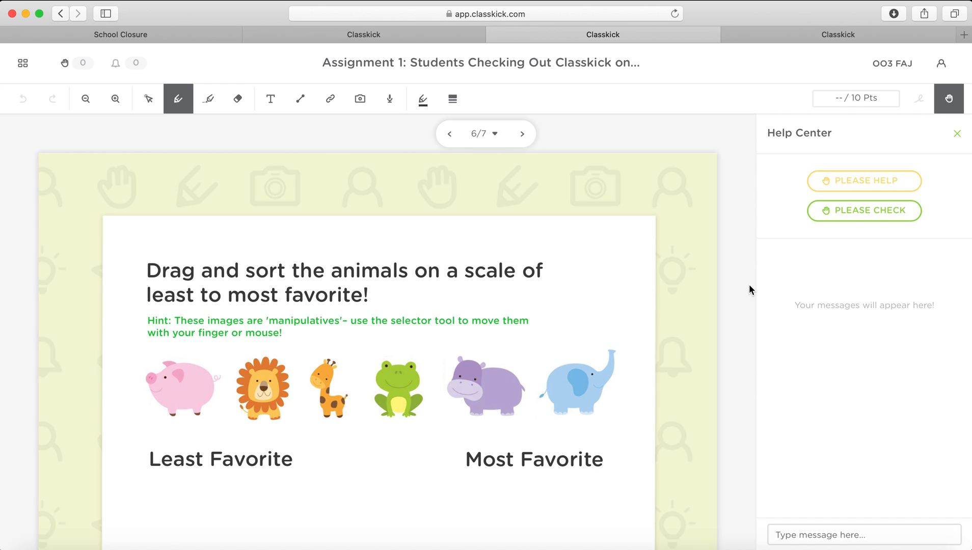
{"action": "left_click", "coordinate": [864, 181]}
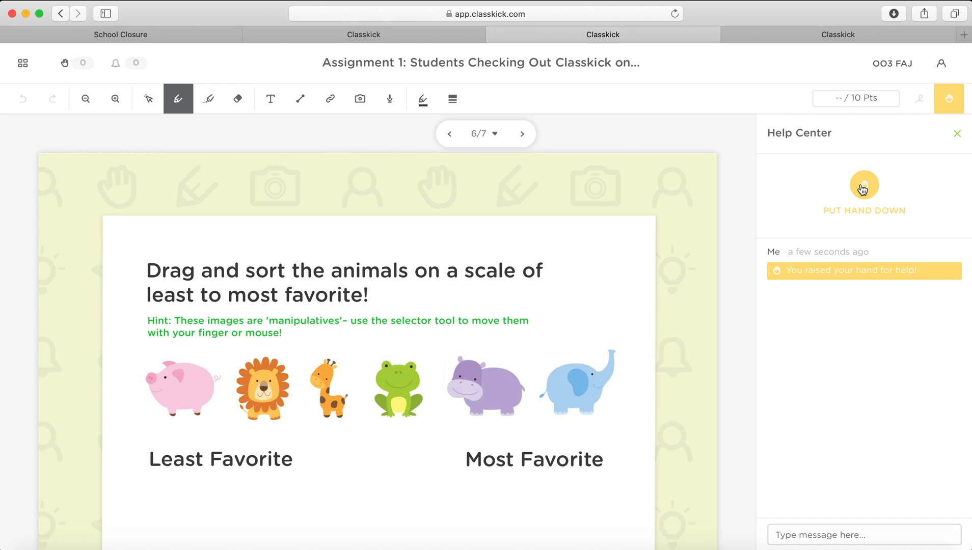
{"action": "mouse_move", "coordinate": [470, 91]}
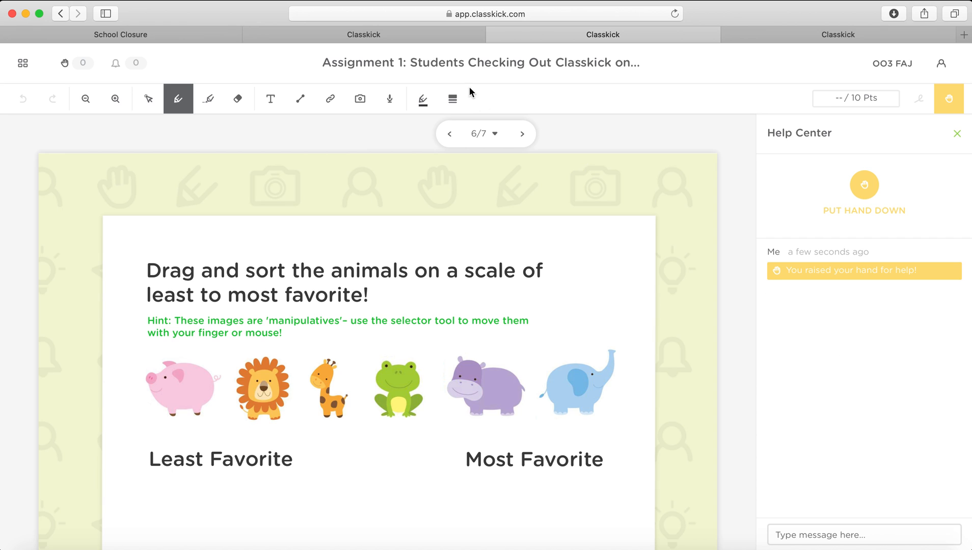
{"action": "mouse_move", "coordinate": [338, 37]}
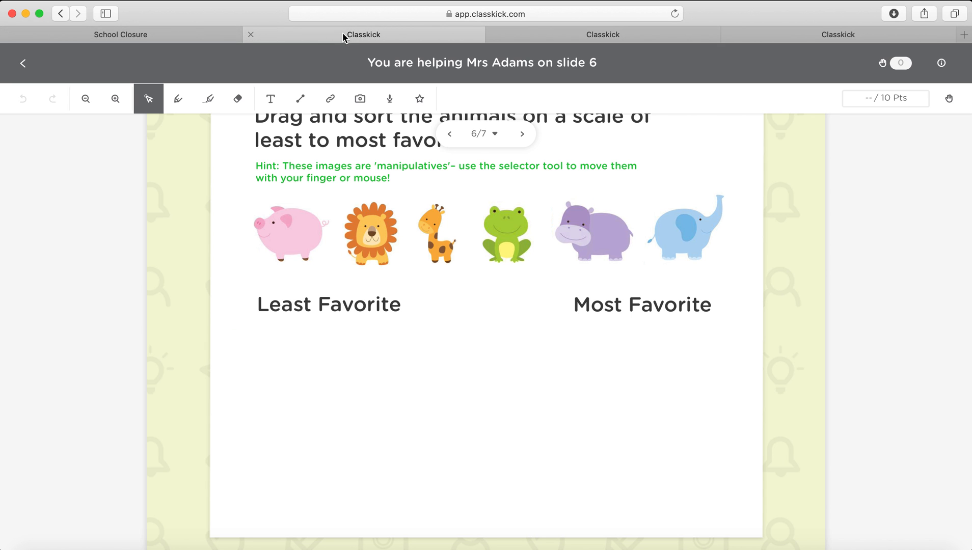
{"action": "left_click", "coordinate": [950, 99]}
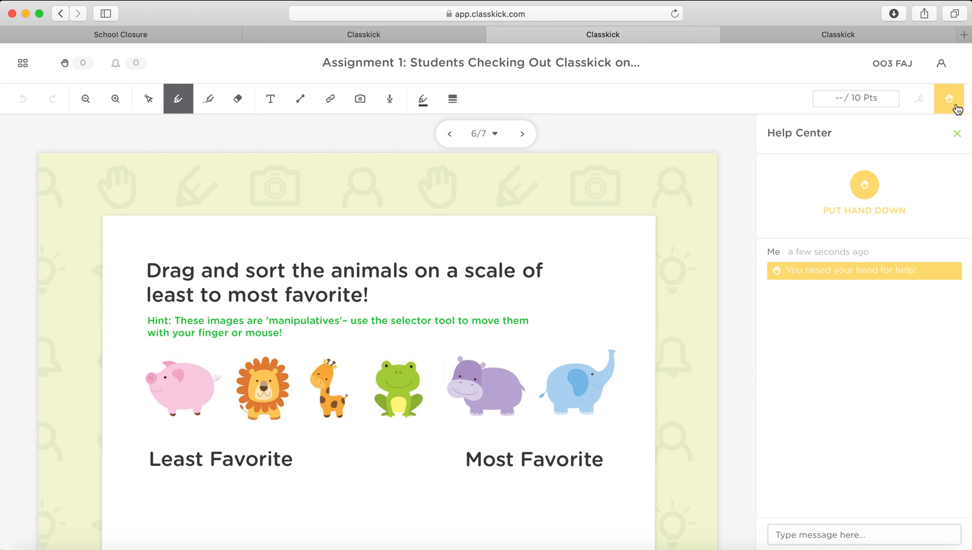
{"action": "mouse_move", "coordinate": [955, 107]}
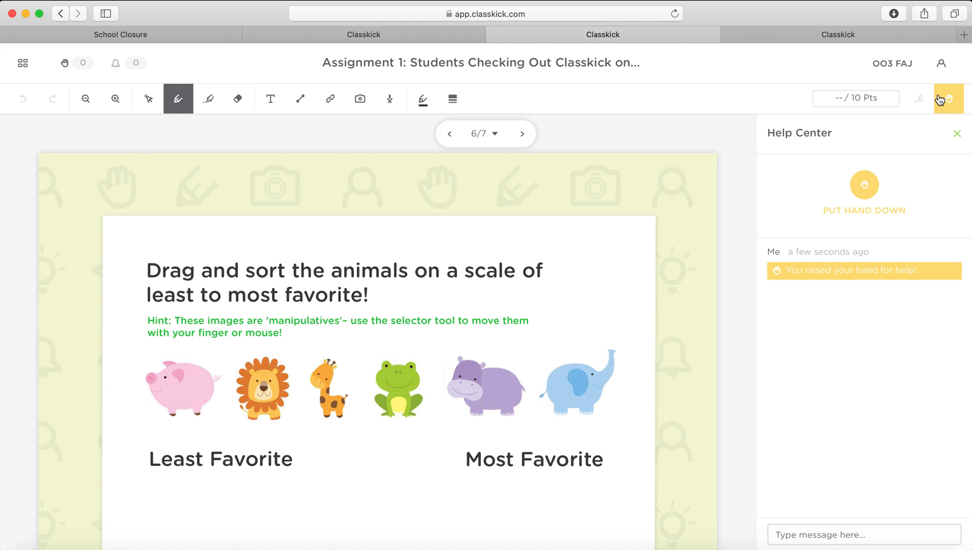
{"action": "mouse_move", "coordinate": [862, 293]}
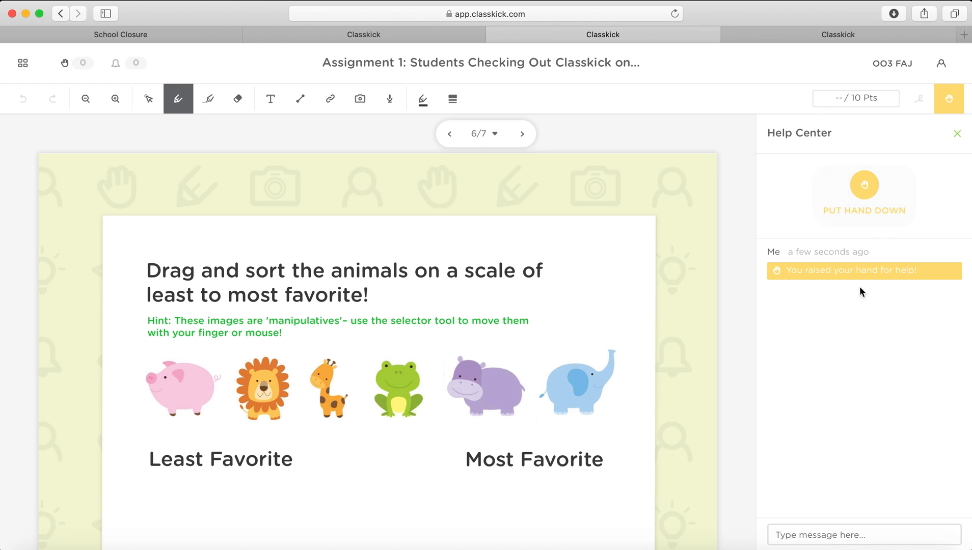
{"action": "mouse_move", "coordinate": [951, 290]}
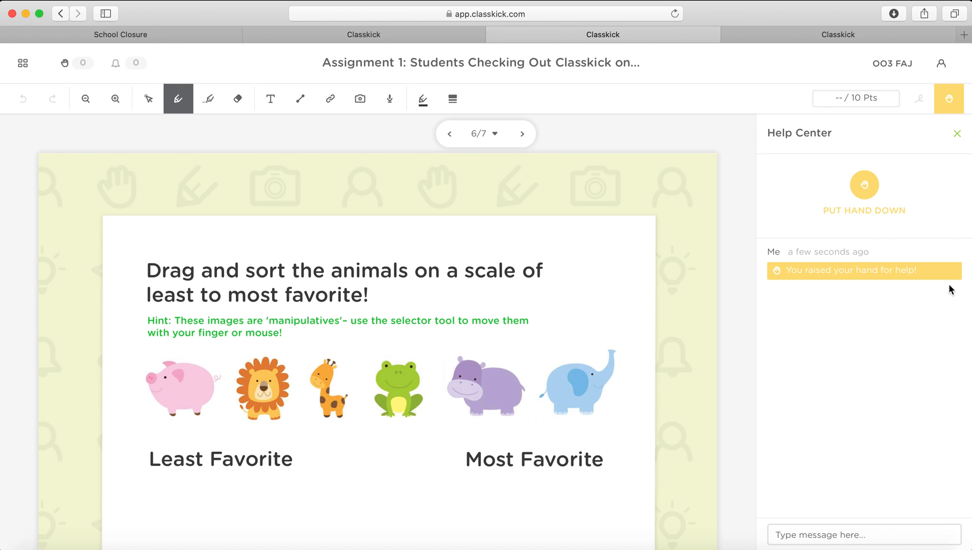
{"action": "mouse_move", "coordinate": [903, 316]}
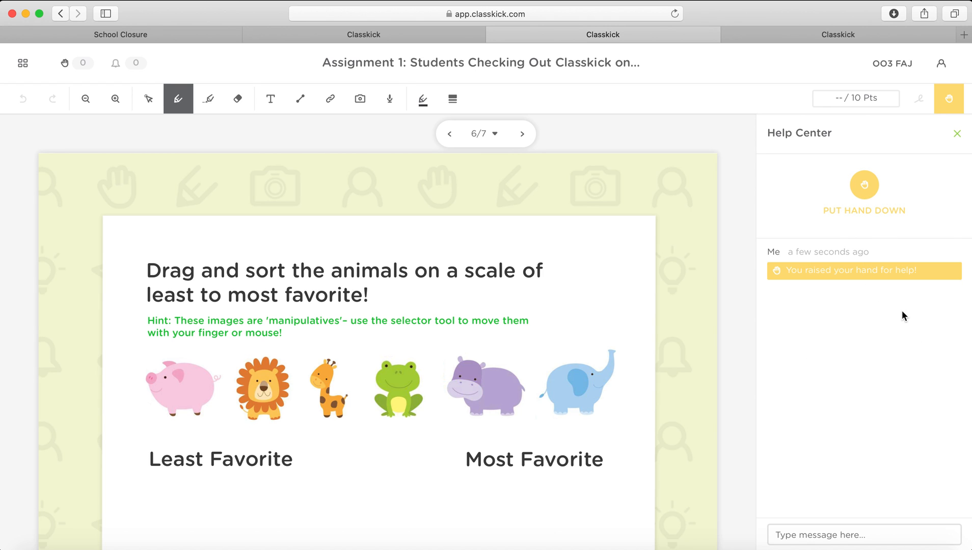
{"action": "mouse_move", "coordinate": [884, 270]}
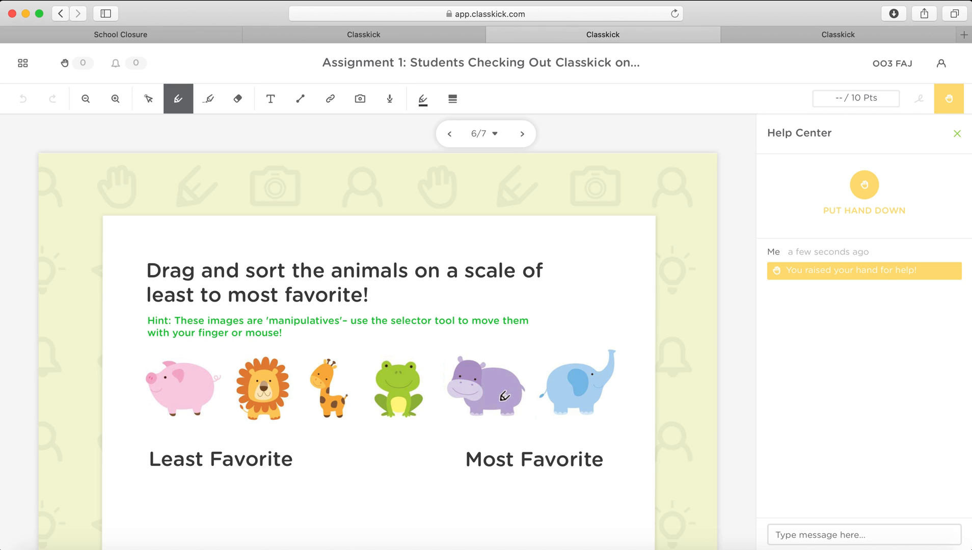
{"action": "left_click", "coordinate": [864, 535]}
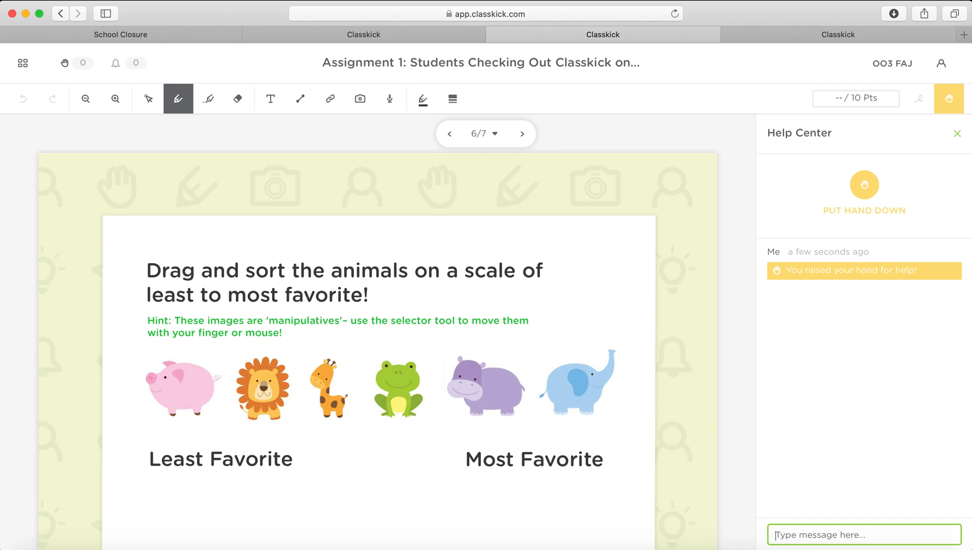
Write the help message 'Where is the selector tool?' and close the help panel.
{"action": "type", "text": "Where is the s"}
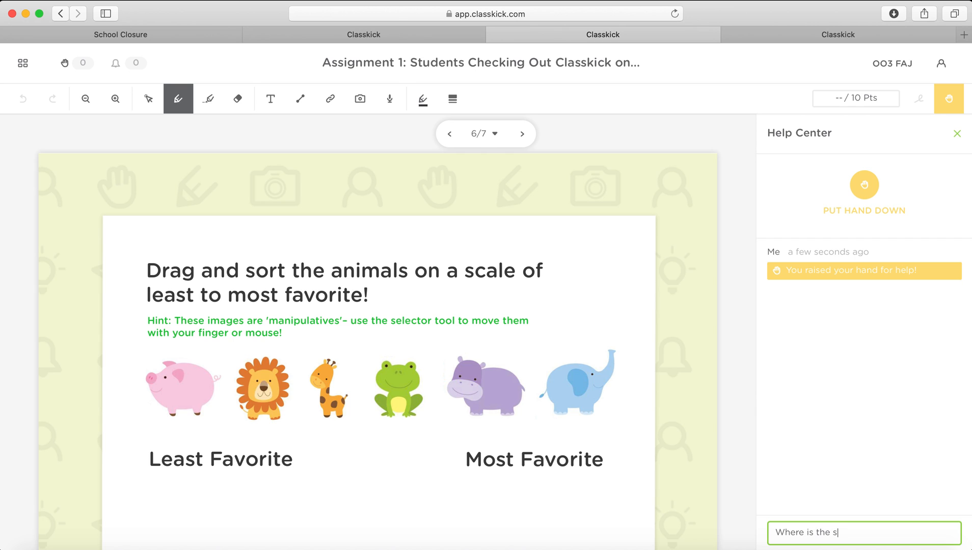
{"action": "type", "text": "elector tool"}
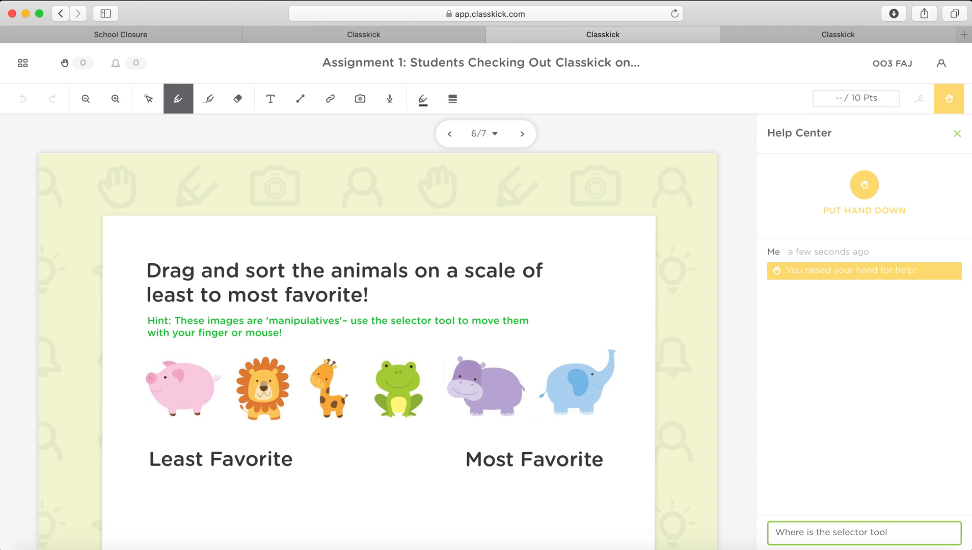
{"action": "type", "text": "?"}
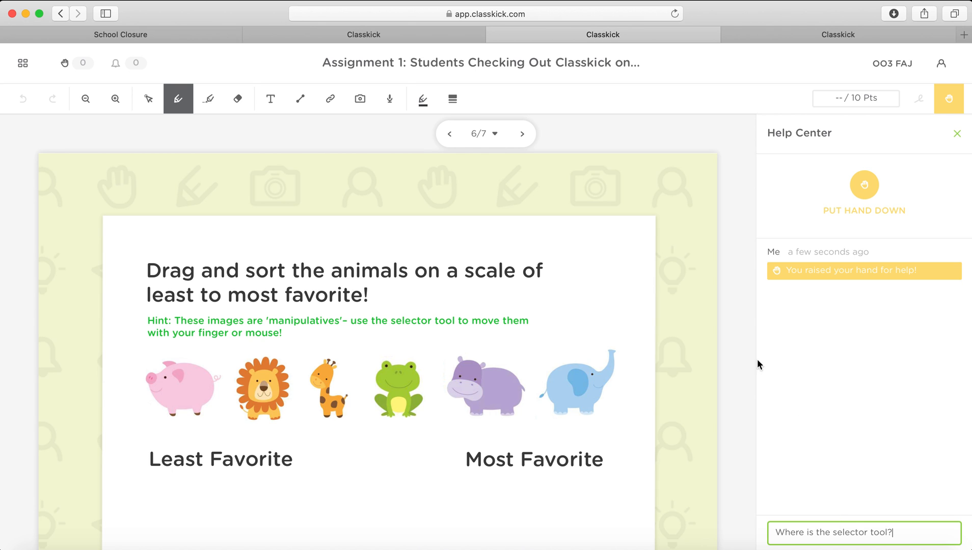
{"action": "mouse_move", "coordinate": [471, 354]}
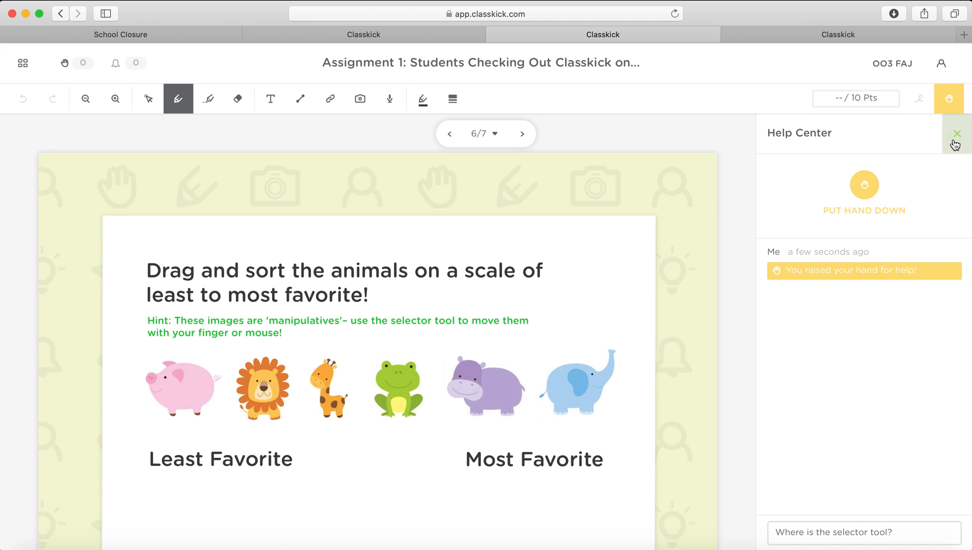
{"action": "left_click", "coordinate": [957, 133]}
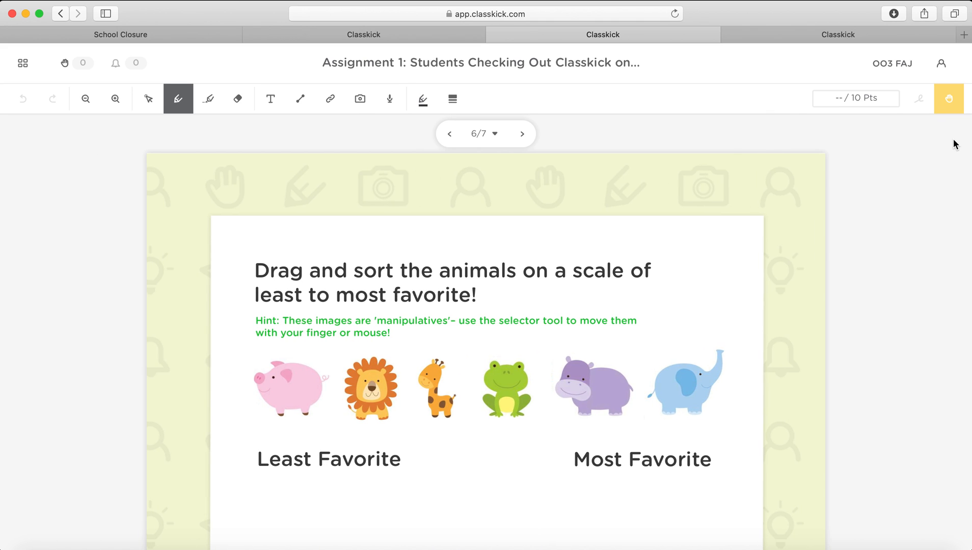
{"action": "mouse_move", "coordinate": [477, 91]}
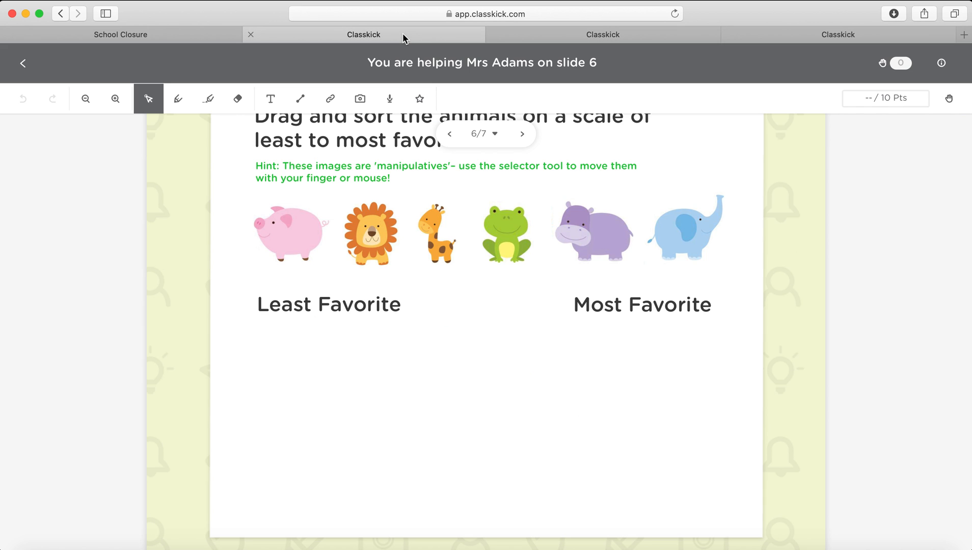
Review the student work overview and stickers, then return to the assignments list.
{"action": "left_click", "coordinate": [23, 63]}
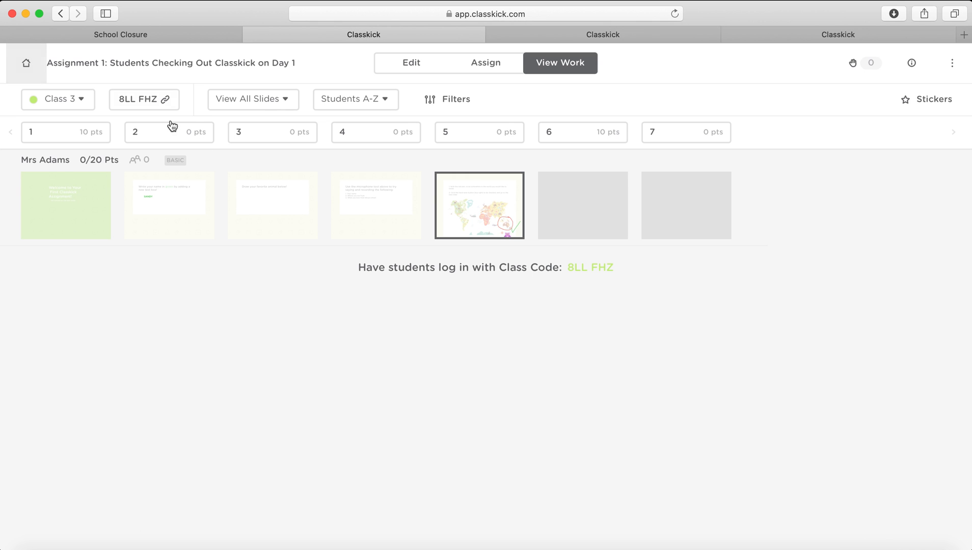
{"action": "mouse_move", "coordinate": [96, 458]}
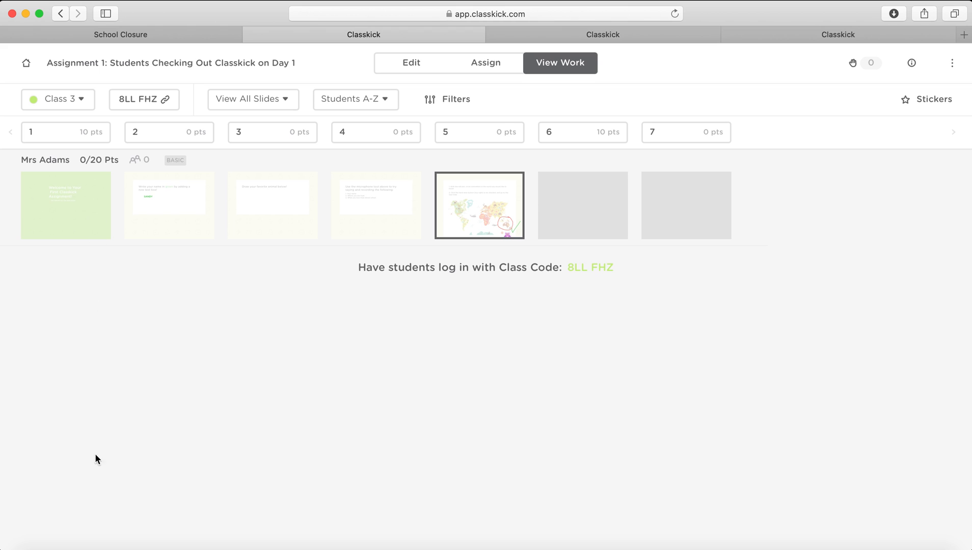
{"action": "mouse_move", "coordinate": [625, 429]}
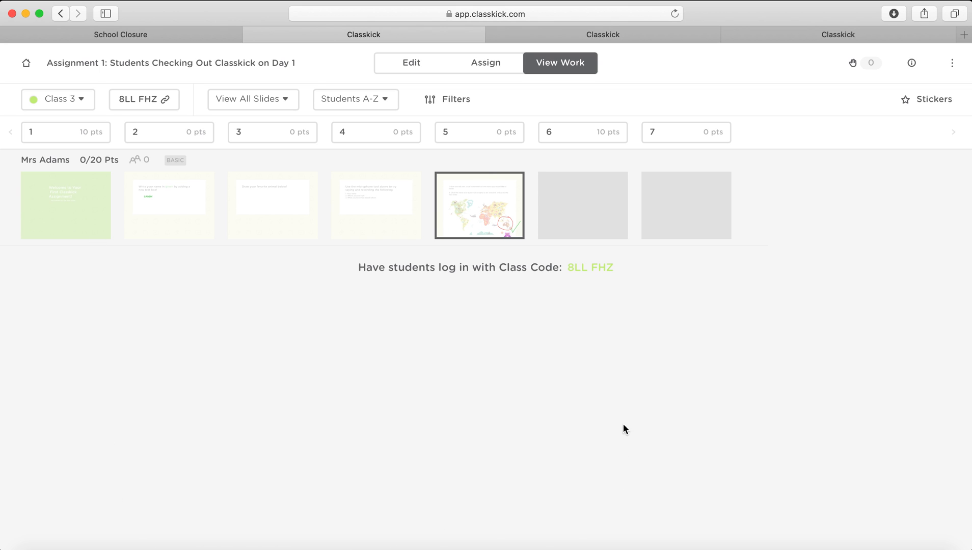
{"action": "mouse_move", "coordinate": [384, 214]}
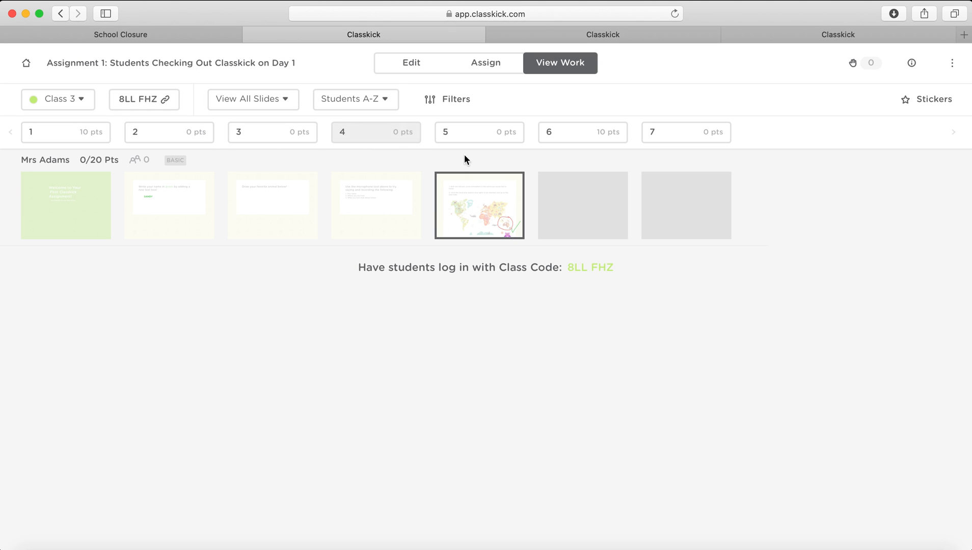
{"action": "mouse_move", "coordinate": [697, 139]}
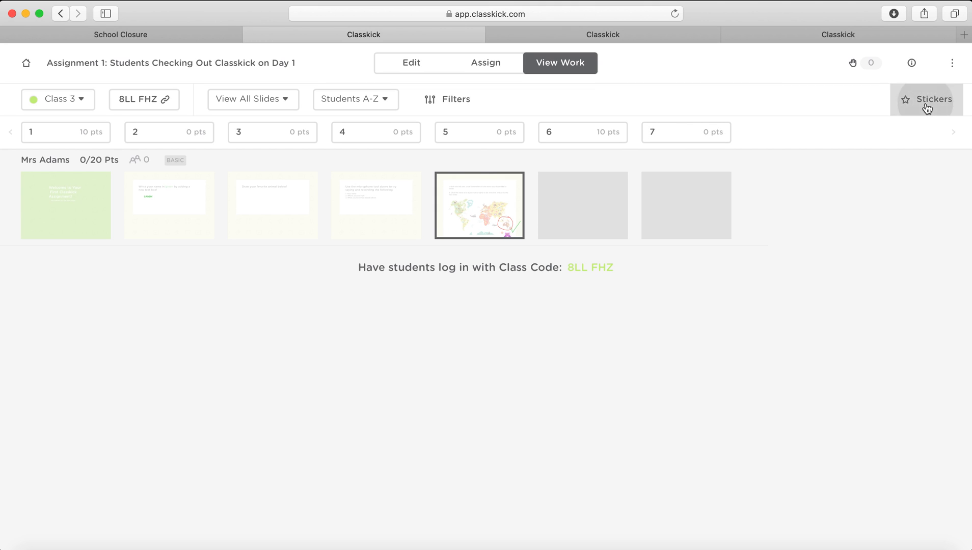
{"action": "left_click", "coordinate": [936, 99]}
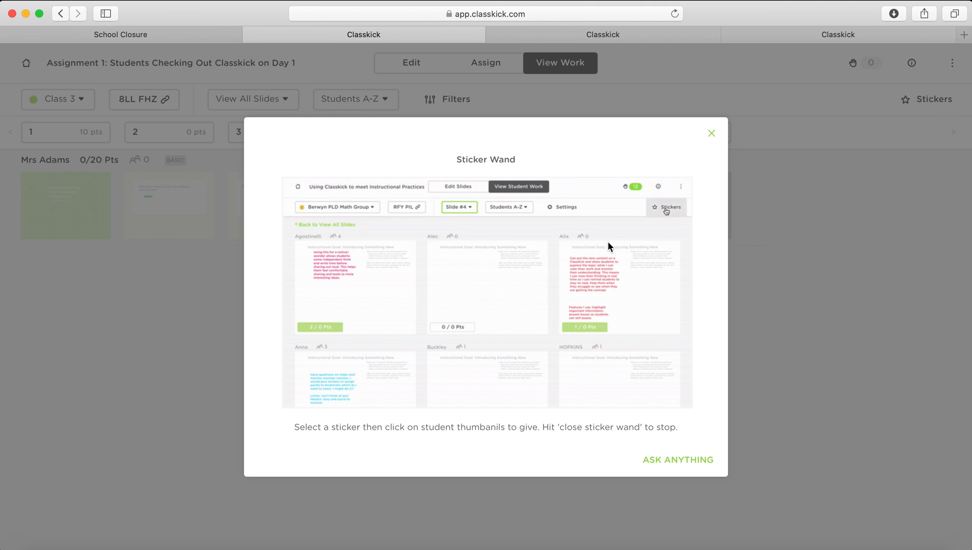
{"action": "left_click", "coordinate": [711, 133]}
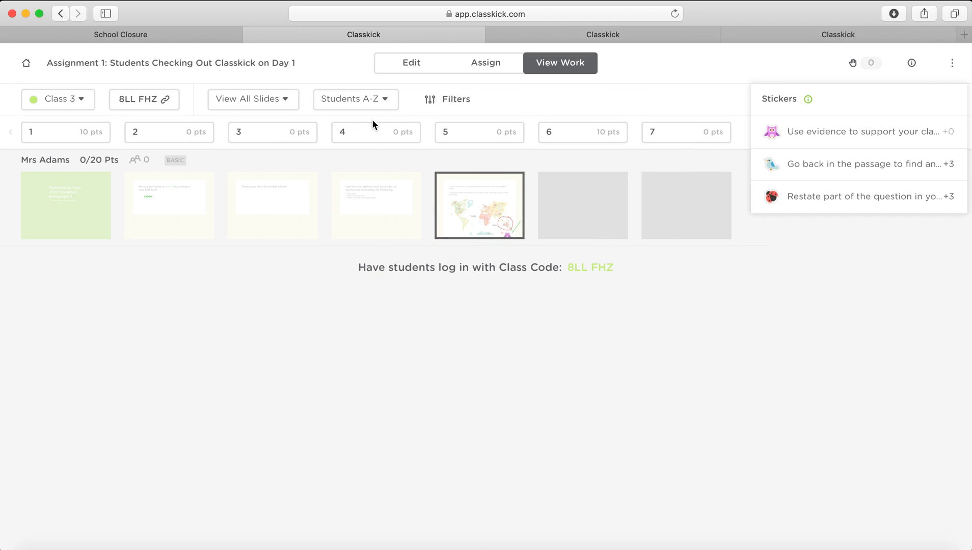
{"action": "mouse_move", "coordinate": [858, 158]}
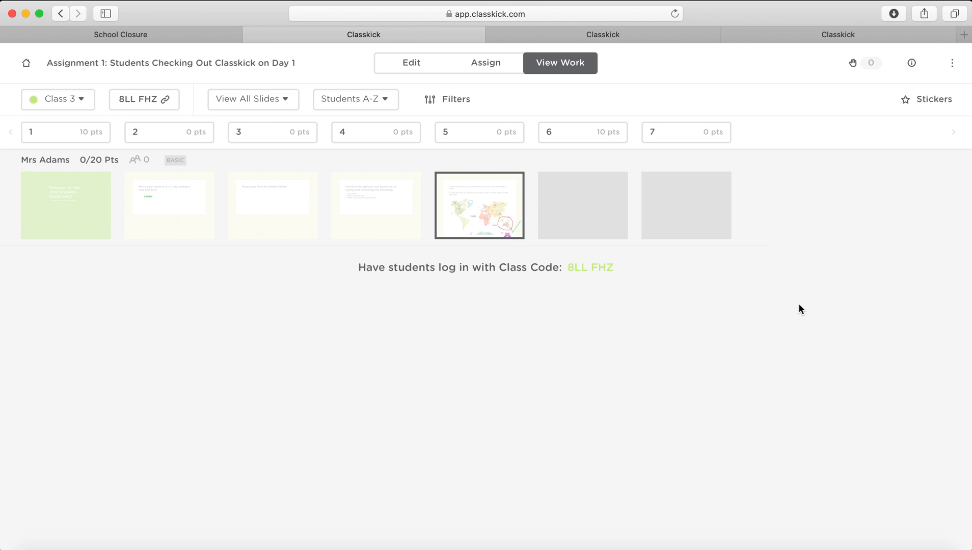
{"action": "left_click", "coordinate": [479, 205]}
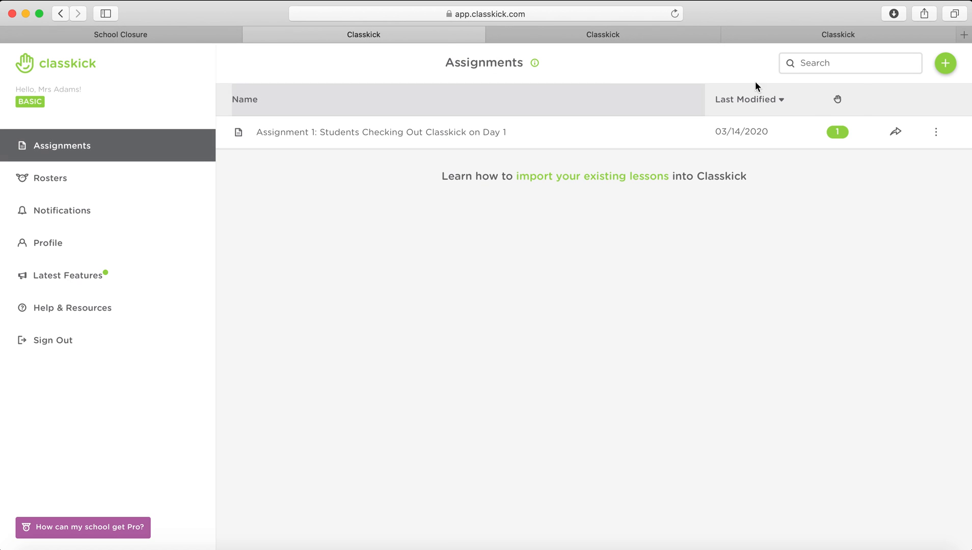
{"action": "mouse_move", "coordinate": [791, 271]}
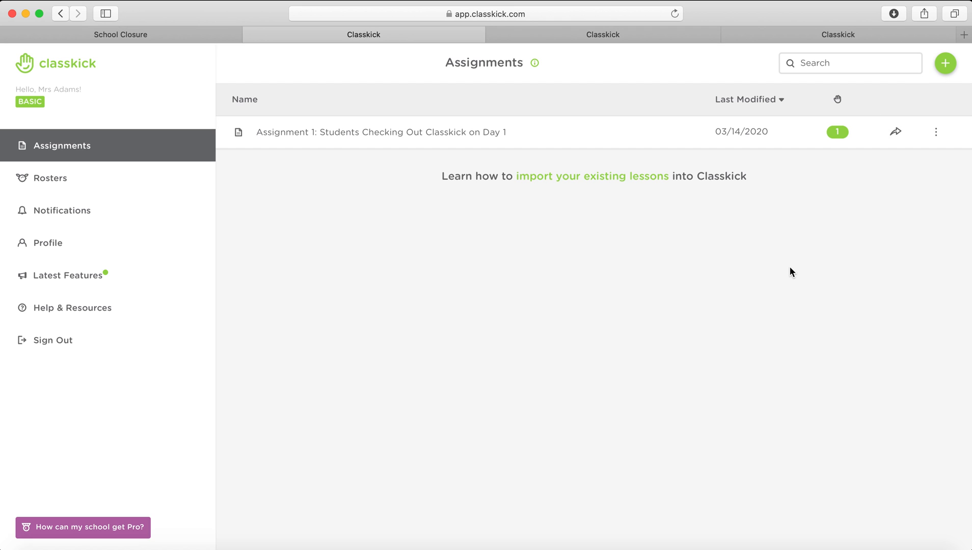
{"action": "mouse_move", "coordinate": [166, 150]}
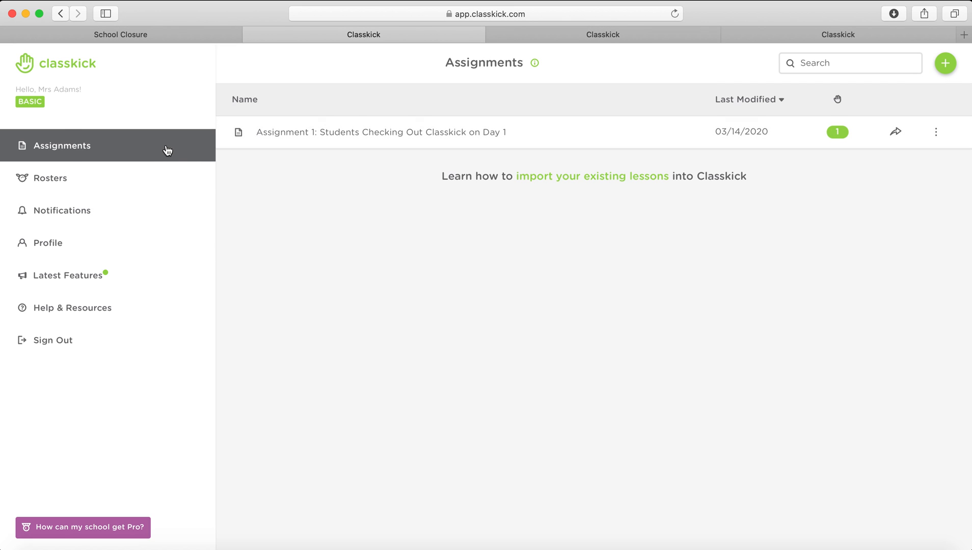
Start a new assignment via Create From File, bringing up the file picker.
{"action": "left_click", "coordinate": [944, 63]}
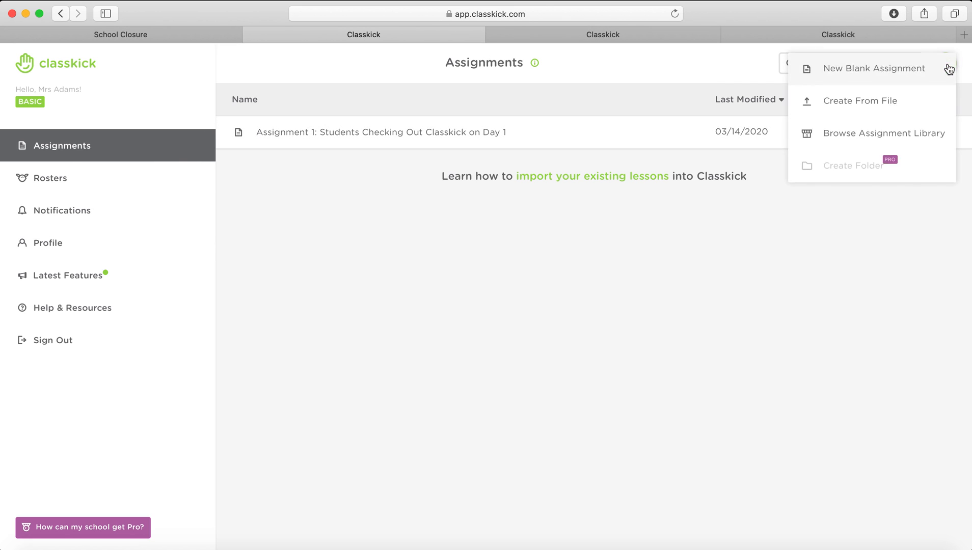
{"action": "mouse_move", "coordinate": [850, 78]}
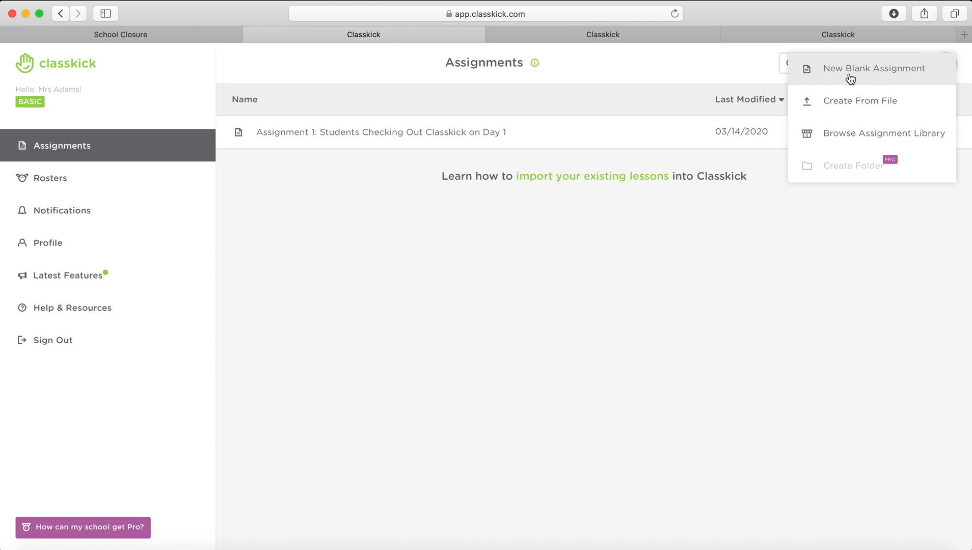
{"action": "mouse_move", "coordinate": [875, 77]}
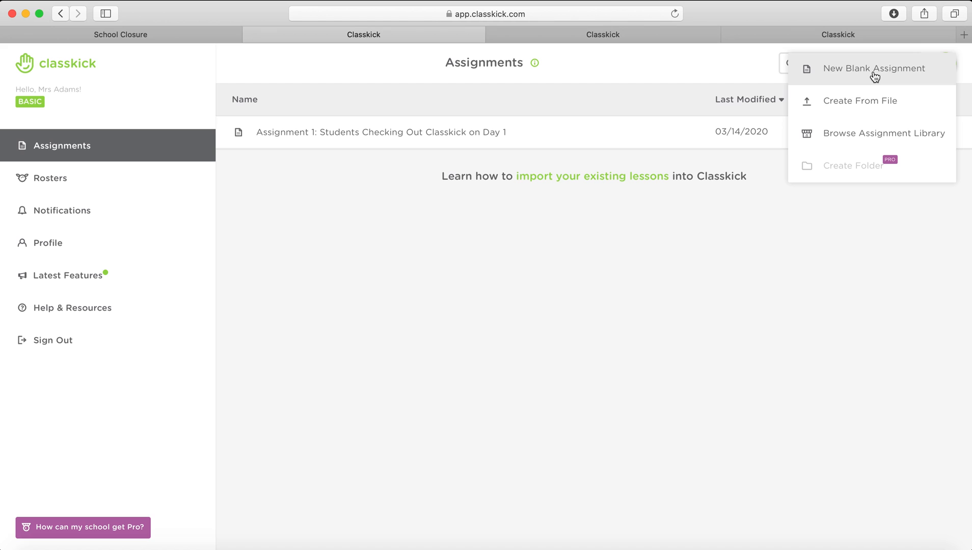
{"action": "mouse_move", "coordinate": [864, 100]}
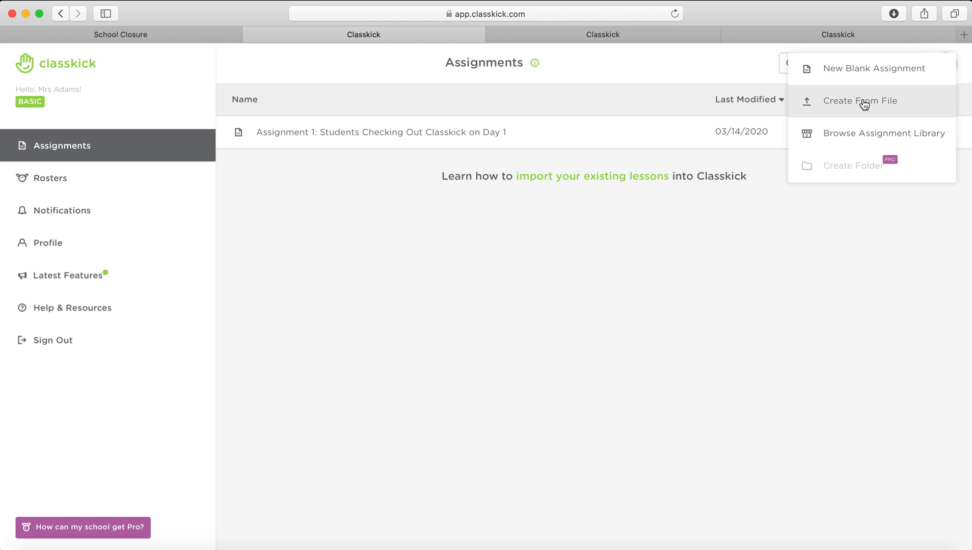
{"action": "left_click", "coordinate": [860, 101]}
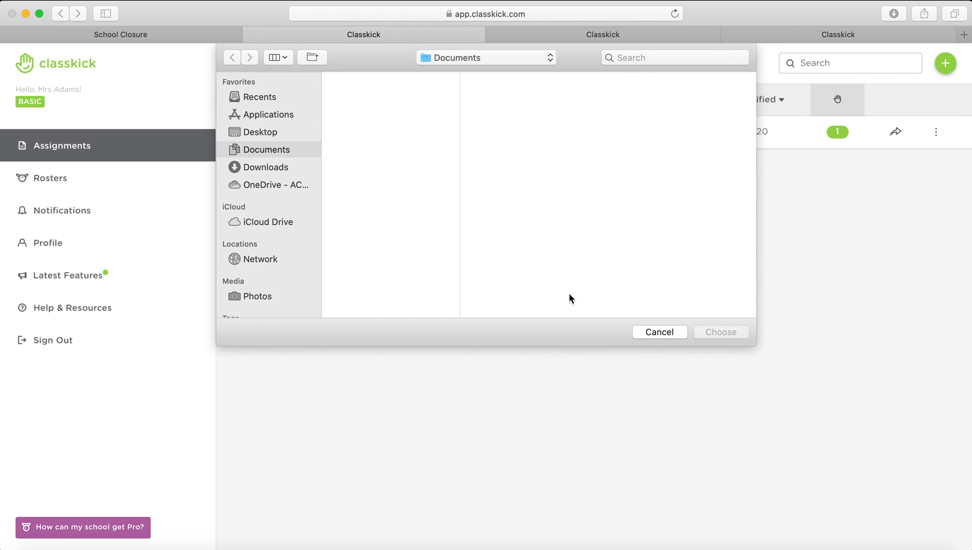
Upload the Fluids 1 worksheet from the Desktop so its four pages load for import.
{"action": "left_click", "coordinate": [261, 132]}
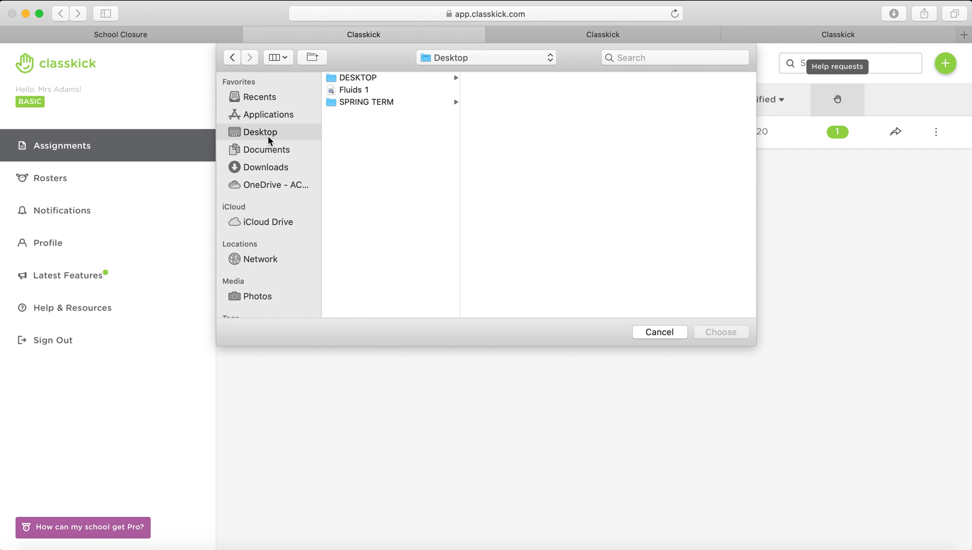
{"action": "left_click", "coordinate": [368, 102]}
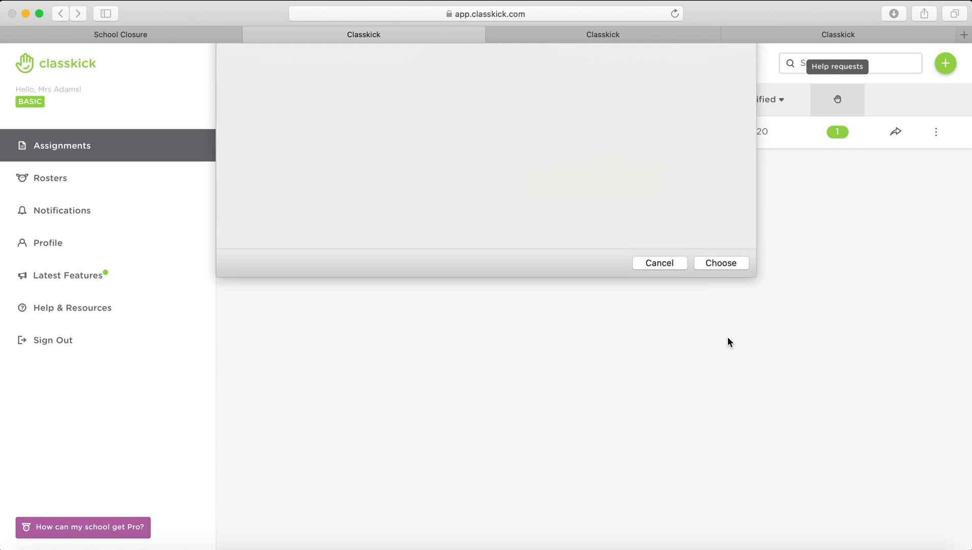
{"action": "left_click", "coordinate": [720, 263]}
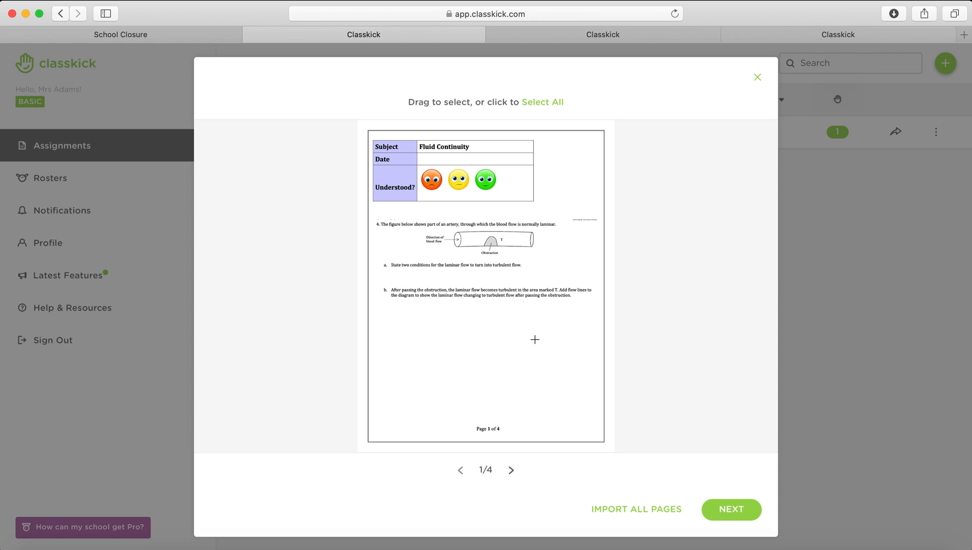
{"action": "mouse_move", "coordinate": [706, 502]}
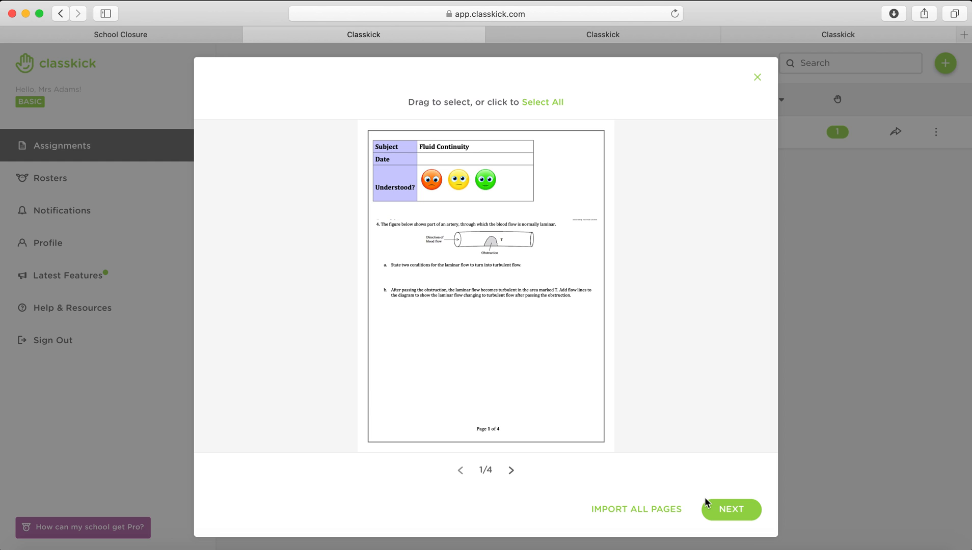
Proceed past the first page, then return to worksheet page 1 and select it as the image.
{"action": "left_click", "coordinate": [635, 509]}
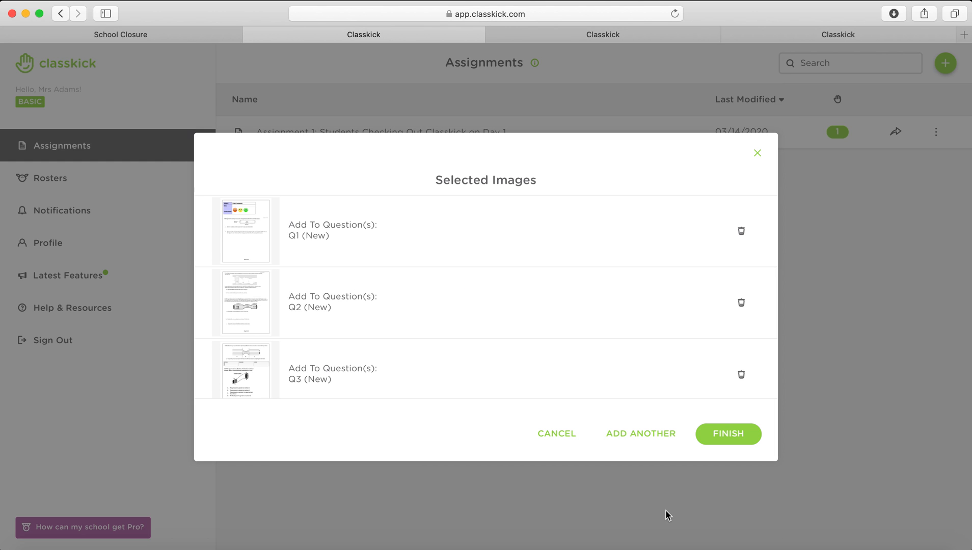
{"action": "scroll", "scroll_direction": "down", "scroll_amount": 3}
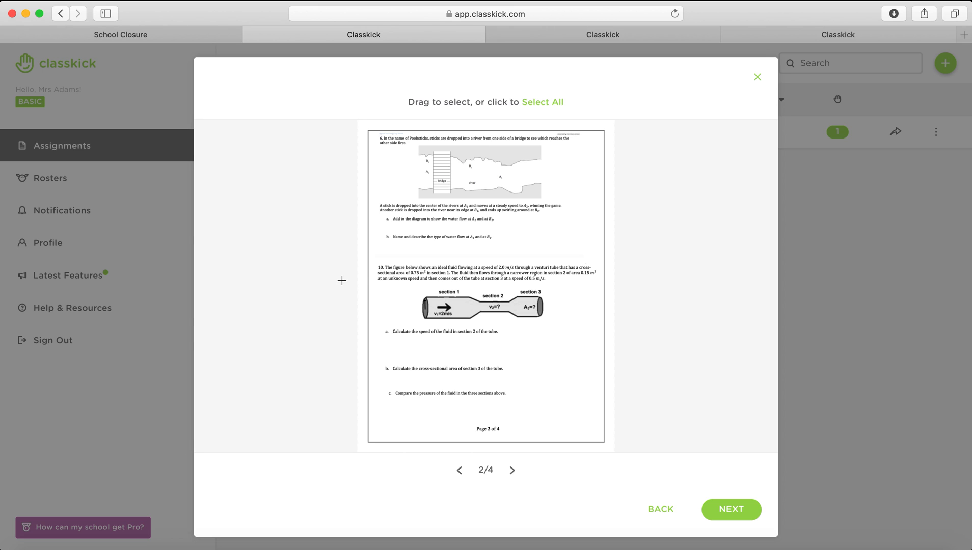
{"action": "left_click", "coordinate": [459, 469]}
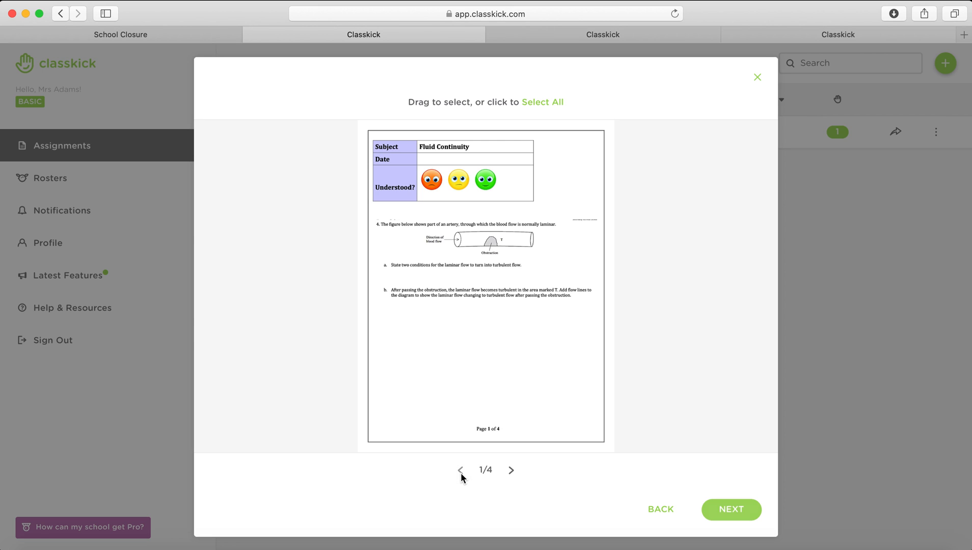
{"action": "mouse_move", "coordinate": [696, 342]}
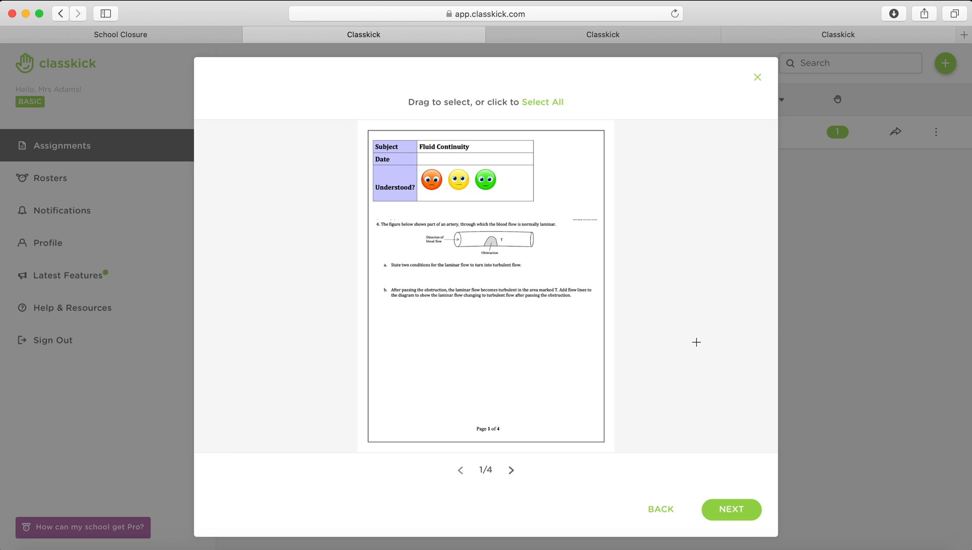
{"action": "left_click", "coordinate": [730, 510]}
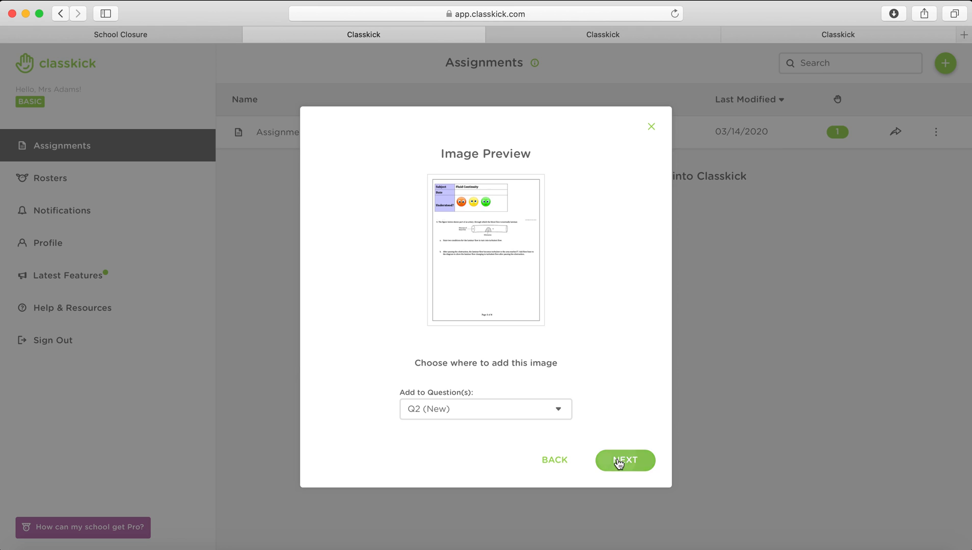
Keep the page as new question Q2 and finish importing the selected pages.
{"action": "left_click", "coordinate": [625, 459]}
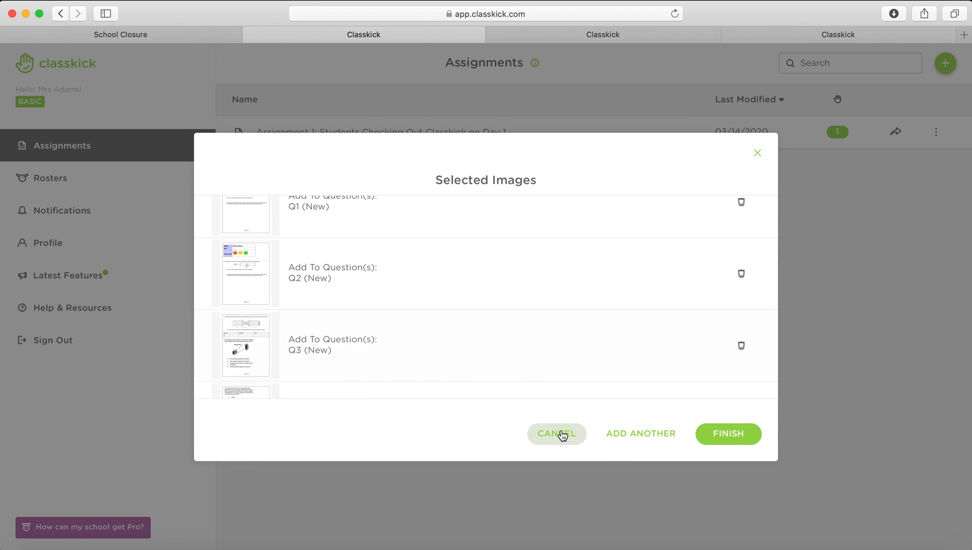
{"action": "mouse_move", "coordinate": [557, 360]}
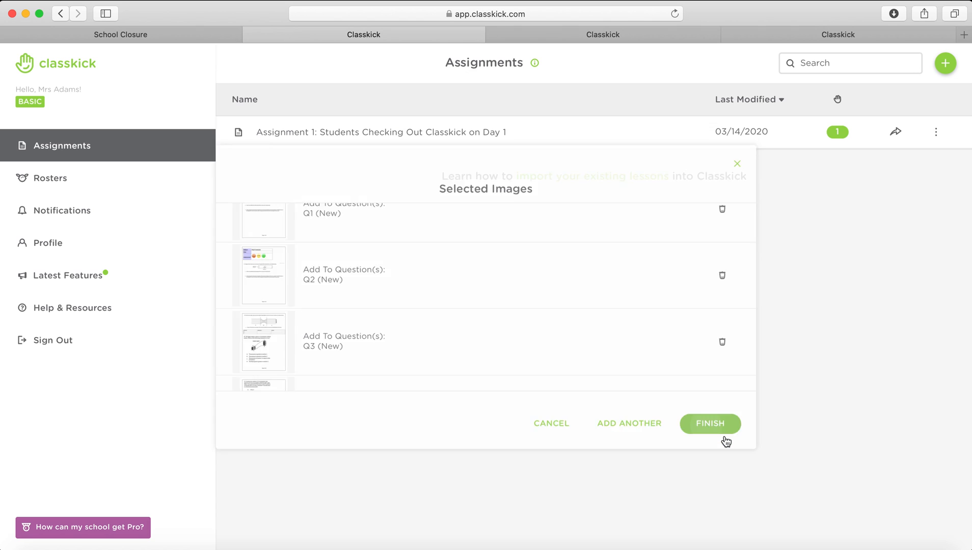
{"action": "left_click", "coordinate": [710, 424]}
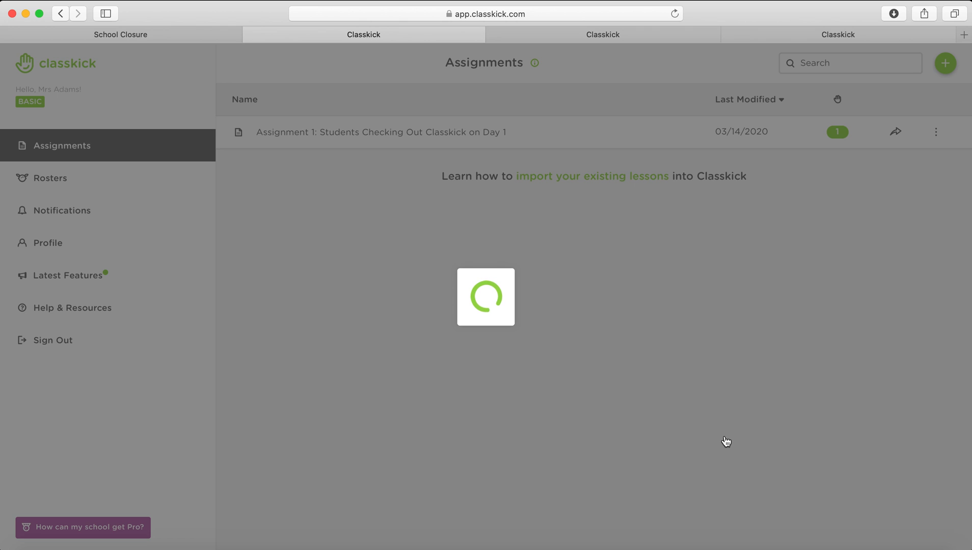
{"action": "mouse_move", "coordinate": [729, 401]}
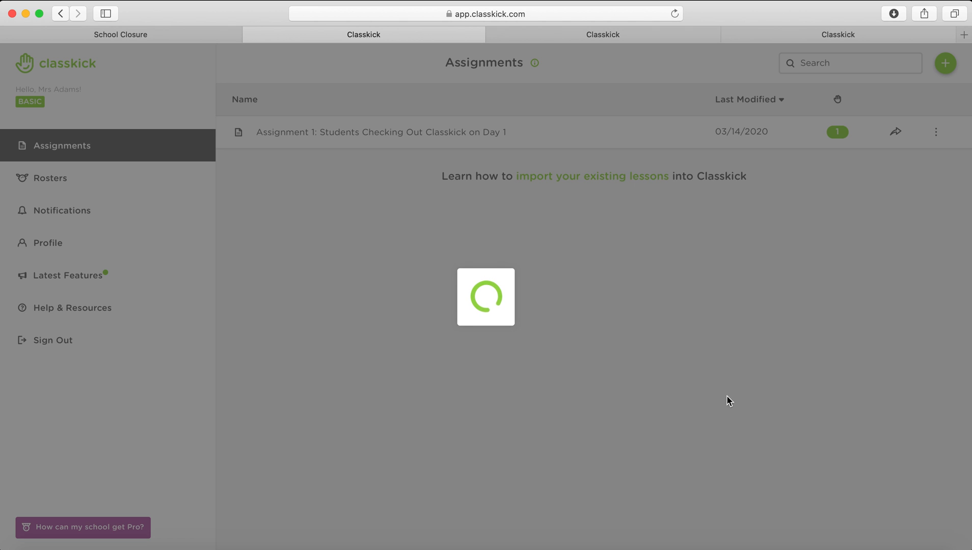
{"action": "mouse_move", "coordinate": [667, 244]}
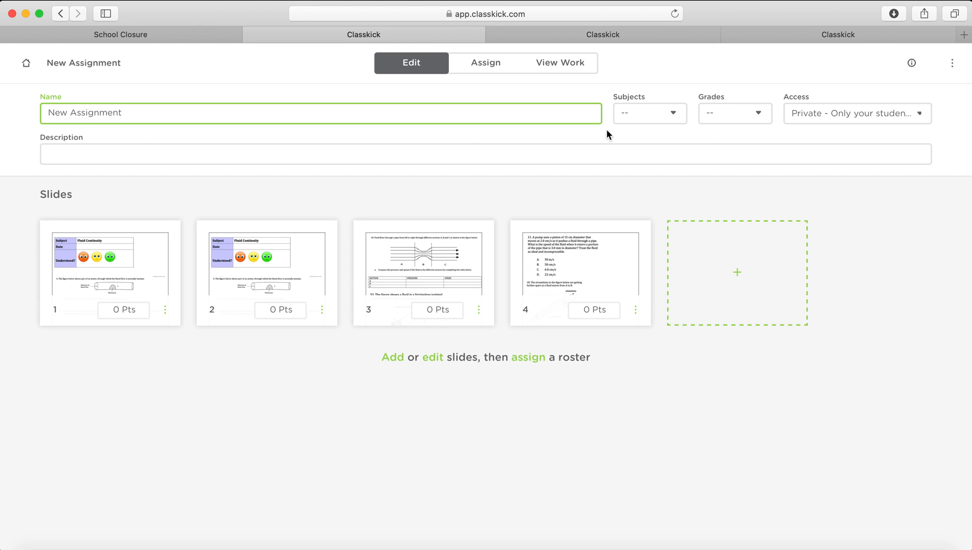
Tag the assignment as Algebra for Kindergarten and set its access to Shared.
{"action": "left_click", "coordinate": [650, 113]}
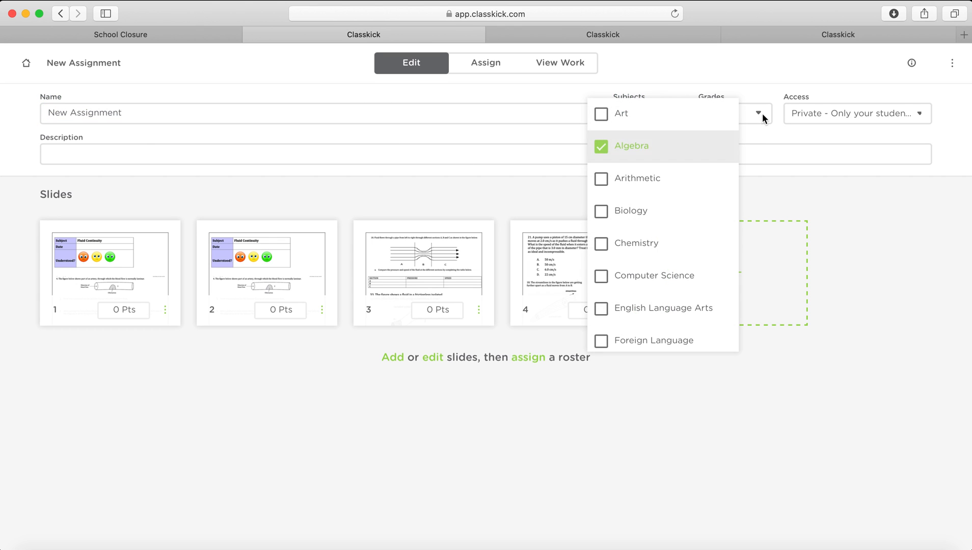
{"action": "left_click", "coordinate": [758, 113]}
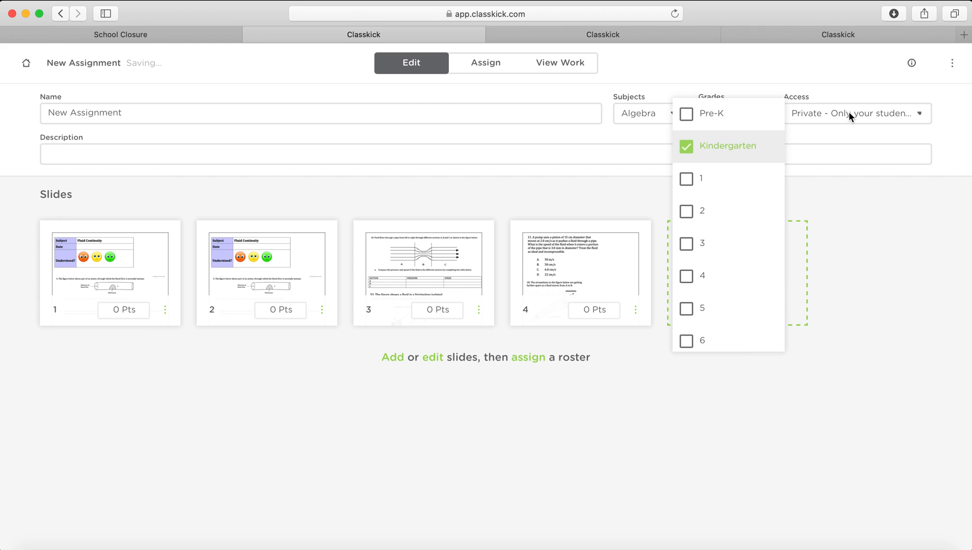
{"action": "left_click", "coordinate": [858, 113]}
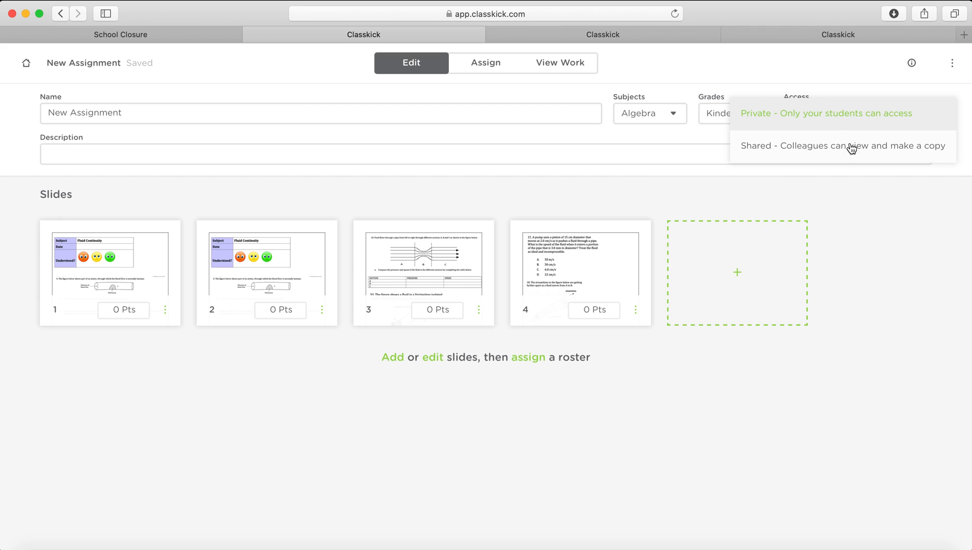
{"action": "left_click", "coordinate": [841, 145]}
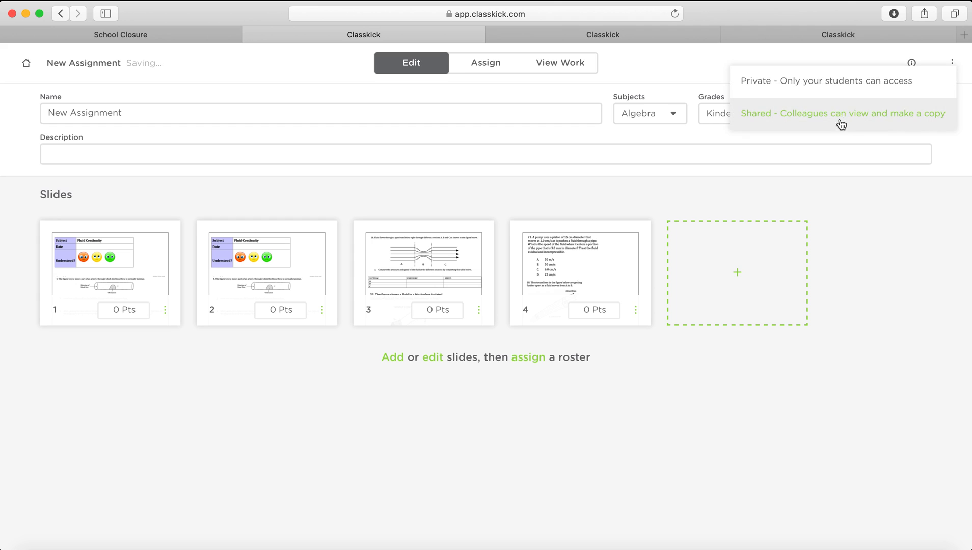
Switch the assignment back to Private, confirm, and move to the Assign roster page.
{"action": "left_click", "coordinate": [825, 80]}
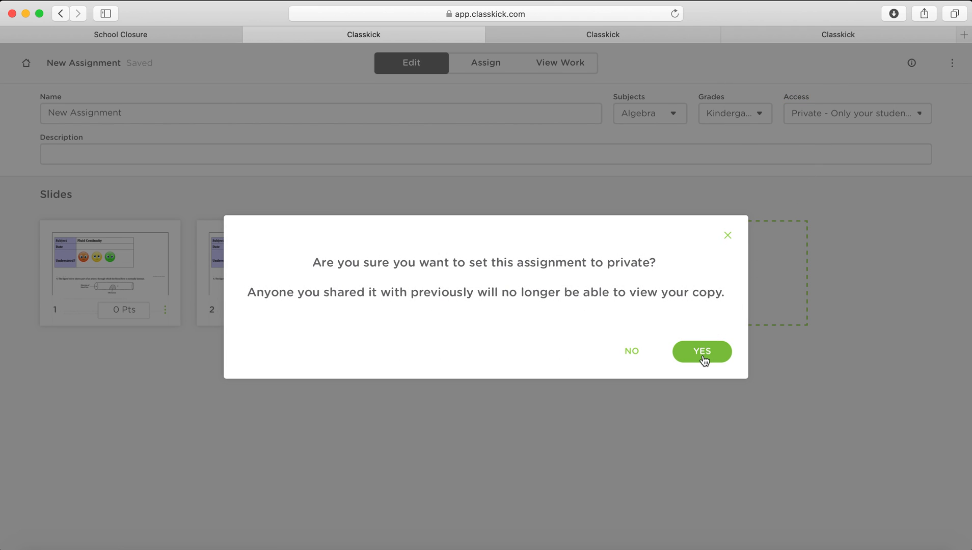
{"action": "left_click", "coordinate": [701, 352]}
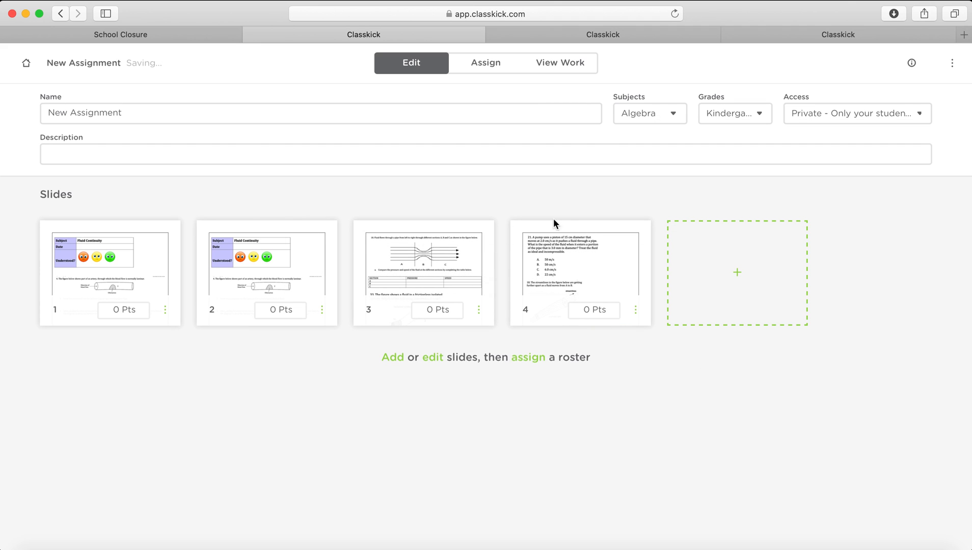
{"action": "mouse_move", "coordinate": [462, 336]}
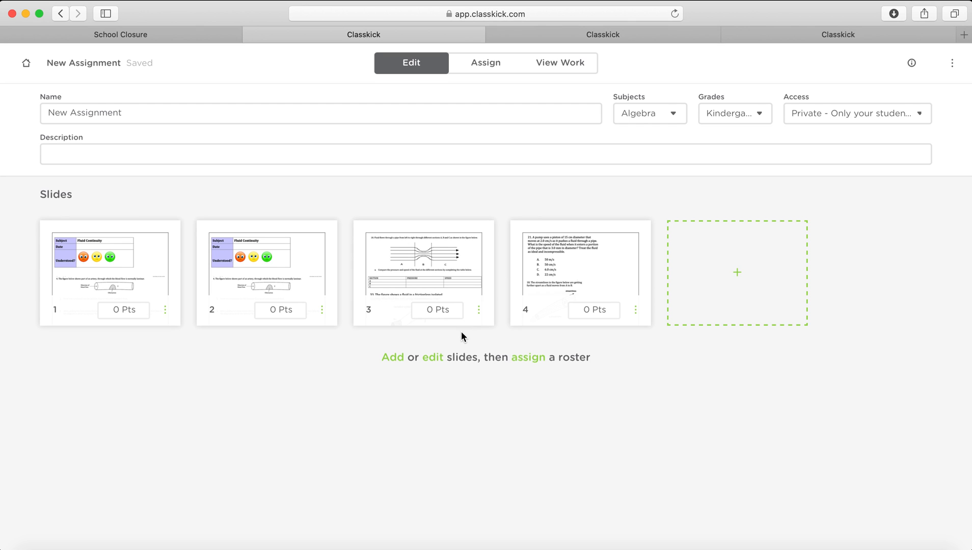
{"action": "mouse_move", "coordinate": [313, 288]}
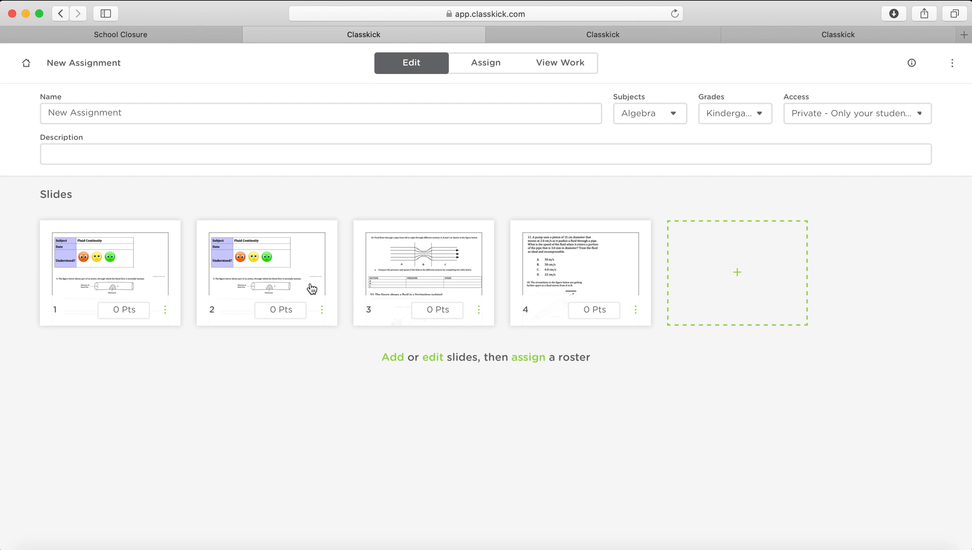
{"action": "mouse_move", "coordinate": [524, 357]}
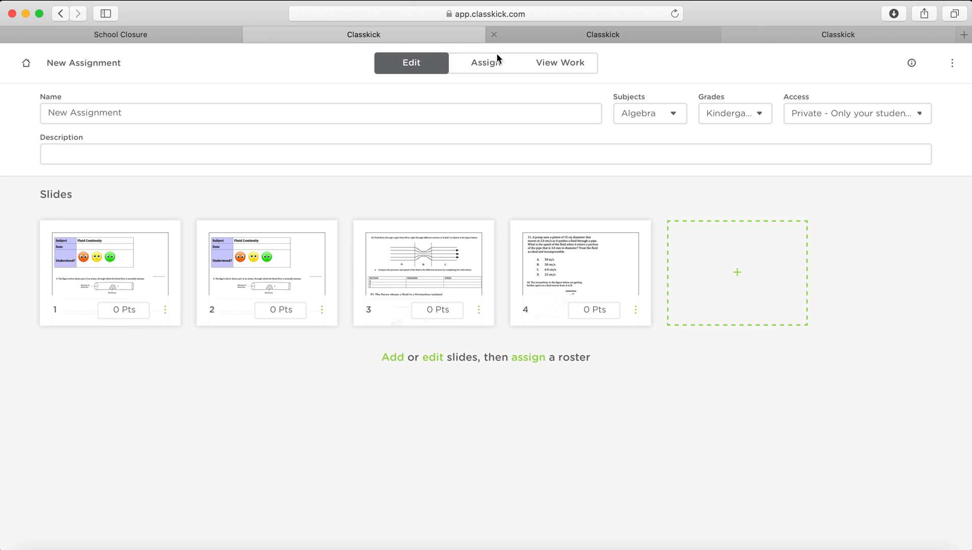
{"action": "left_click", "coordinate": [485, 62]}
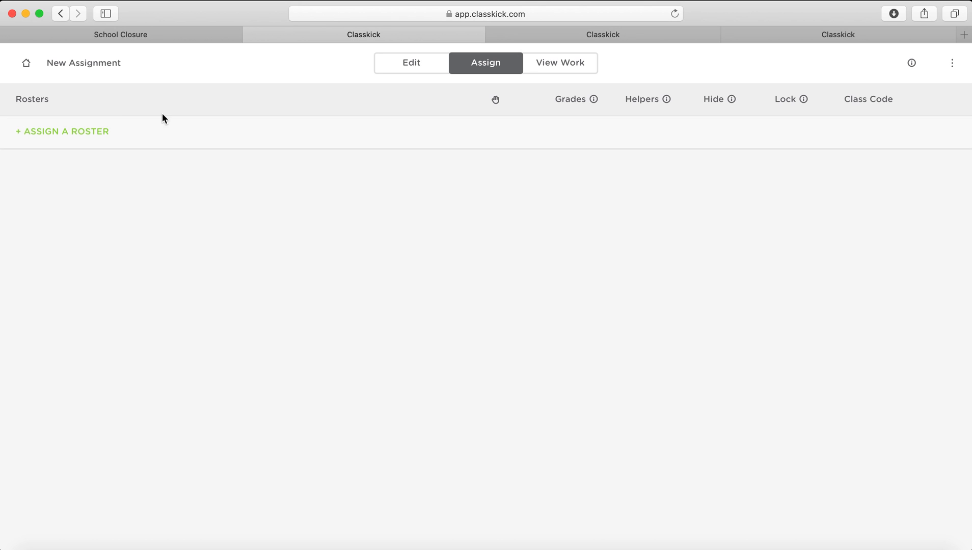
{"action": "left_click", "coordinate": [62, 130]}
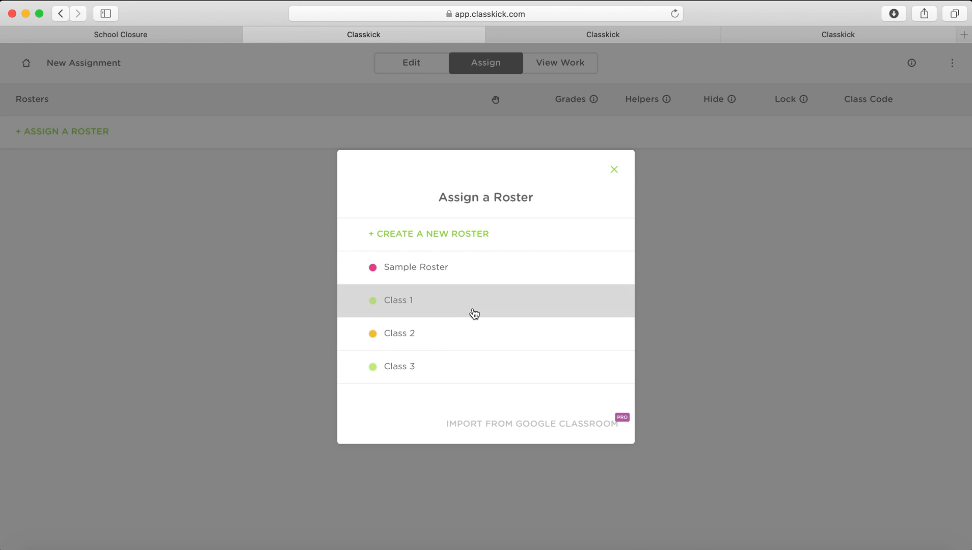
{"action": "mouse_move", "coordinate": [455, 273]}
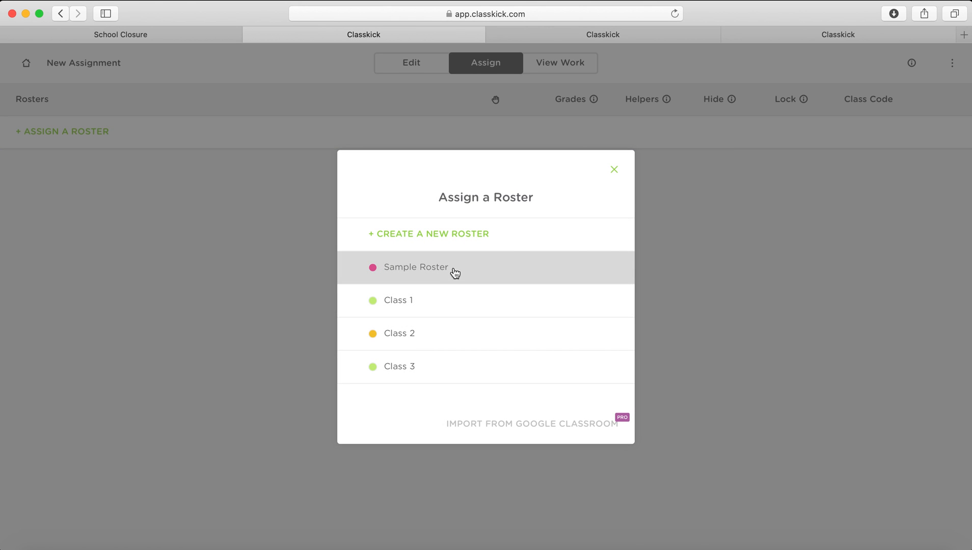
{"action": "mouse_move", "coordinate": [439, 268]}
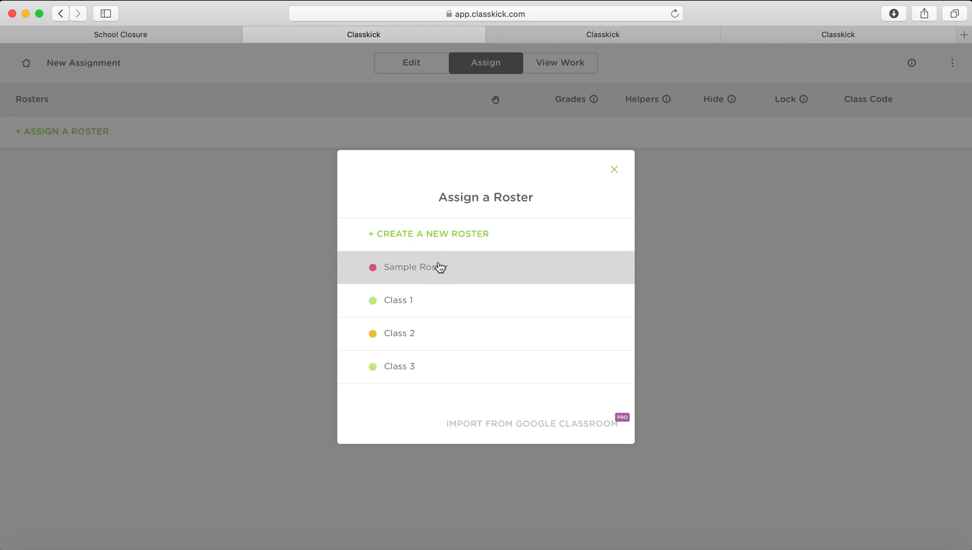
{"action": "mouse_move", "coordinate": [425, 300]}
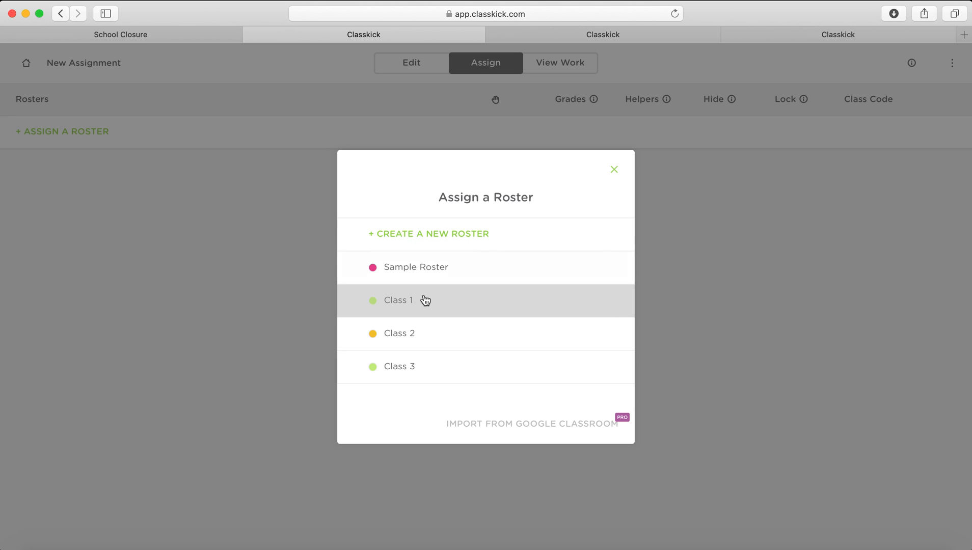
{"action": "left_click", "coordinate": [399, 301]}
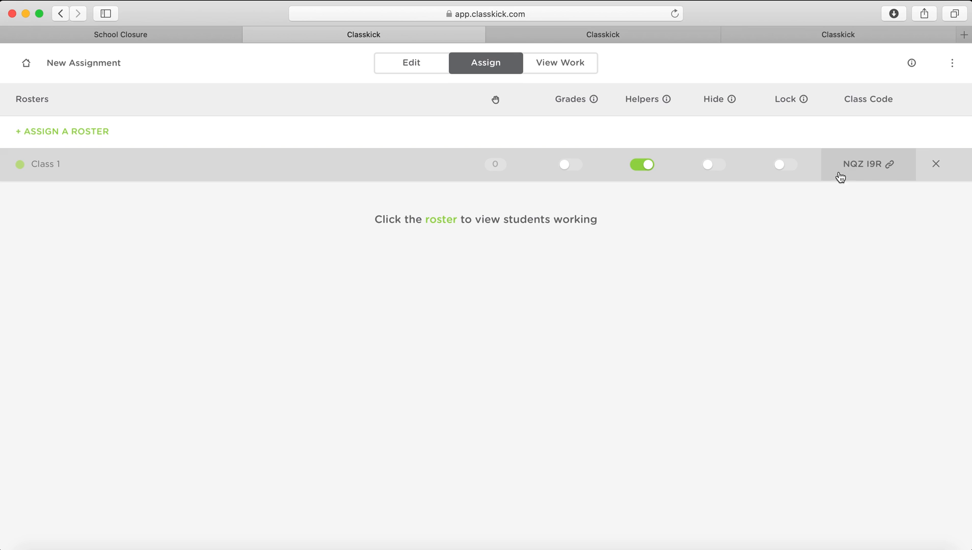
{"action": "mouse_move", "coordinate": [840, 152]}
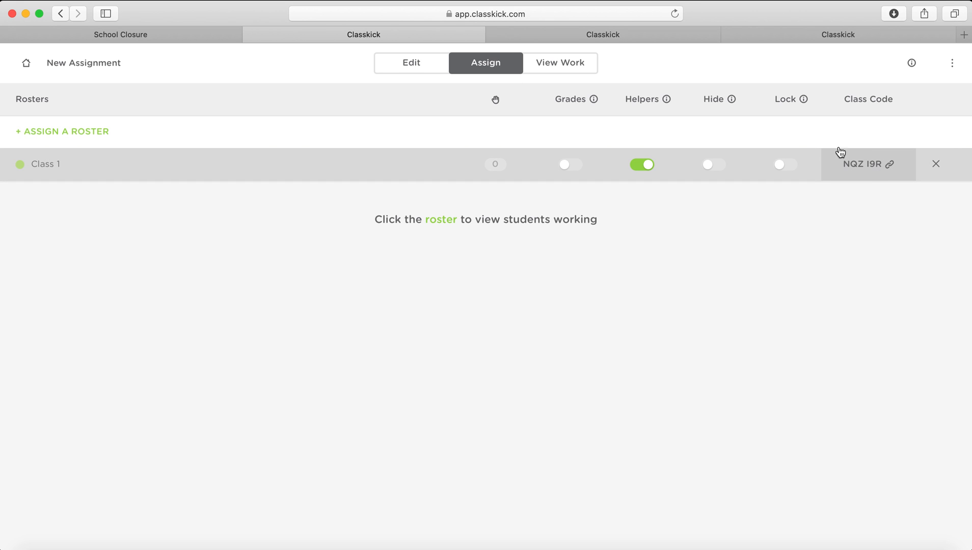
{"action": "mouse_move", "coordinate": [648, 33]}
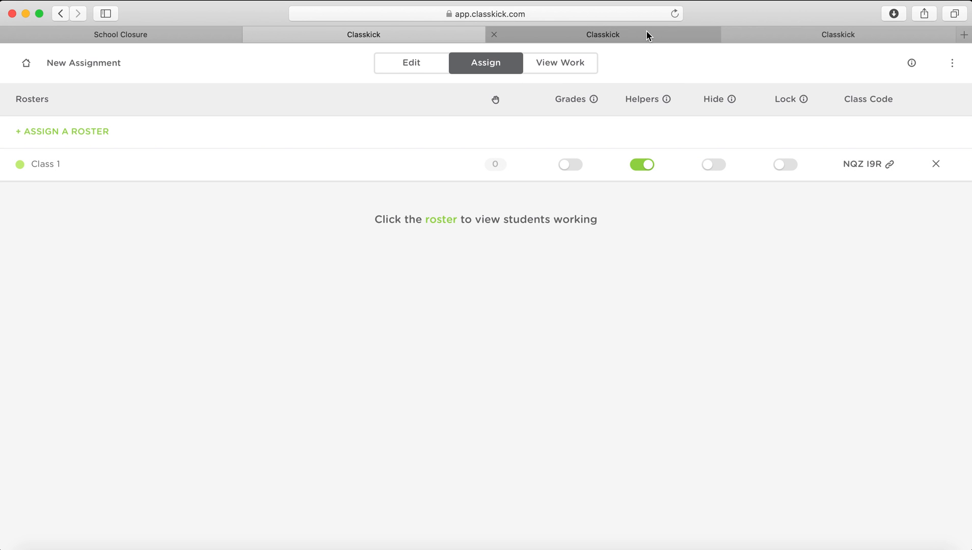
{"action": "mouse_move", "coordinate": [648, 36]}
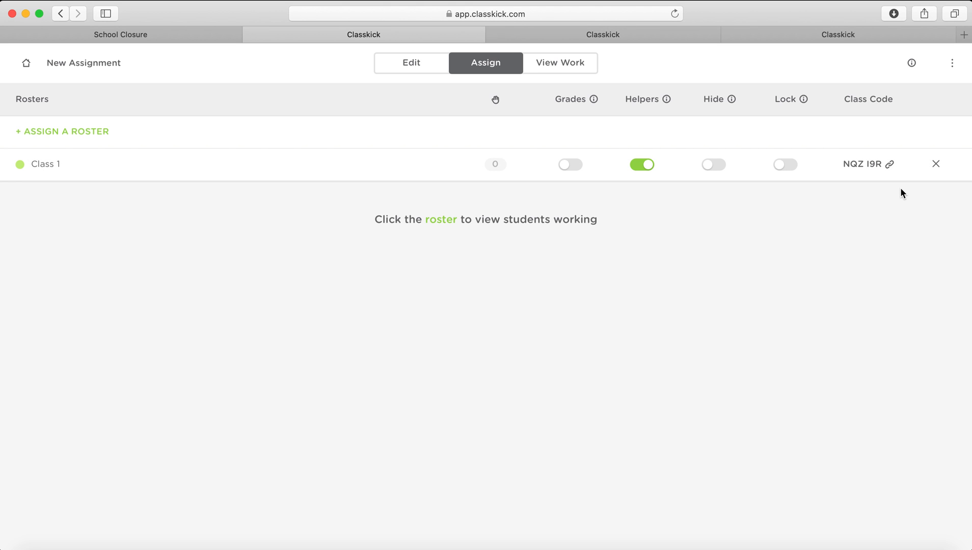
{"action": "mouse_move", "coordinate": [708, 74]}
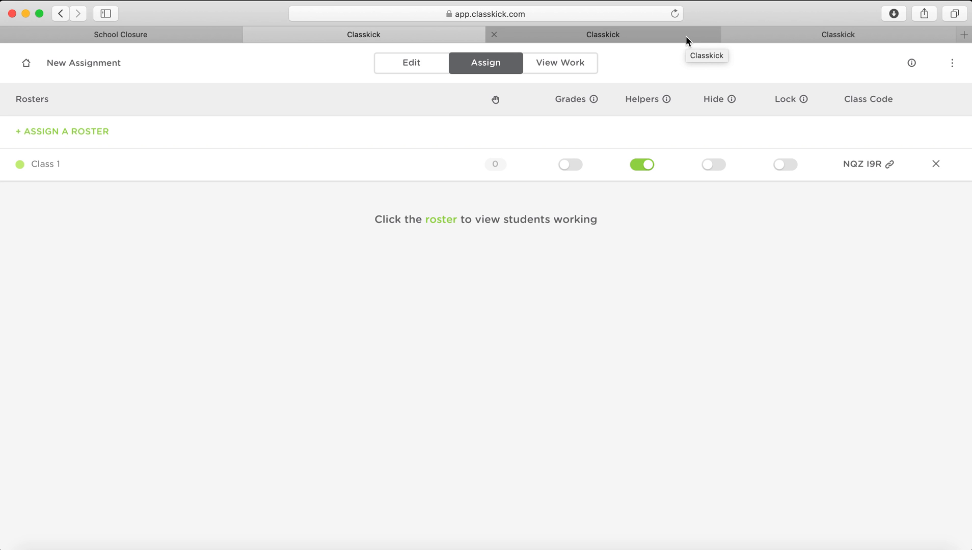
{"action": "mouse_move", "coordinate": [476, 458]}
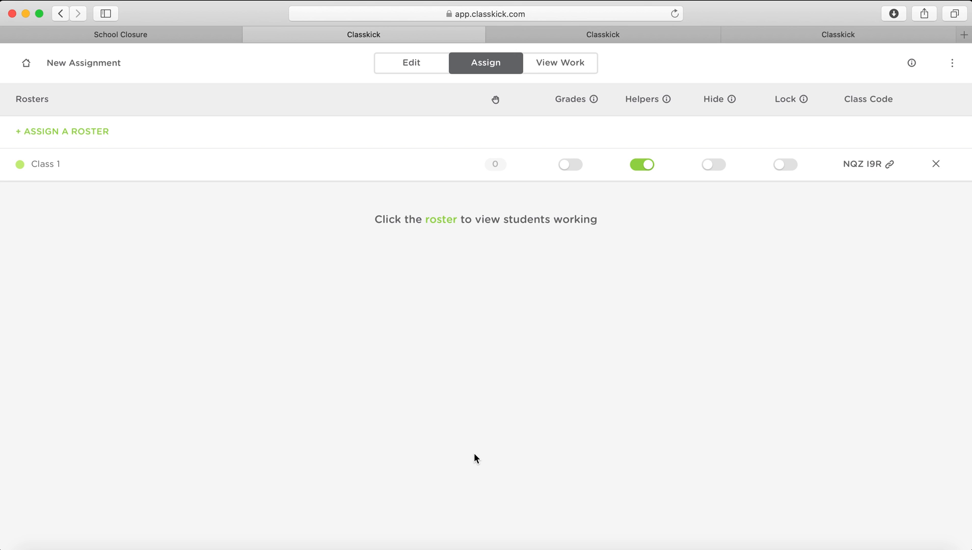
{"action": "mouse_move", "coordinate": [351, 206]}
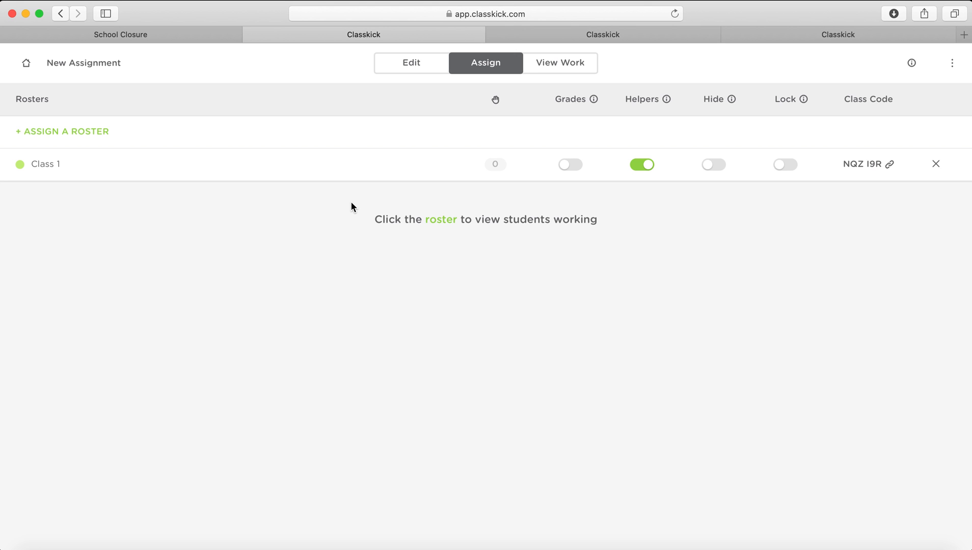